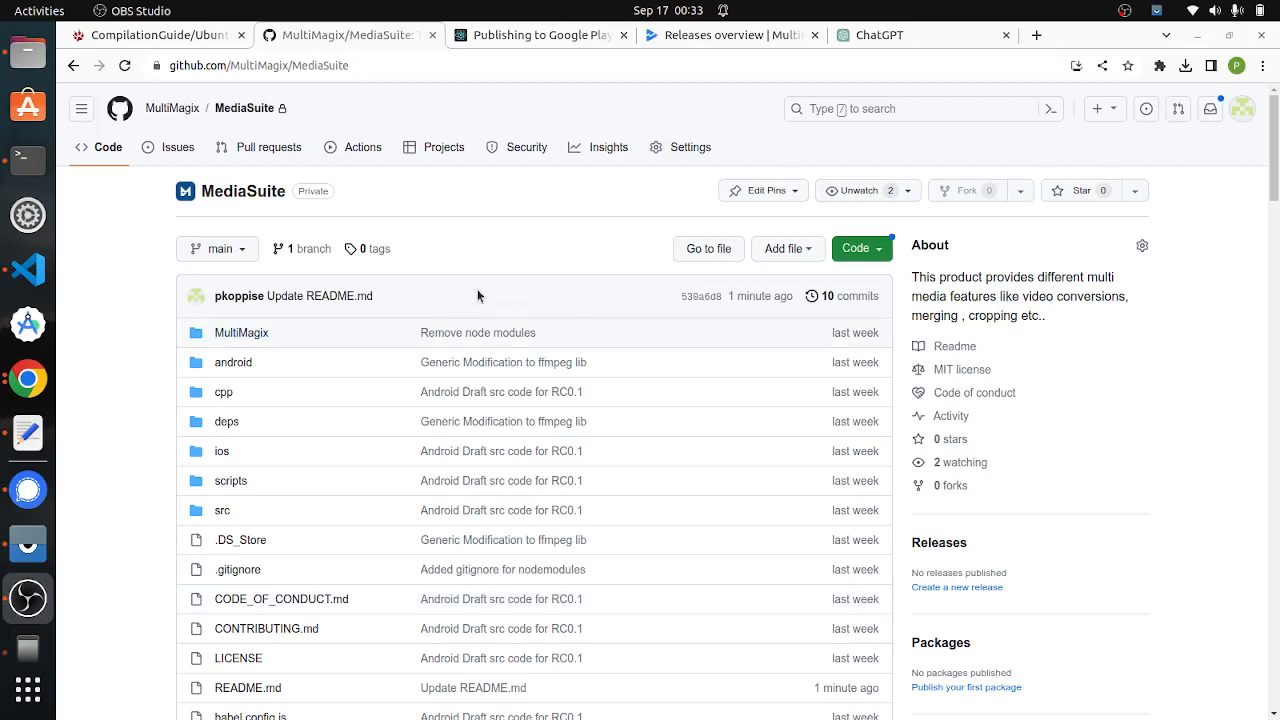
{"action": "mouse_move", "coordinate": [334, 237]}
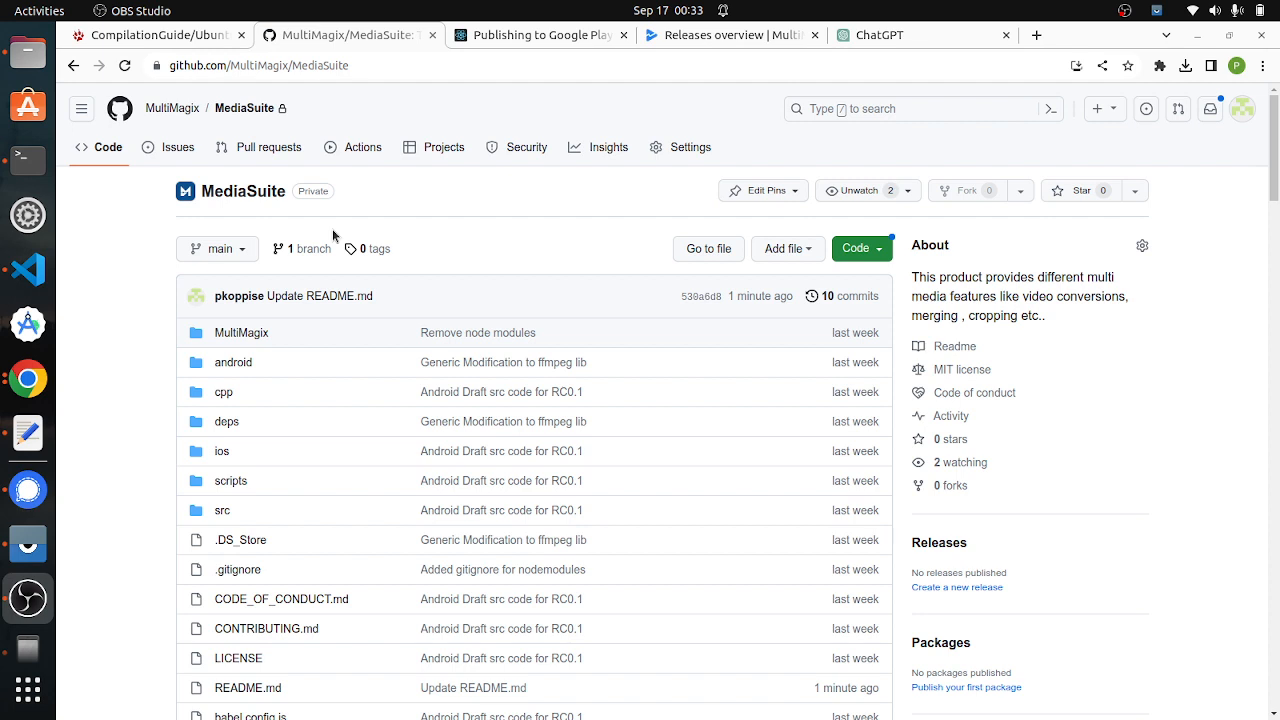
{"action": "mouse_move", "coordinate": [200, 108]}
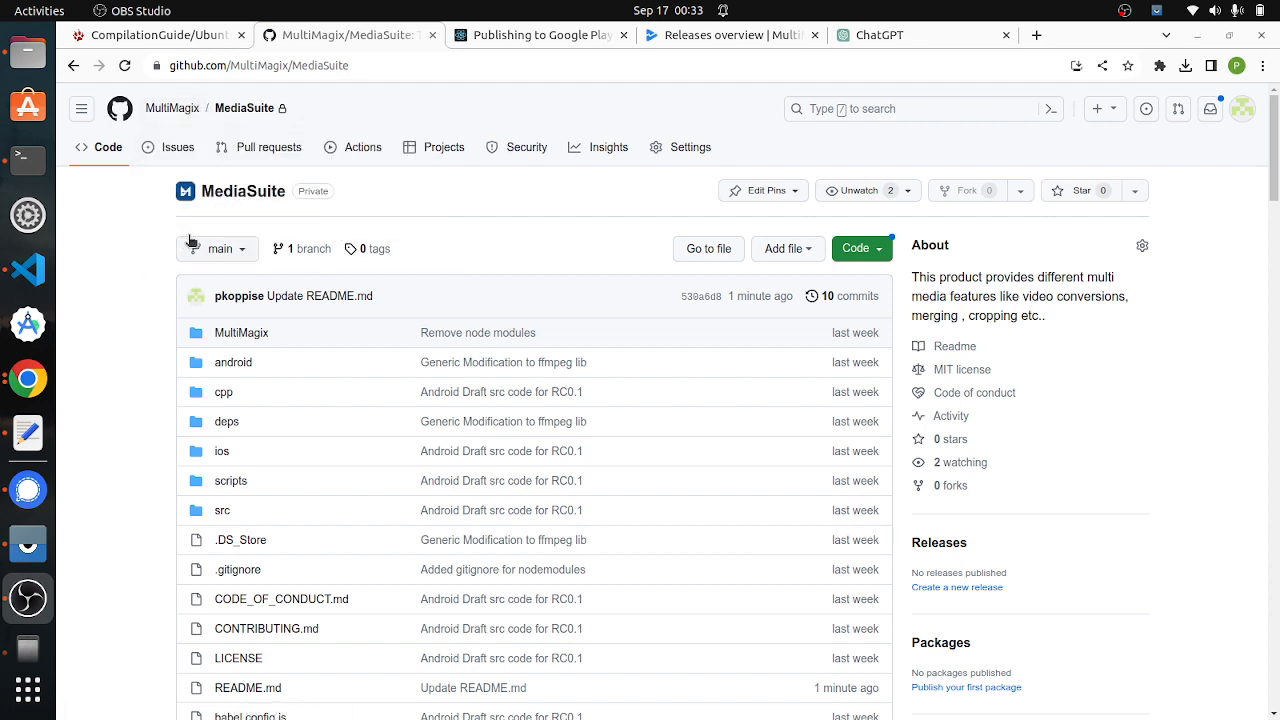
{"action": "mouse_move", "coordinate": [242, 191]}
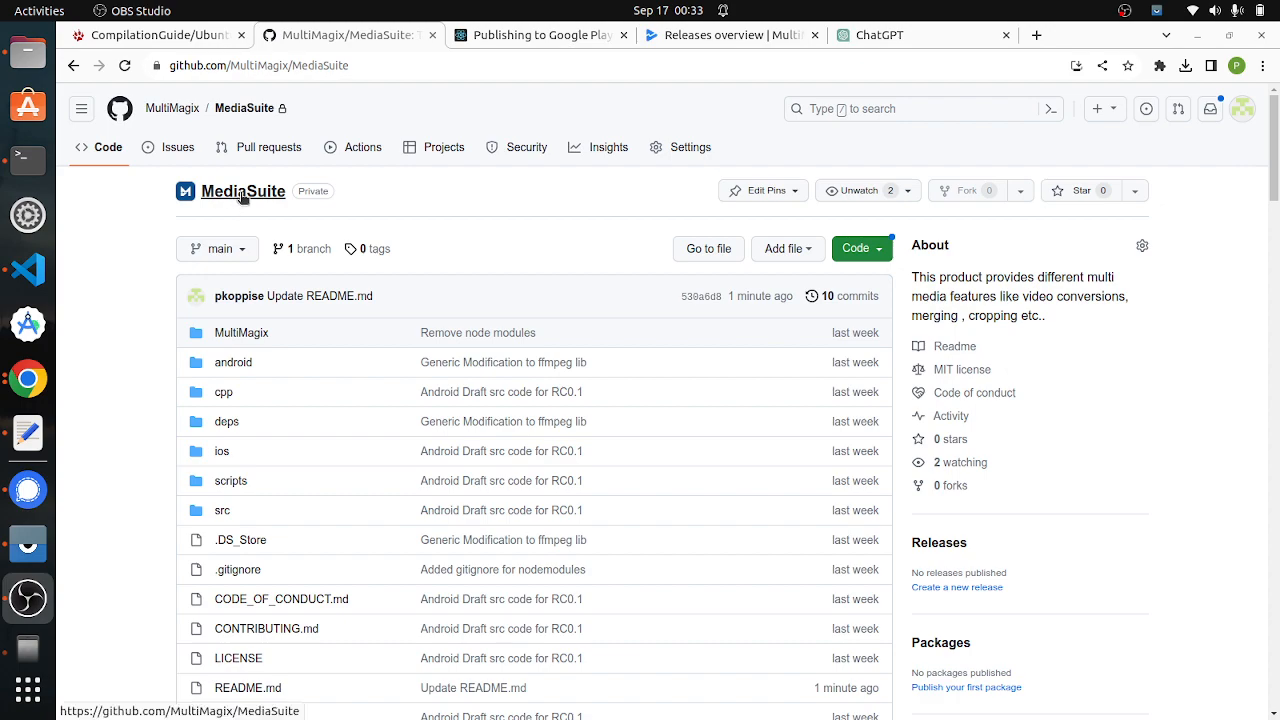
Step: Scroll down the page and clear the highlight on the description paragraph
{"action": "scroll", "scroll_direction": "down", "scroll_amount": 3}
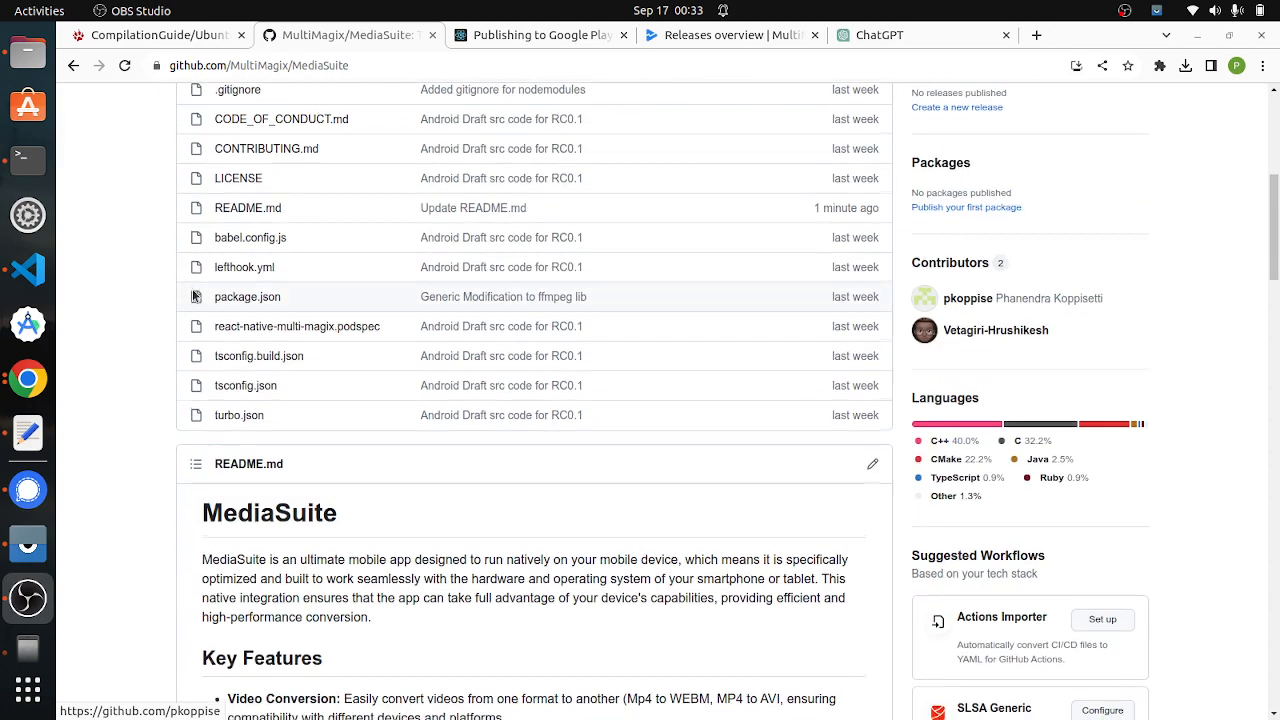
{"action": "scroll", "scroll_direction": "down", "scroll_amount": 3}
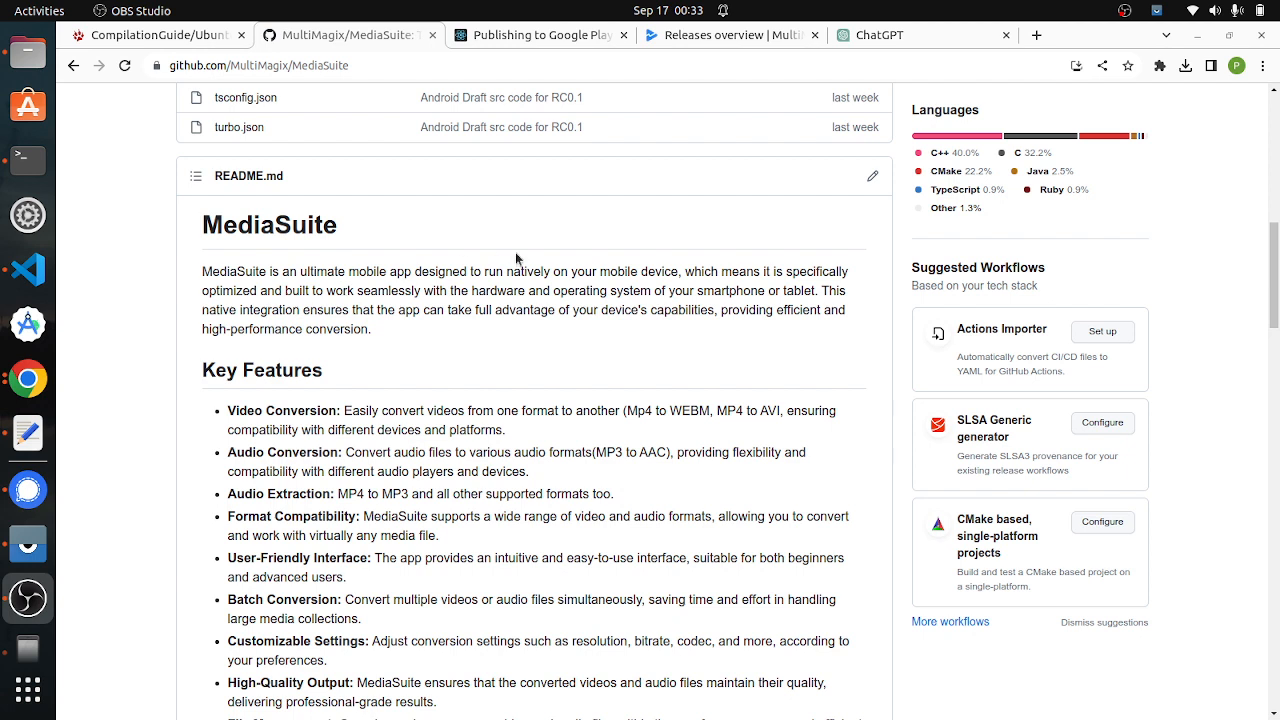
{"action": "mouse_move", "coordinate": [342, 303]}
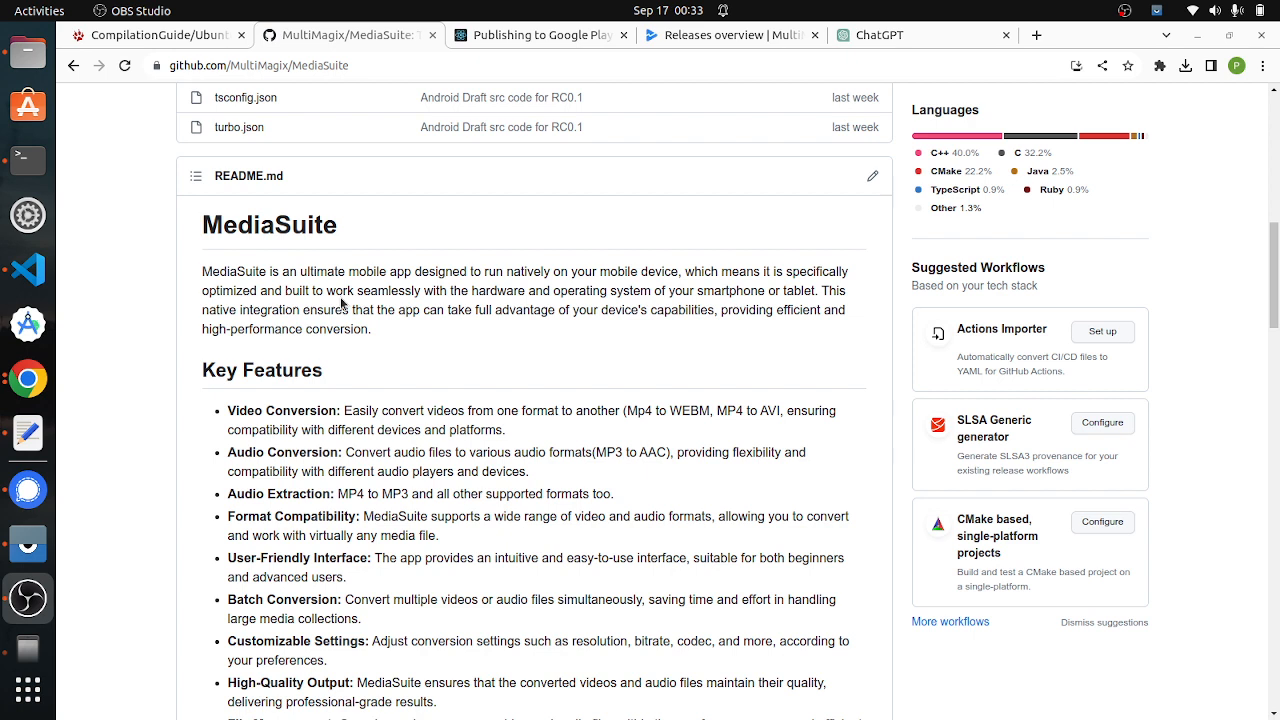
{"action": "mouse_move", "coordinate": [651, 337]}
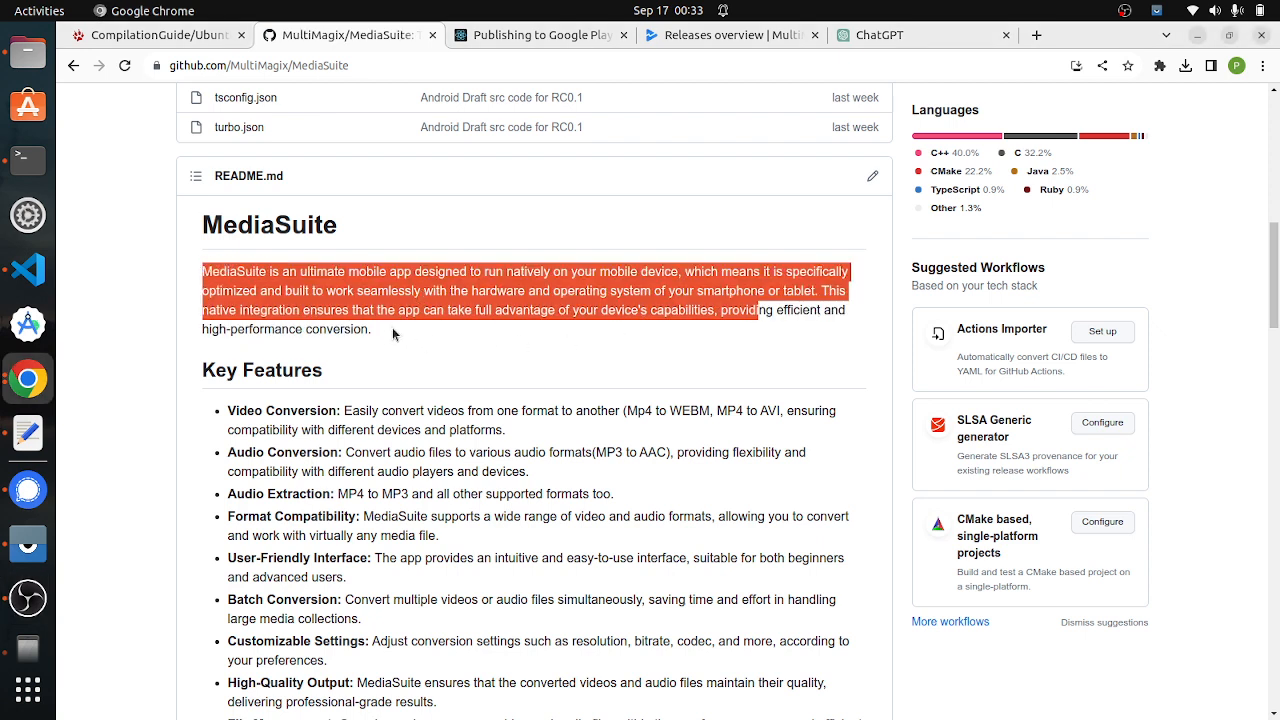
{"action": "left_click", "coordinate": [388, 337]}
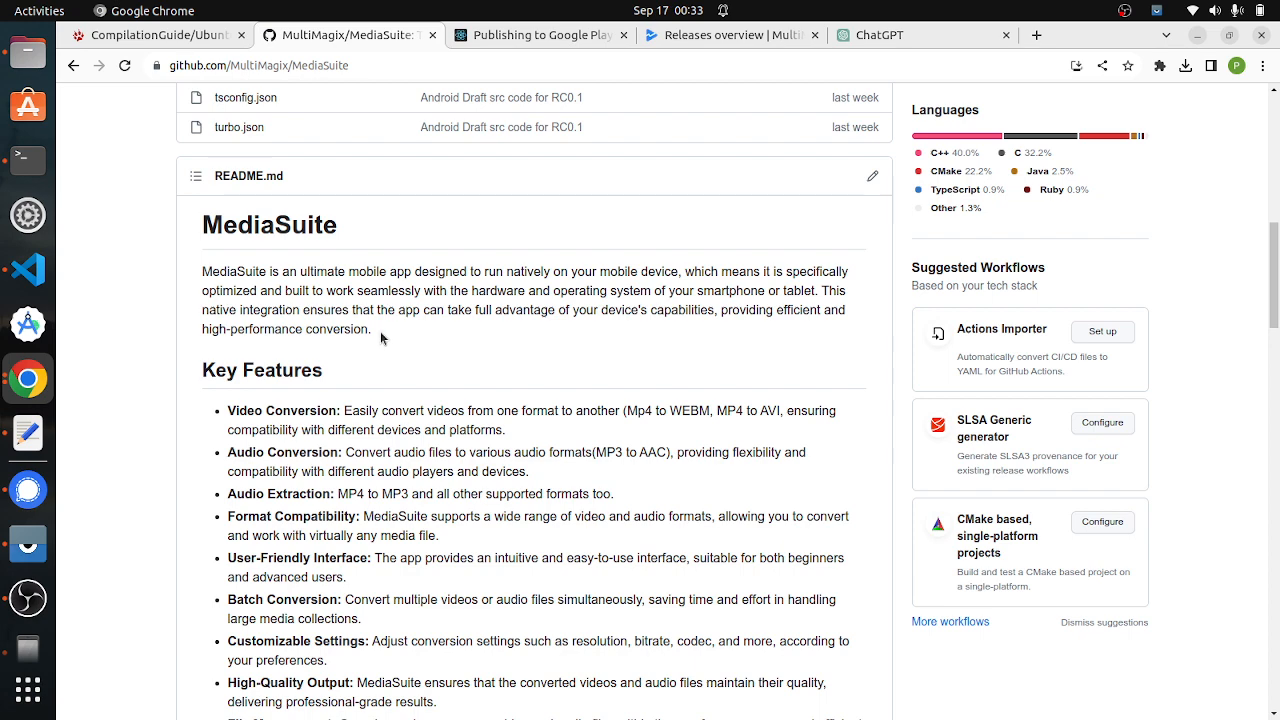
{"action": "scroll", "scroll_direction": "down", "scroll_amount": 3}
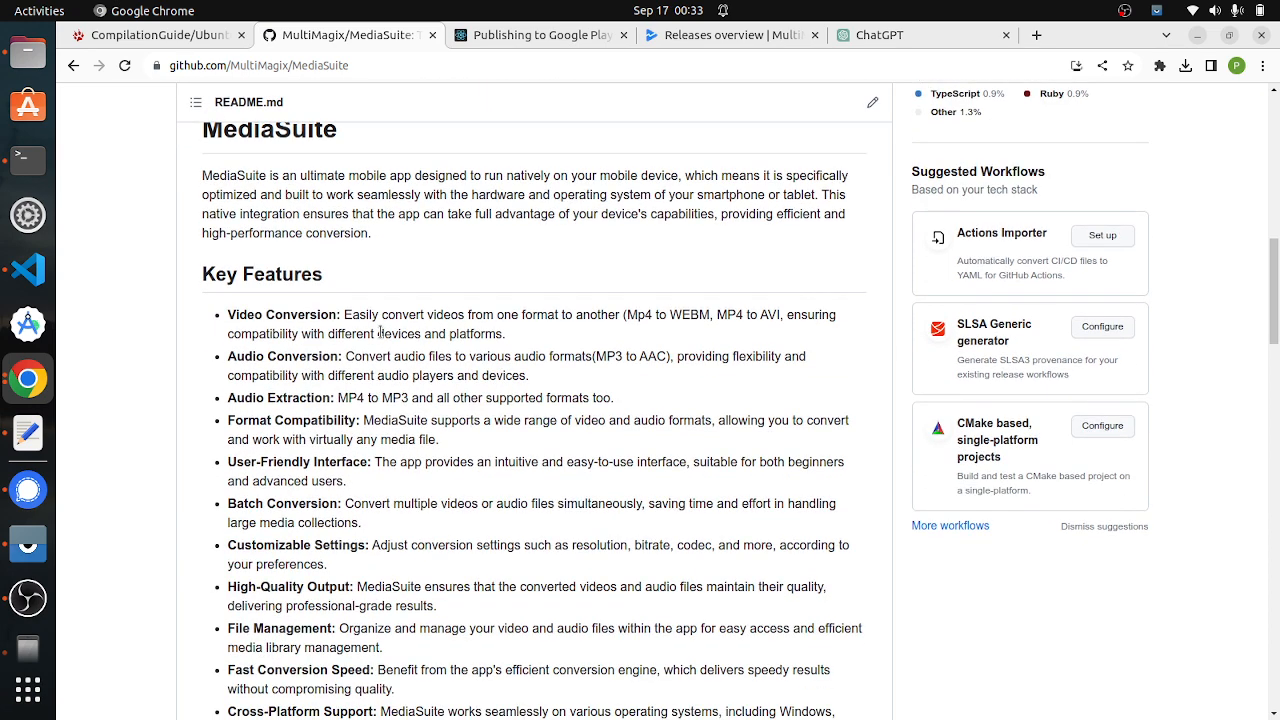
{"action": "mouse_move", "coordinate": [350, 256]}
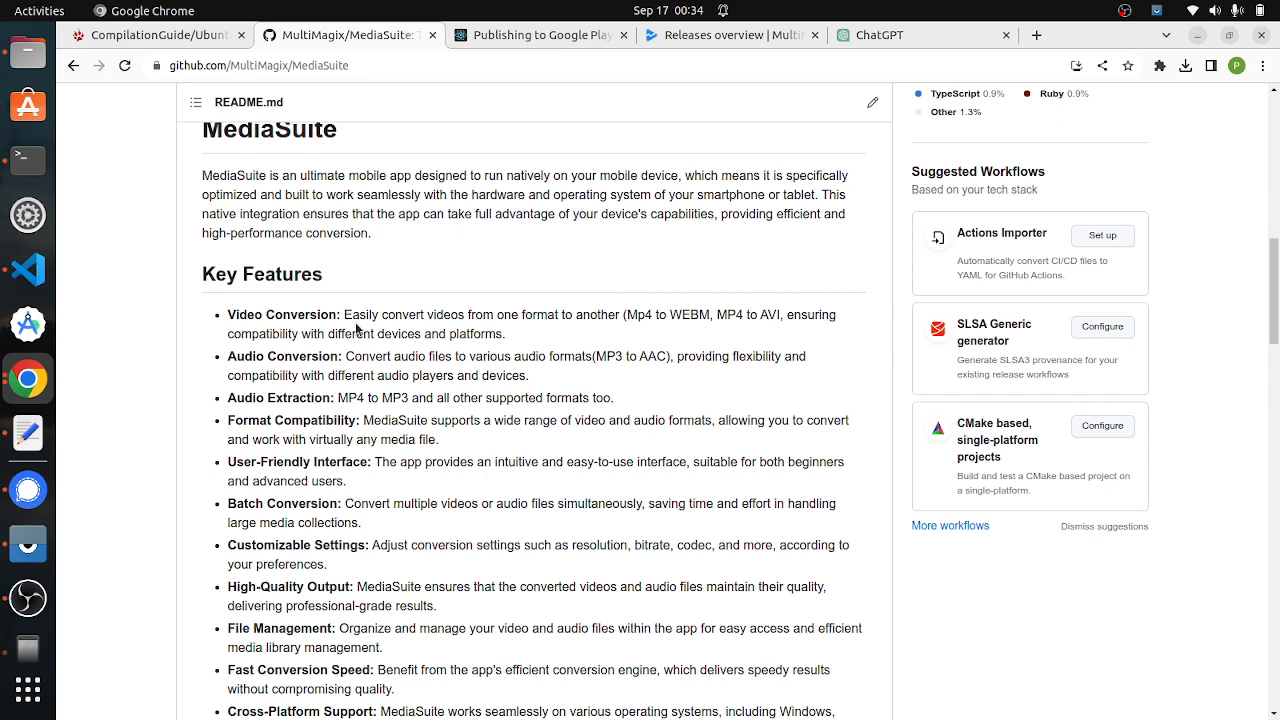
{"action": "mouse_move", "coordinate": [344, 414]}
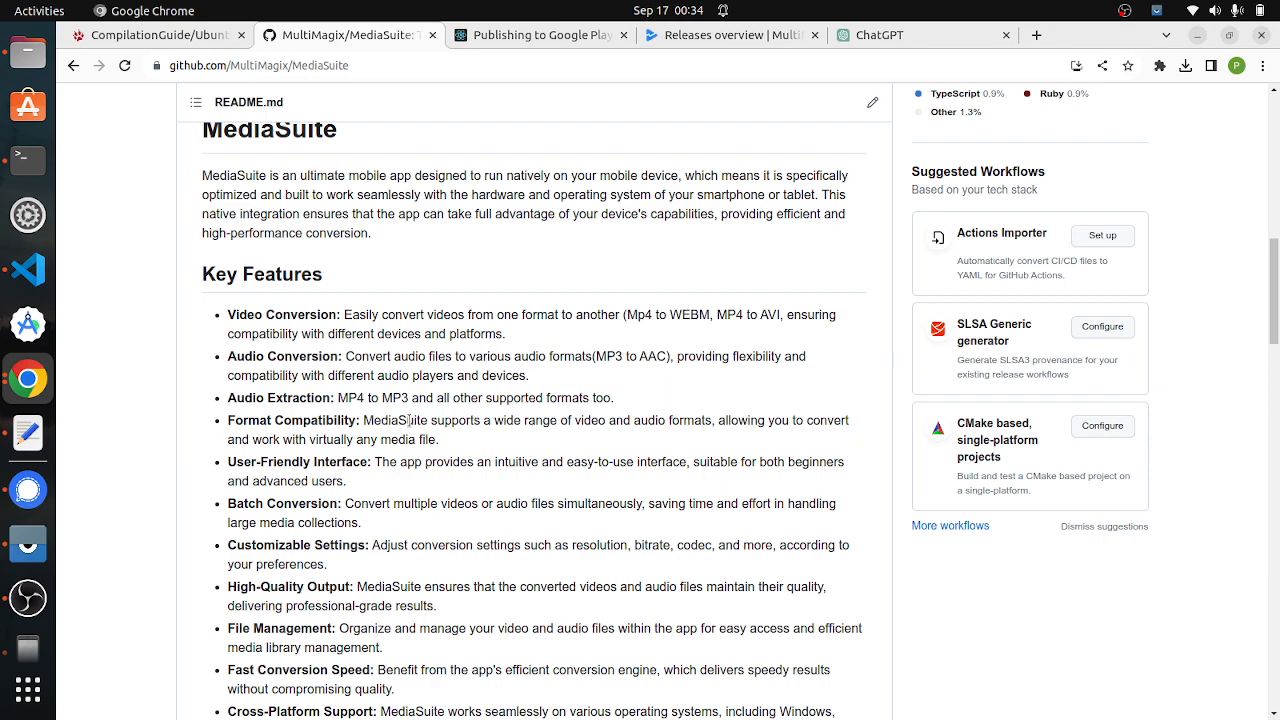
{"action": "scroll", "scroll_direction": "down", "scroll_amount": 3}
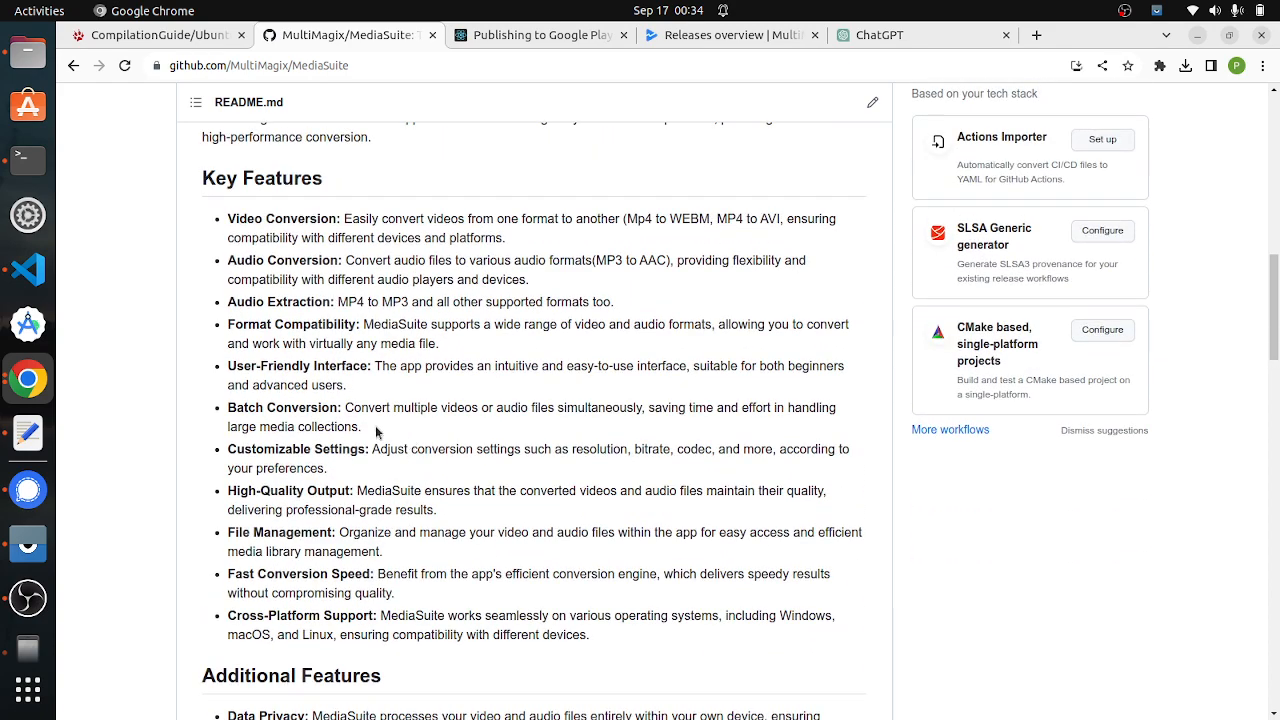
{"action": "mouse_move", "coordinate": [305, 467]}
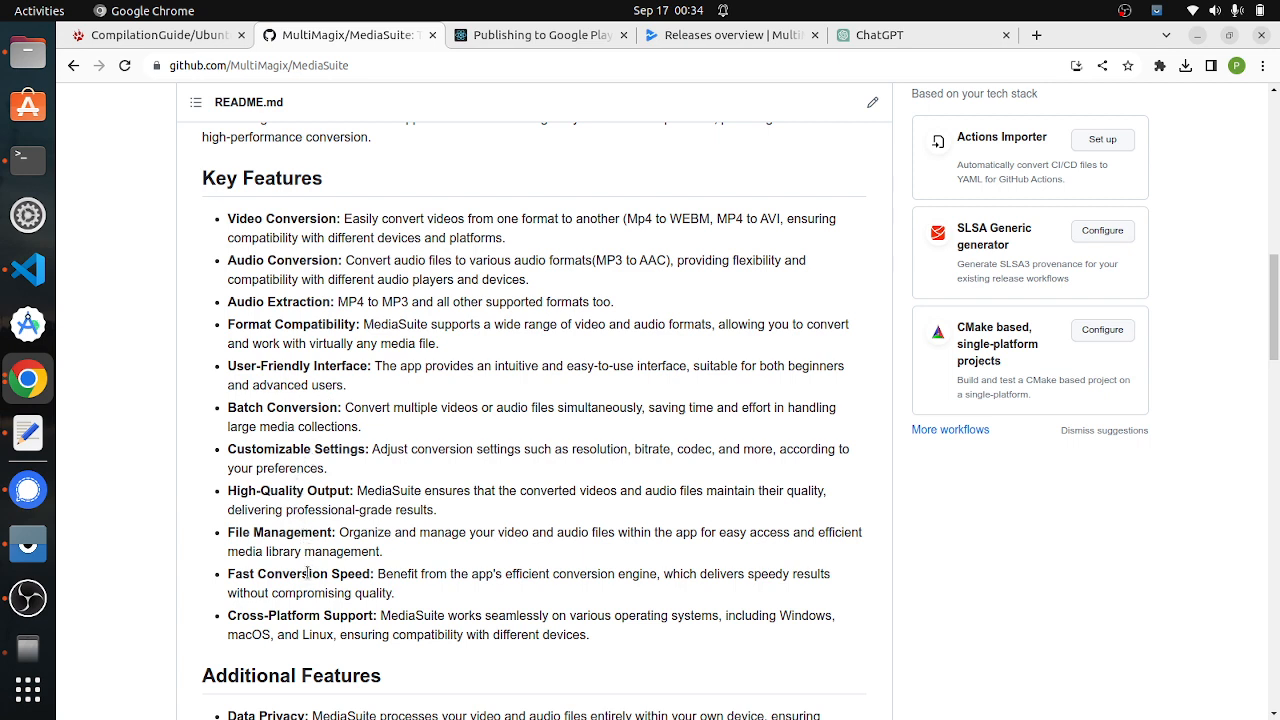
{"action": "mouse_move", "coordinate": [325, 338]}
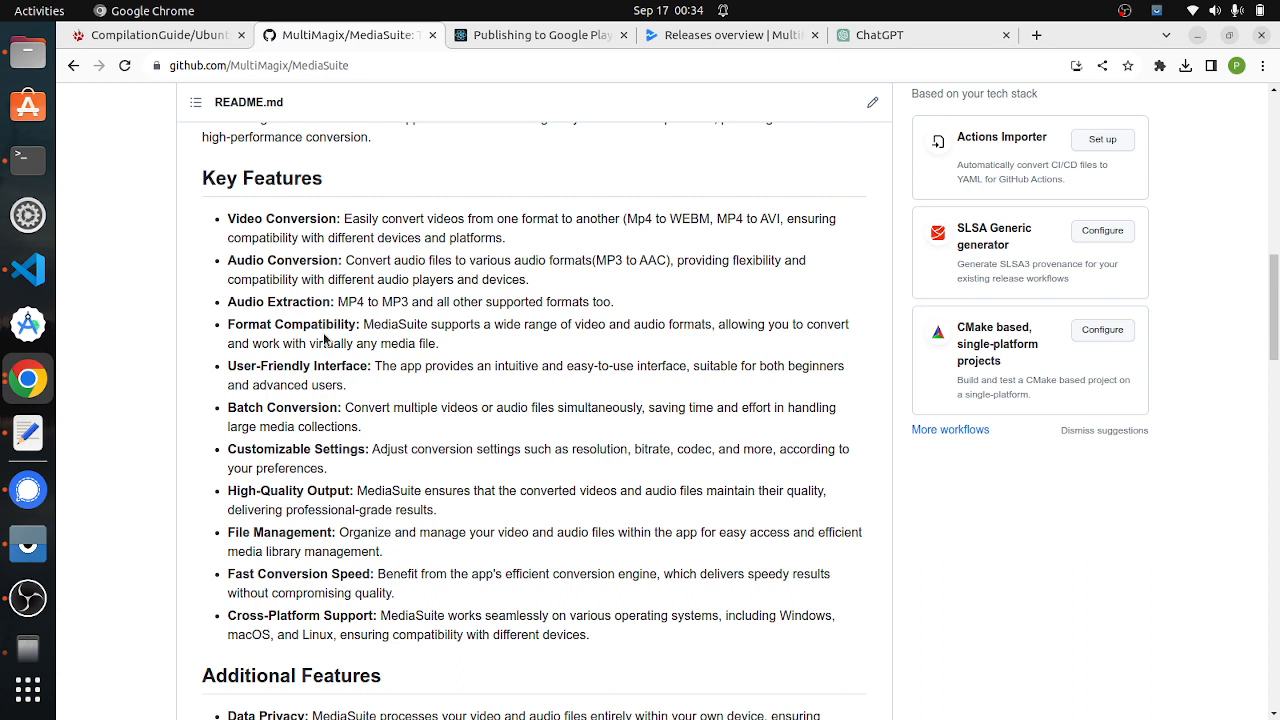
{"action": "mouse_move", "coordinate": [147, 366]}
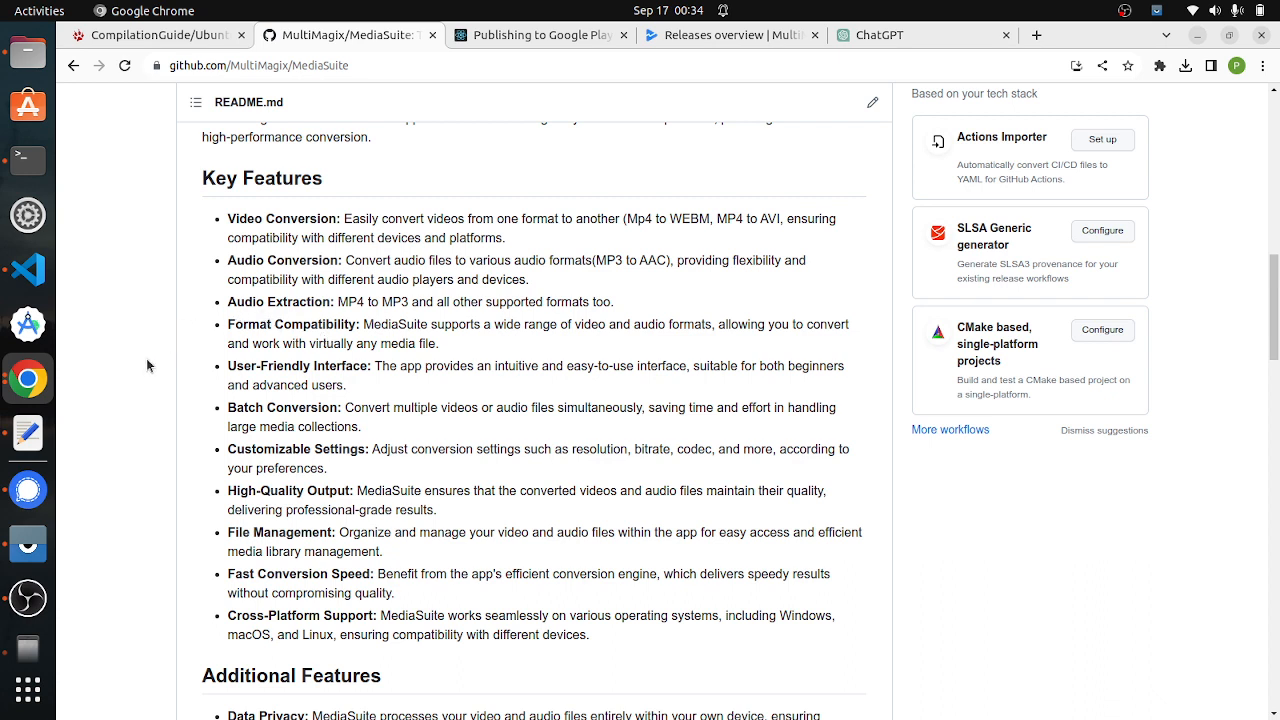
Step: Launch Vysor from the dock and bring up the mirrored phone window
{"action": "left_click", "coordinate": [28, 545]}
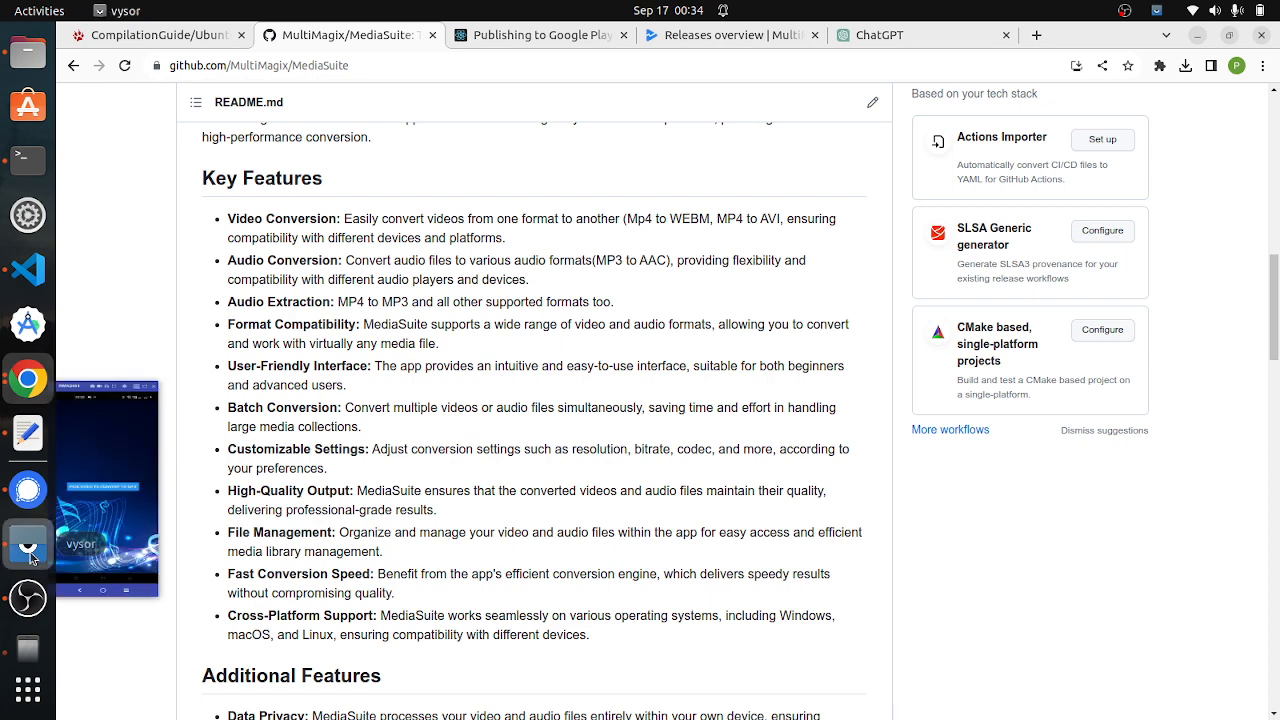
{"action": "left_click", "coordinate": [28, 544]}
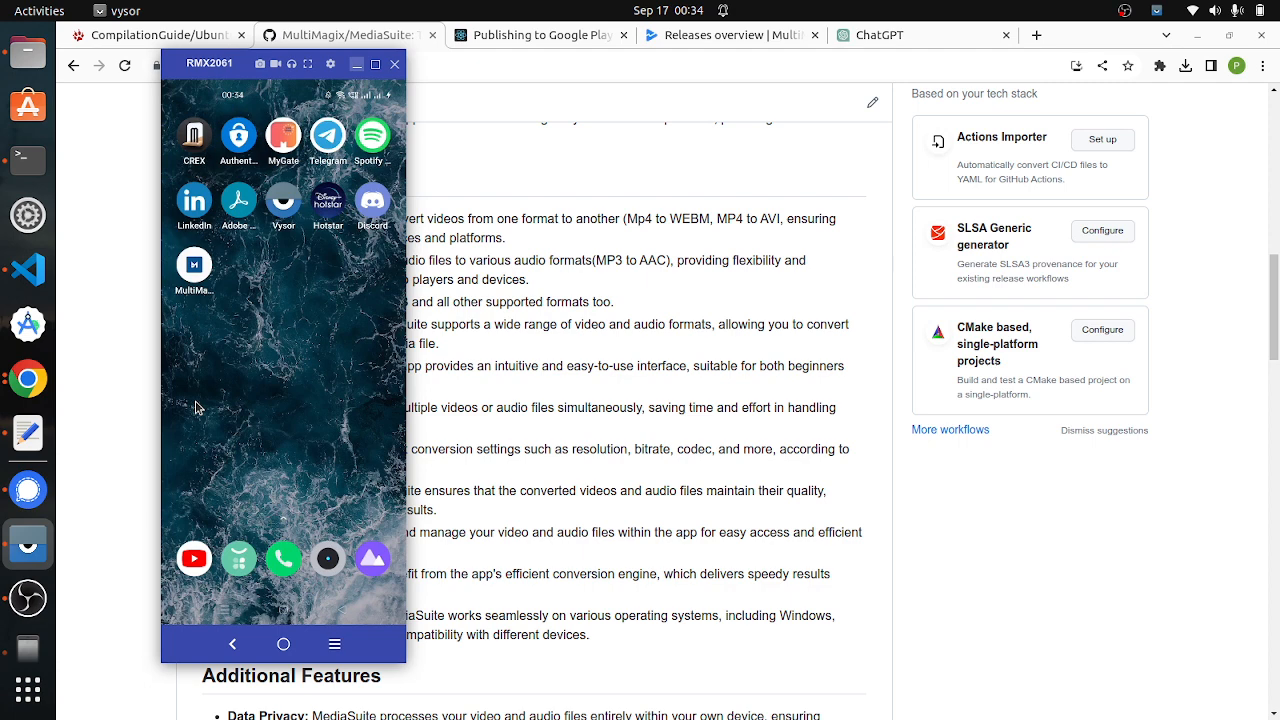
{"action": "left_click", "coordinate": [194, 266]}
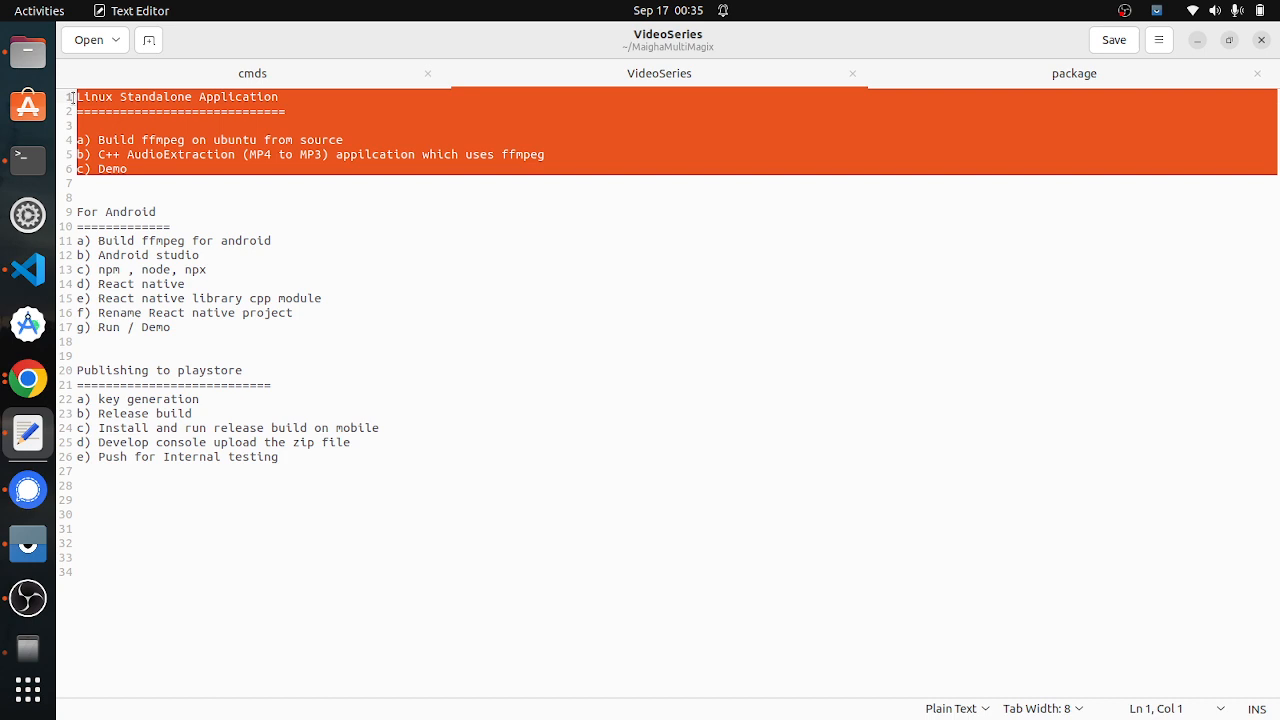
Step: Highlight the Android list lines and Publishing to playstore section, then return to GitHub in Chrome
{"action": "left_click", "coordinate": [197, 327]}
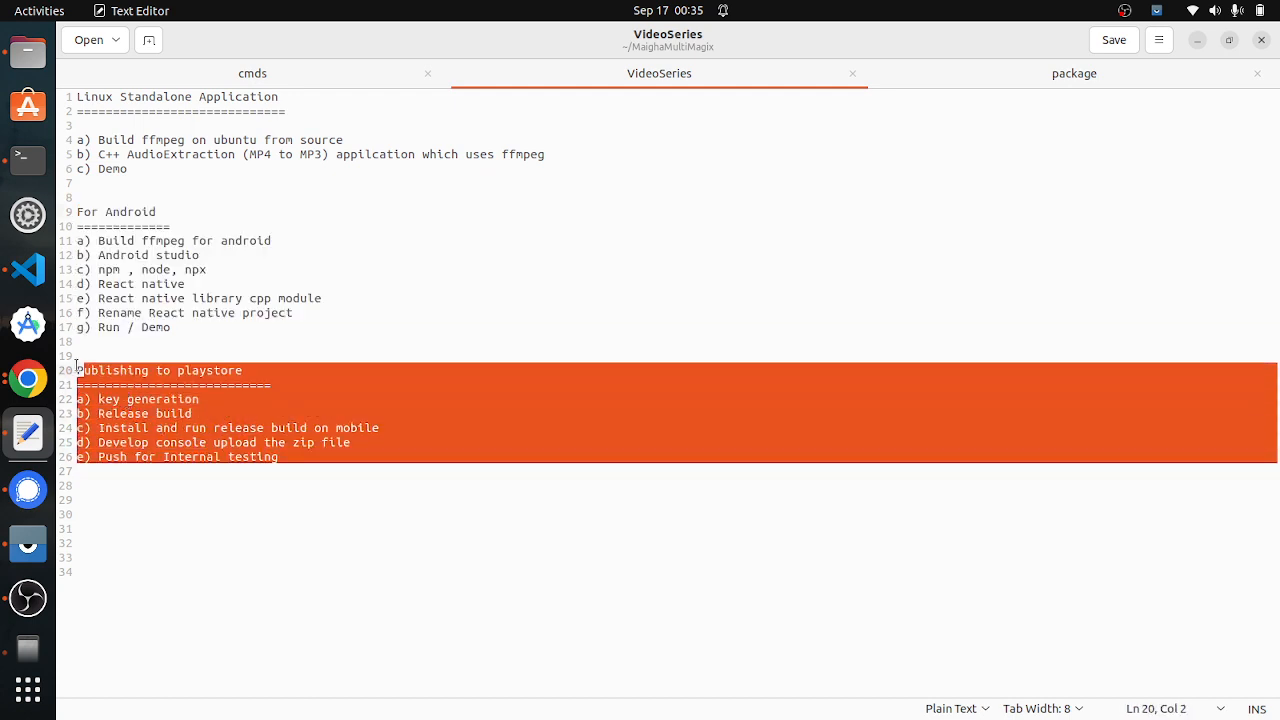
{"action": "left_click", "coordinate": [90, 341]}
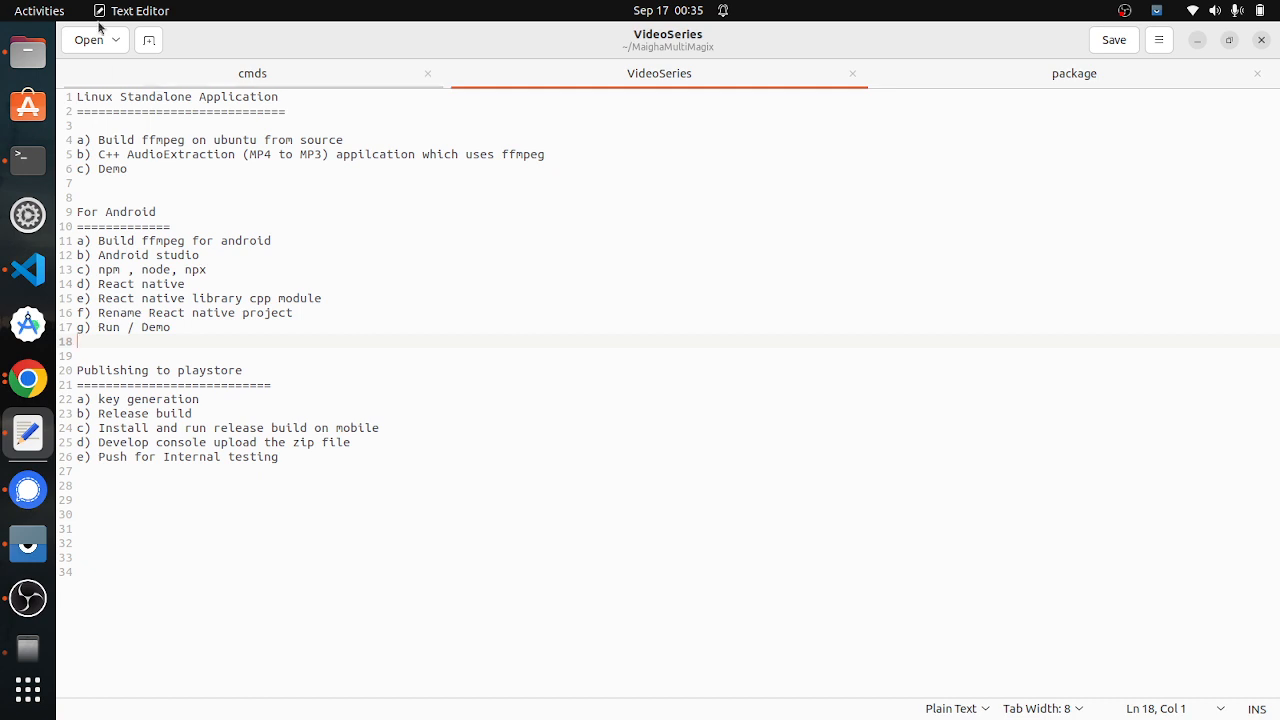
{"action": "mouse_move", "coordinate": [155, 28]}
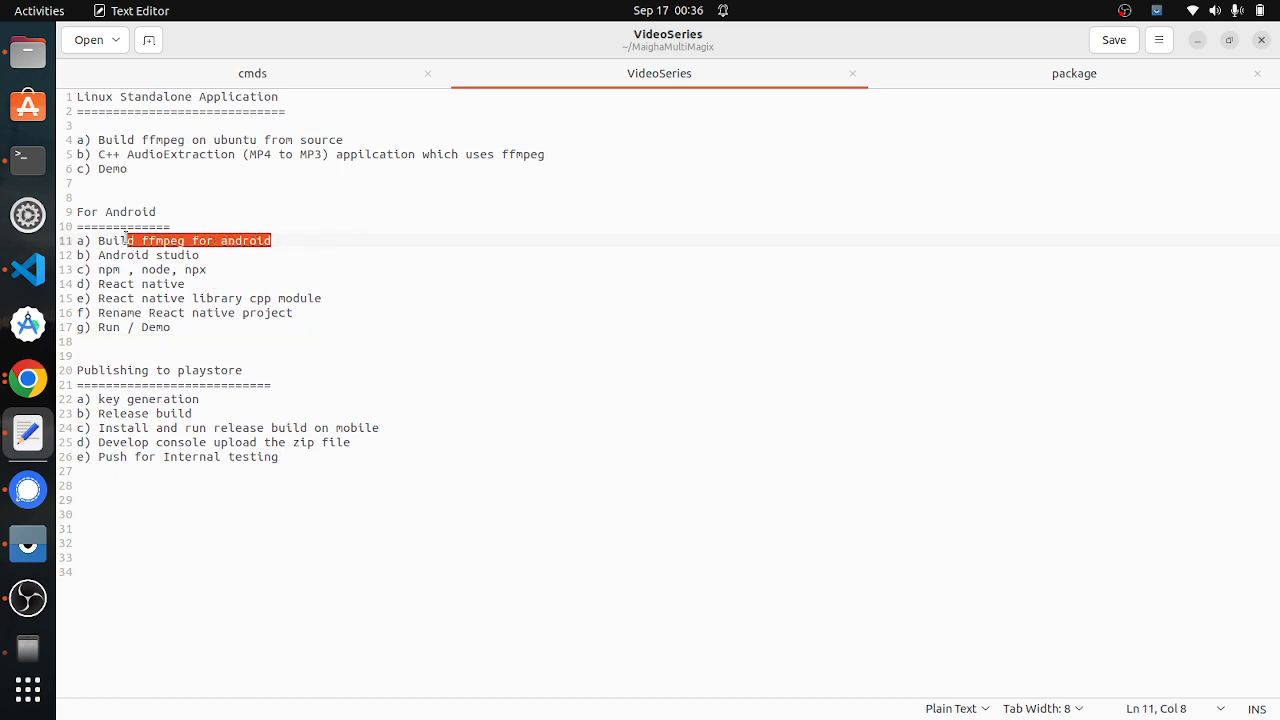
{"action": "left_click", "coordinate": [227, 269]}
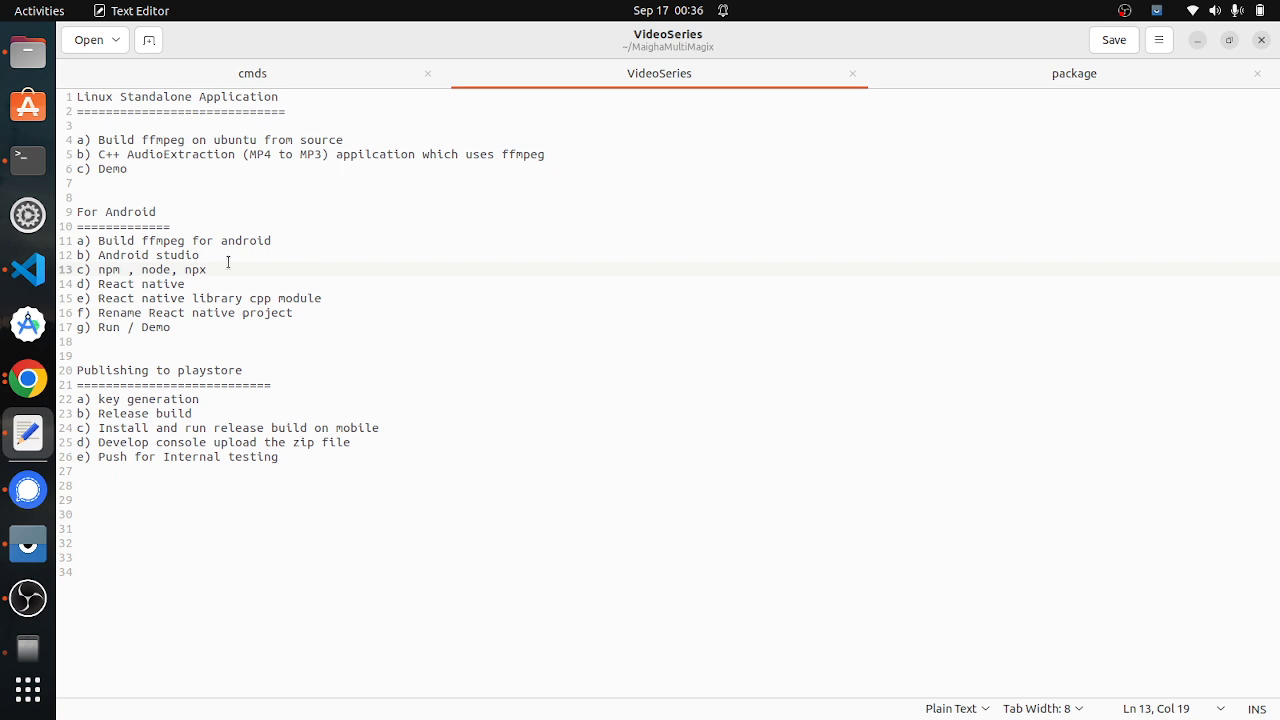
{"action": "triple_click", "coordinate": [145, 269]}
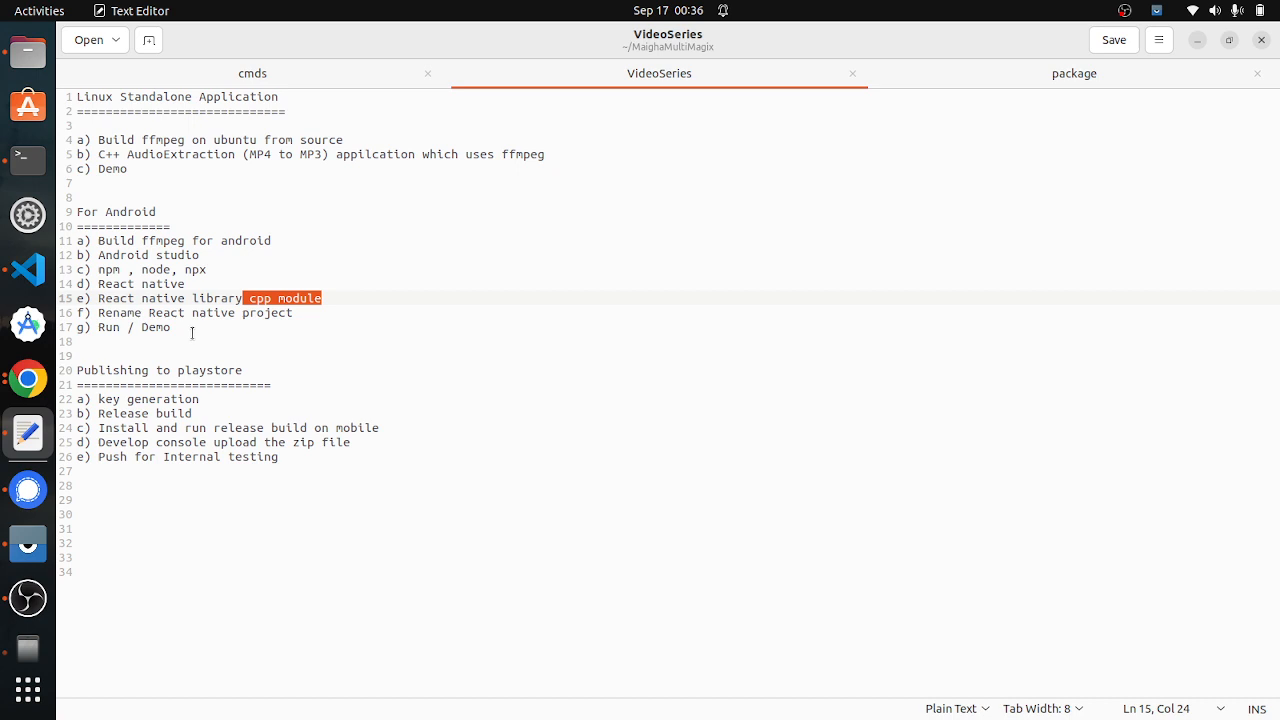
{"action": "left_click_drag", "start_coordinate": [85, 211], "coordinate": [170, 327]}
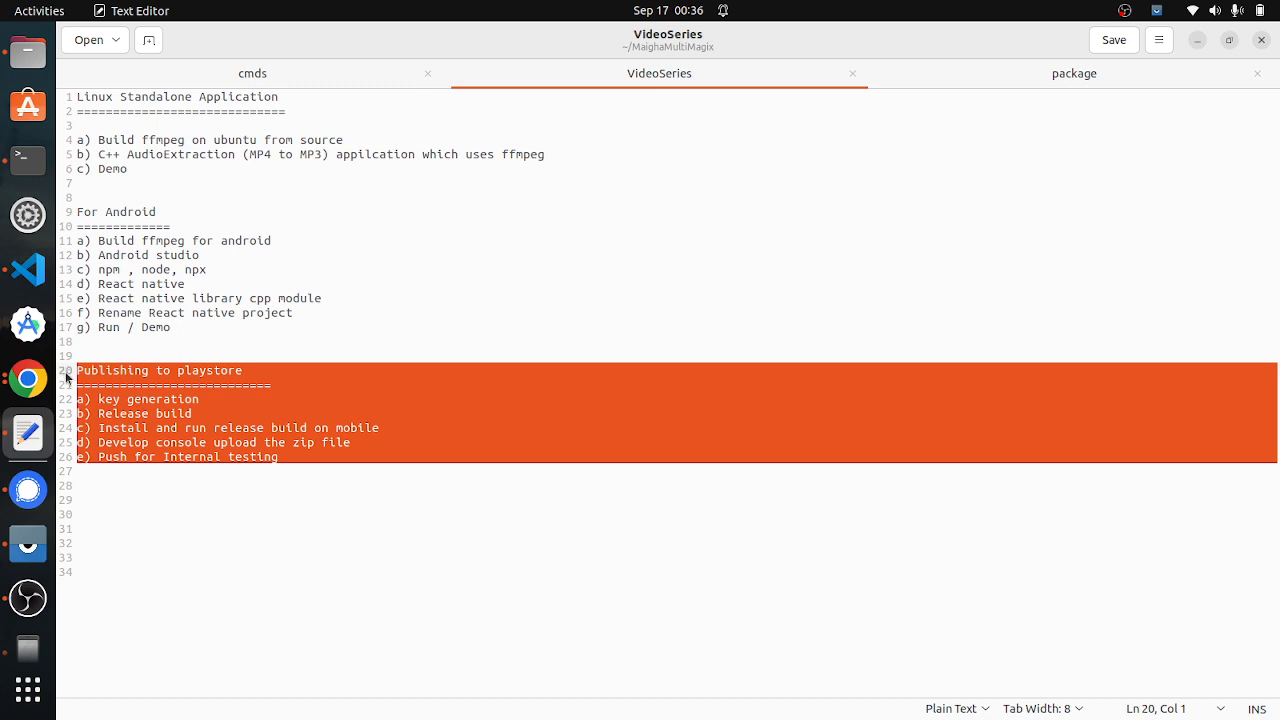
{"action": "left_click", "coordinate": [225, 341]}
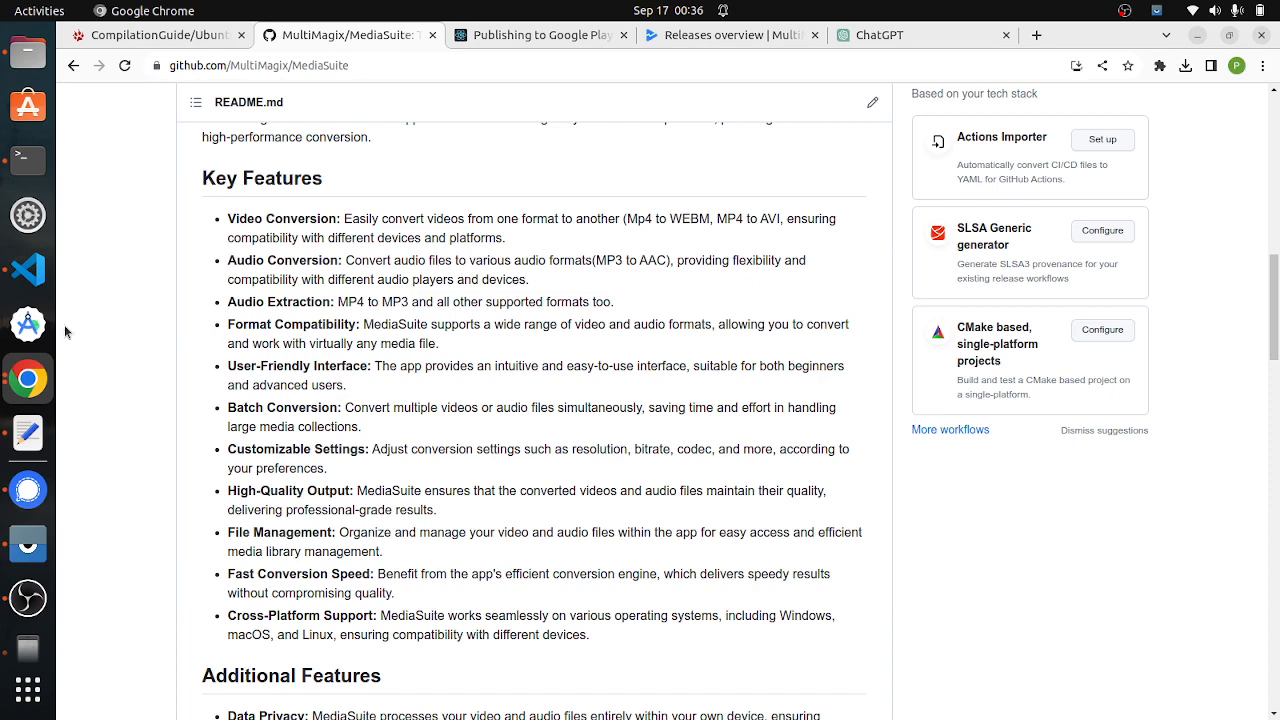
Step: Open the FFmpeg Ubuntu compilation guide and select its dependencies install command
{"action": "left_click", "coordinate": [155, 34]}
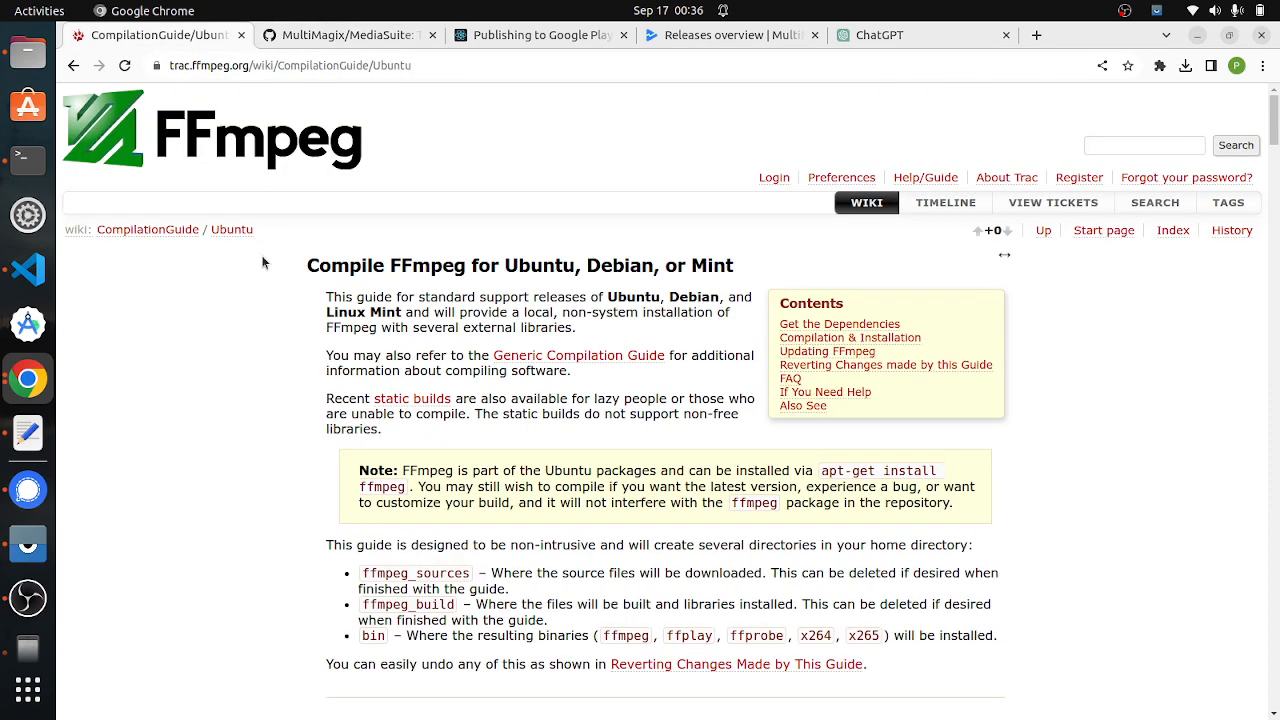
{"action": "mouse_move", "coordinate": [575, 308]}
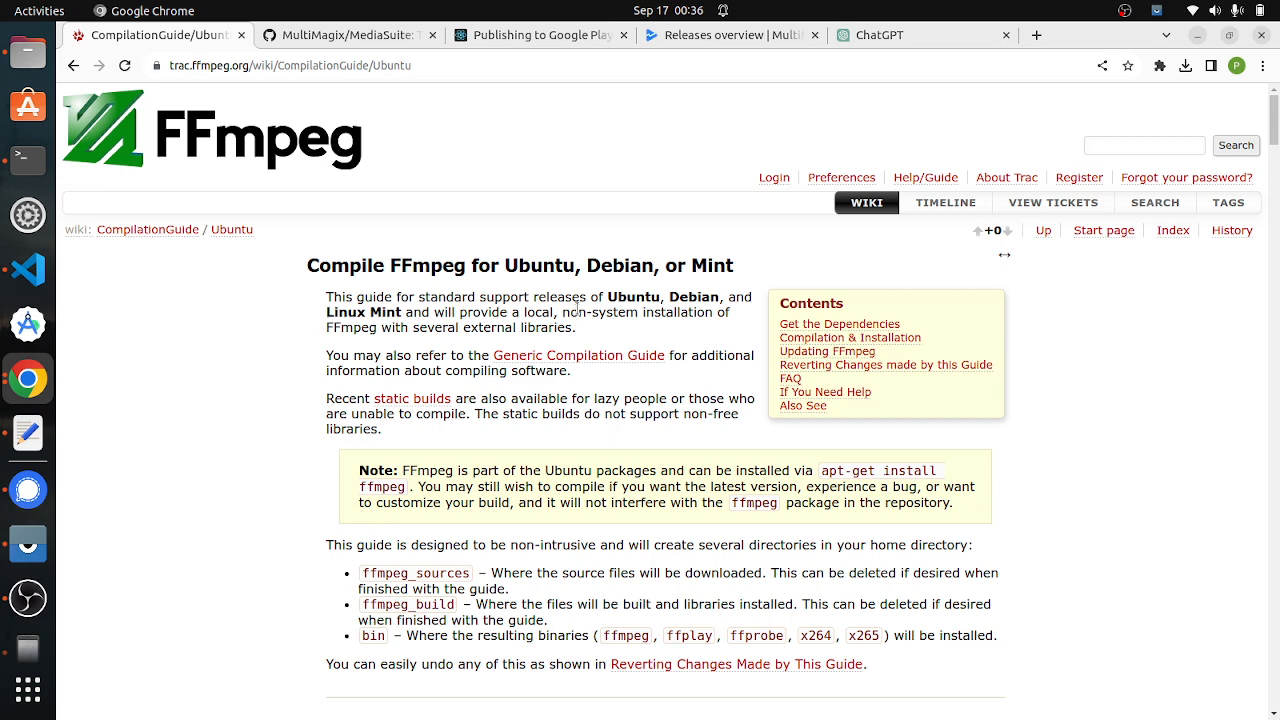
{"action": "scroll", "scroll_direction": "down", "scroll_amount": 3}
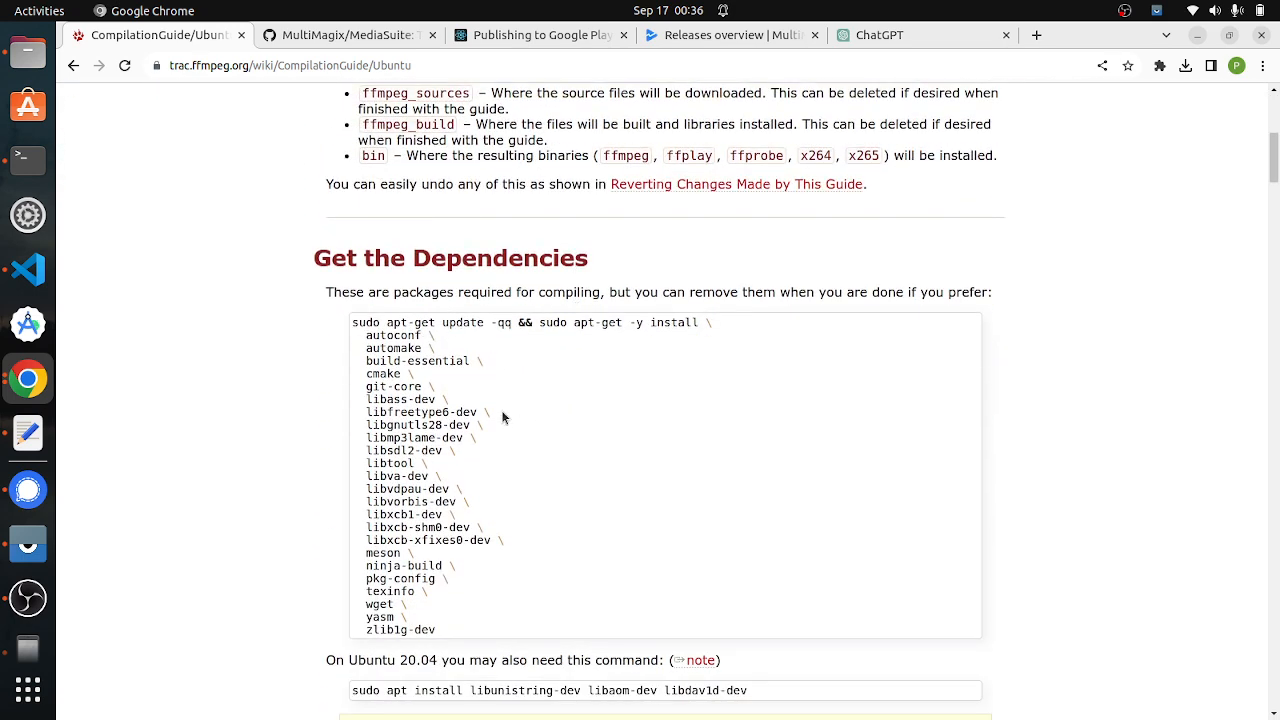
{"action": "scroll", "scroll_direction": "down", "scroll_amount": 3}
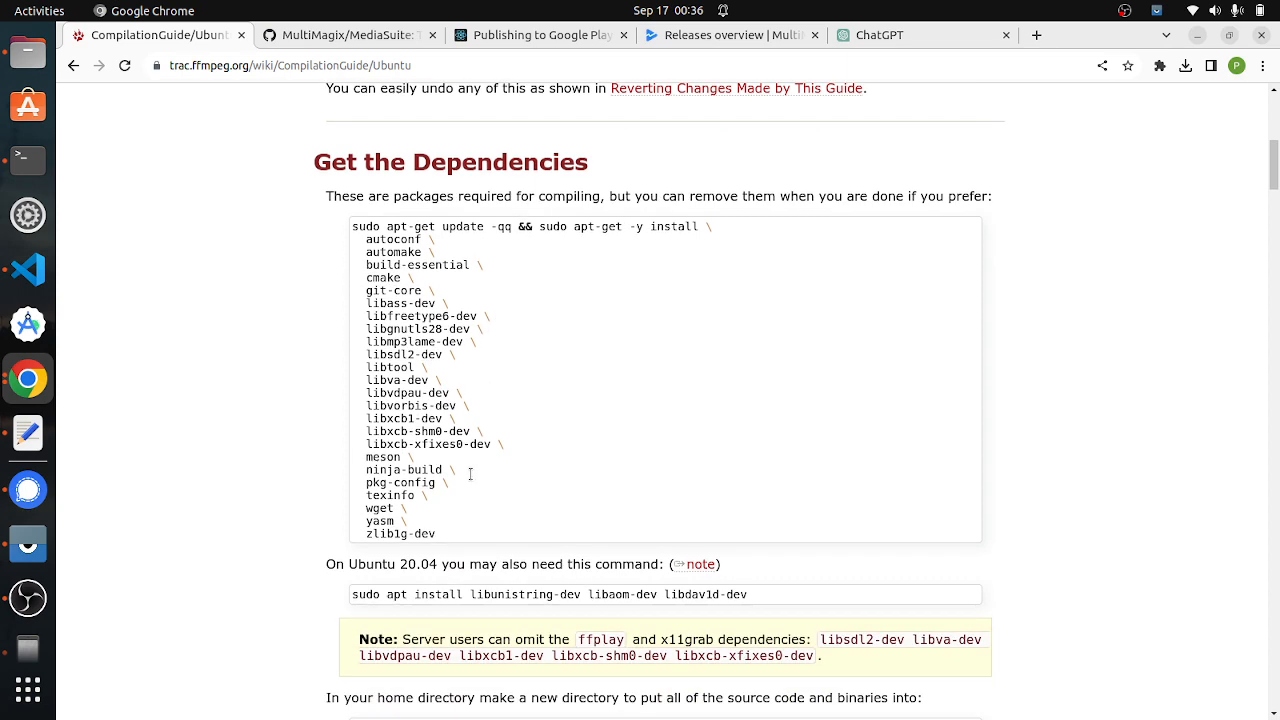
{"action": "mouse_move", "coordinate": [448, 545]}
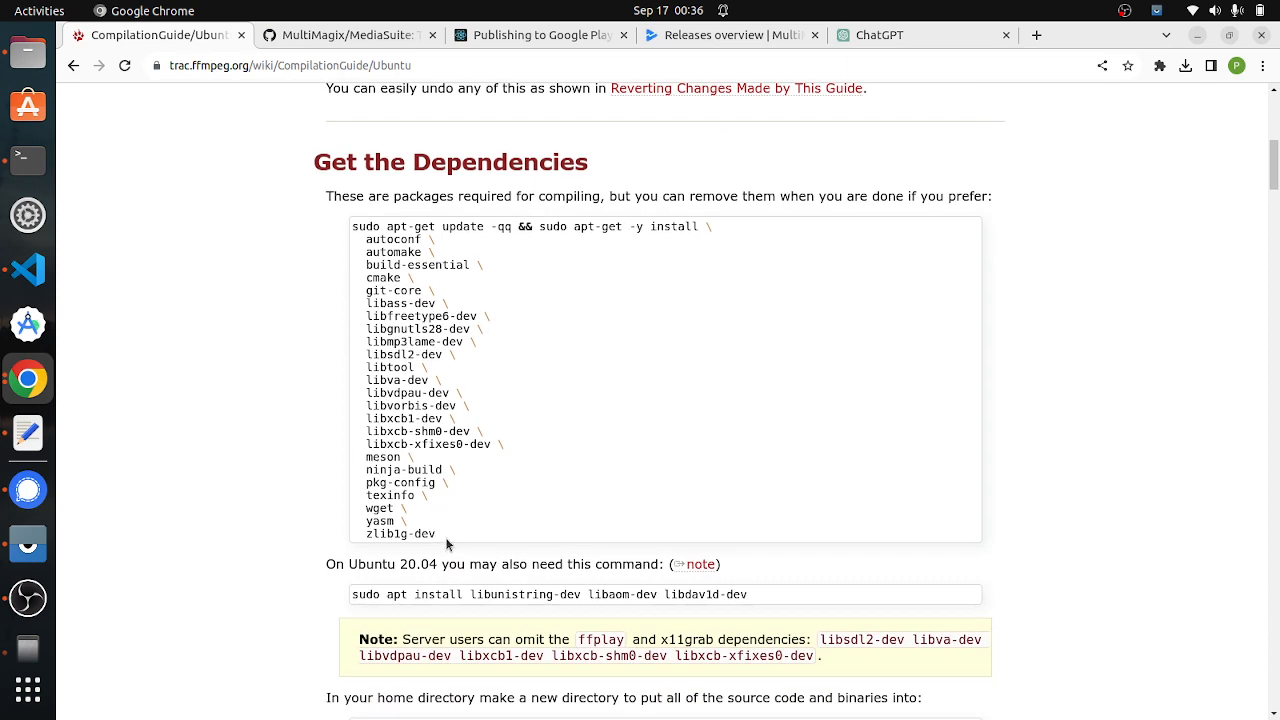
{"action": "left_click_drag", "start_coordinate": [352, 226], "coordinate": [435, 533]}
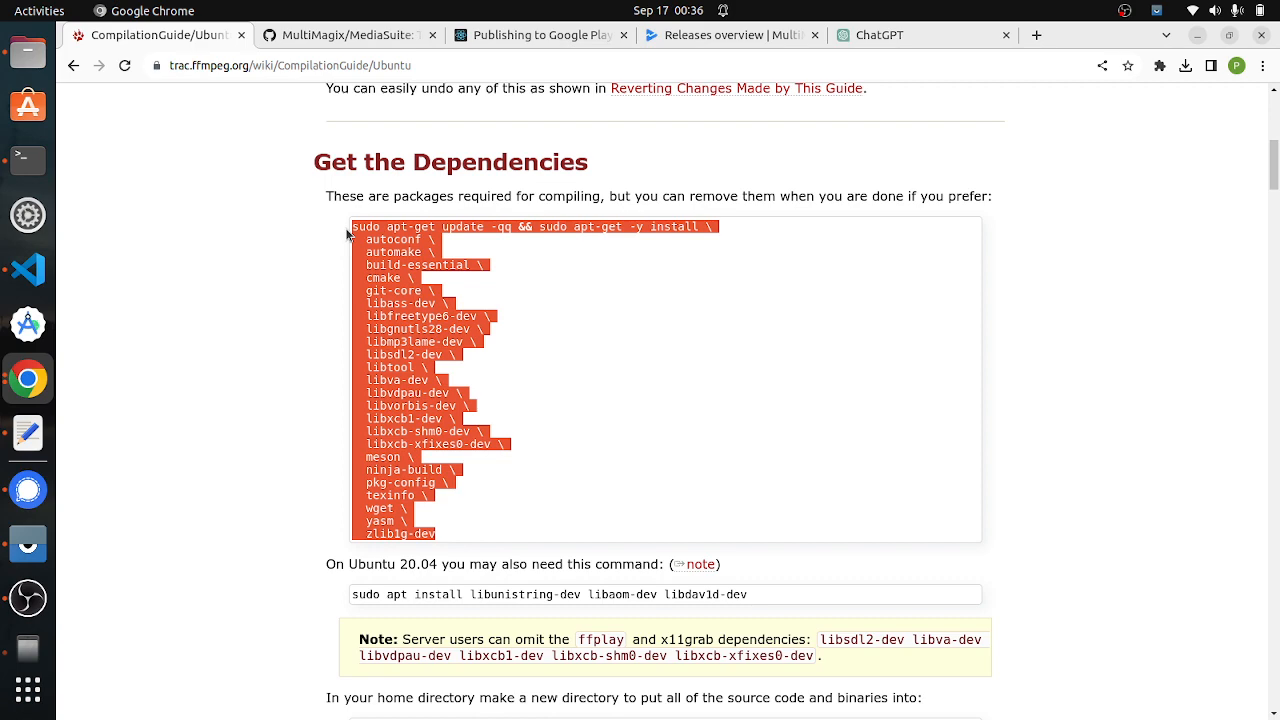
{"action": "left_click", "coordinate": [327, 326]}
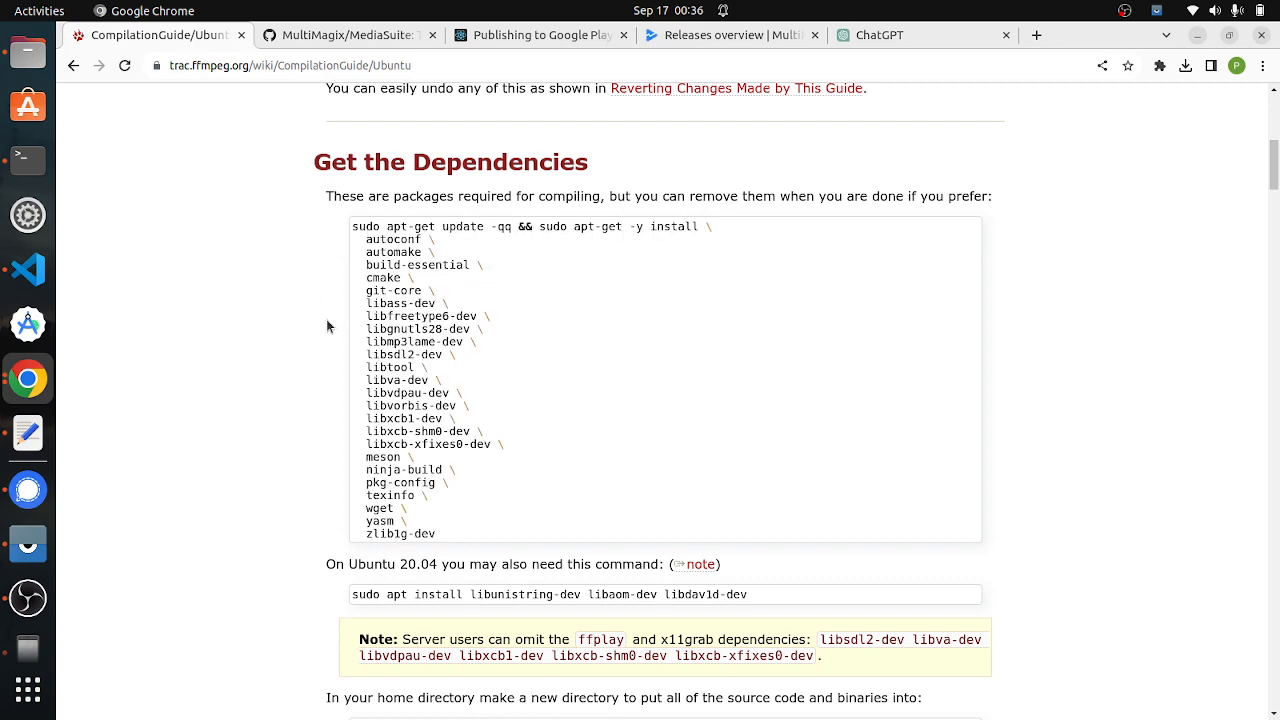
Step: Select the nasm and libx264-dev install commands, scrolling on through the later library sections
{"action": "scroll", "scroll_direction": "down", "scroll_amount": 3}
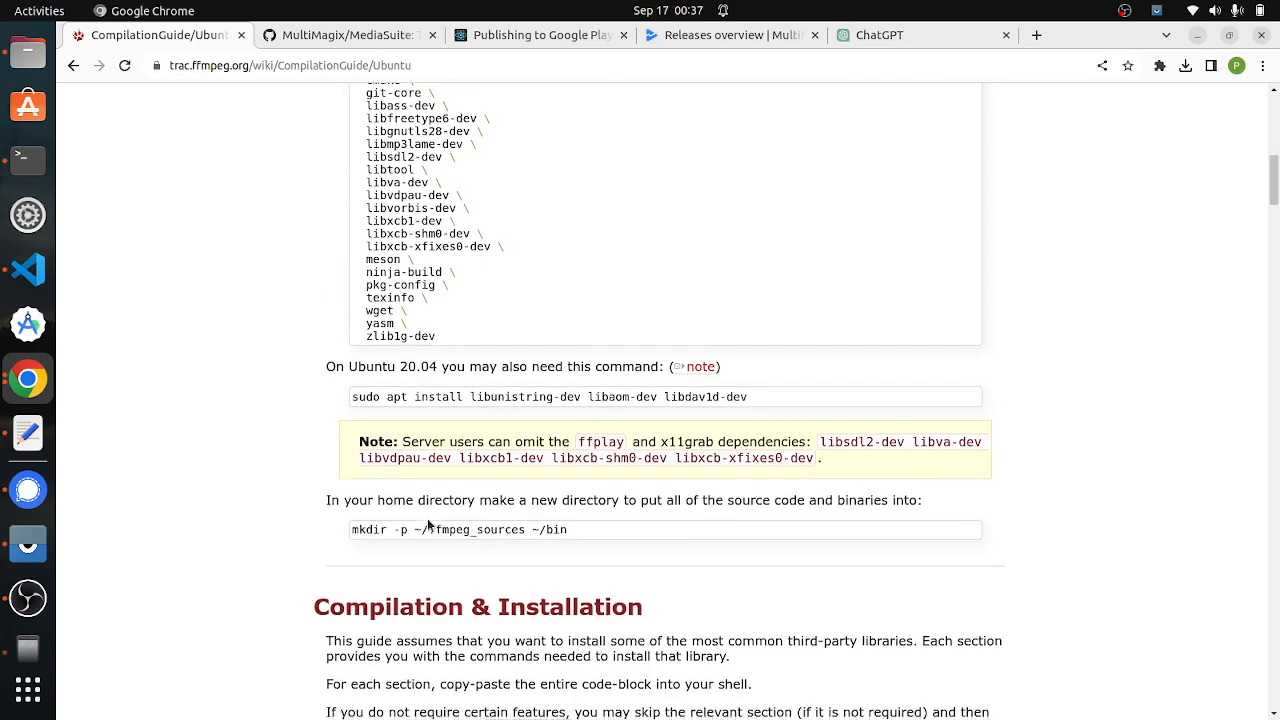
{"action": "scroll", "scroll_direction": "down", "scroll_amount": 3}
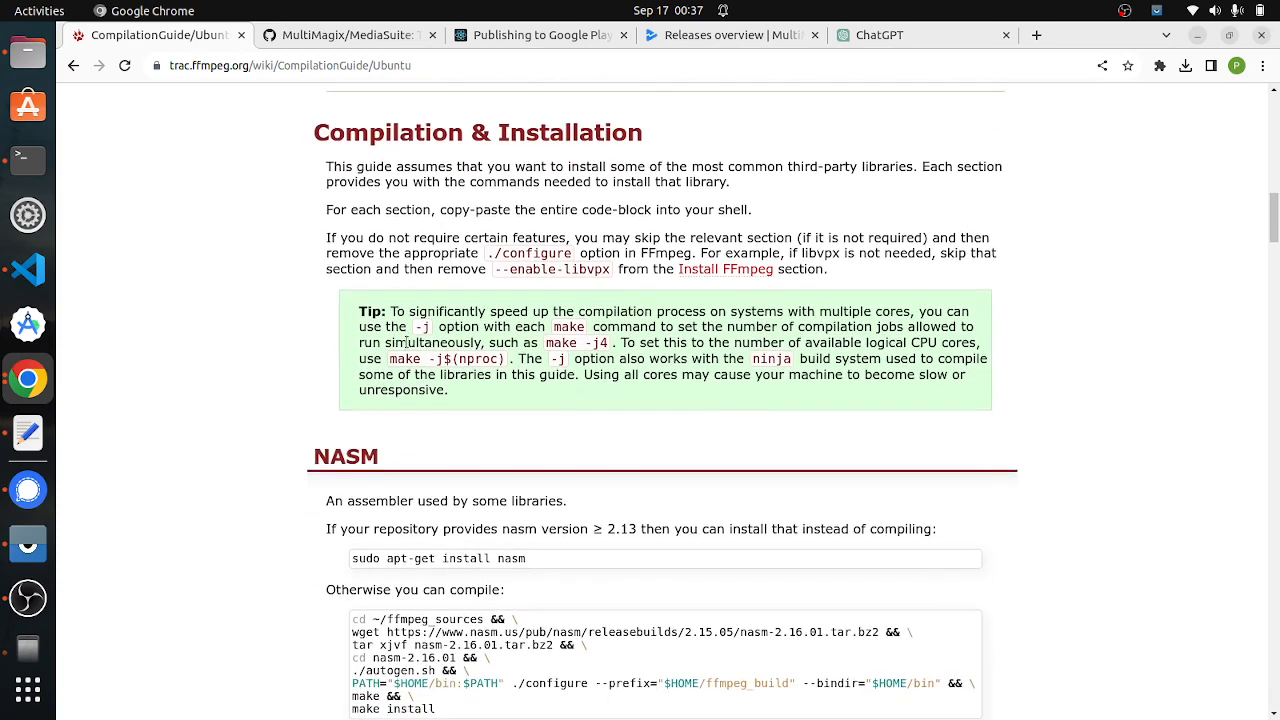
{"action": "scroll", "scroll_direction": "down", "scroll_amount": 3}
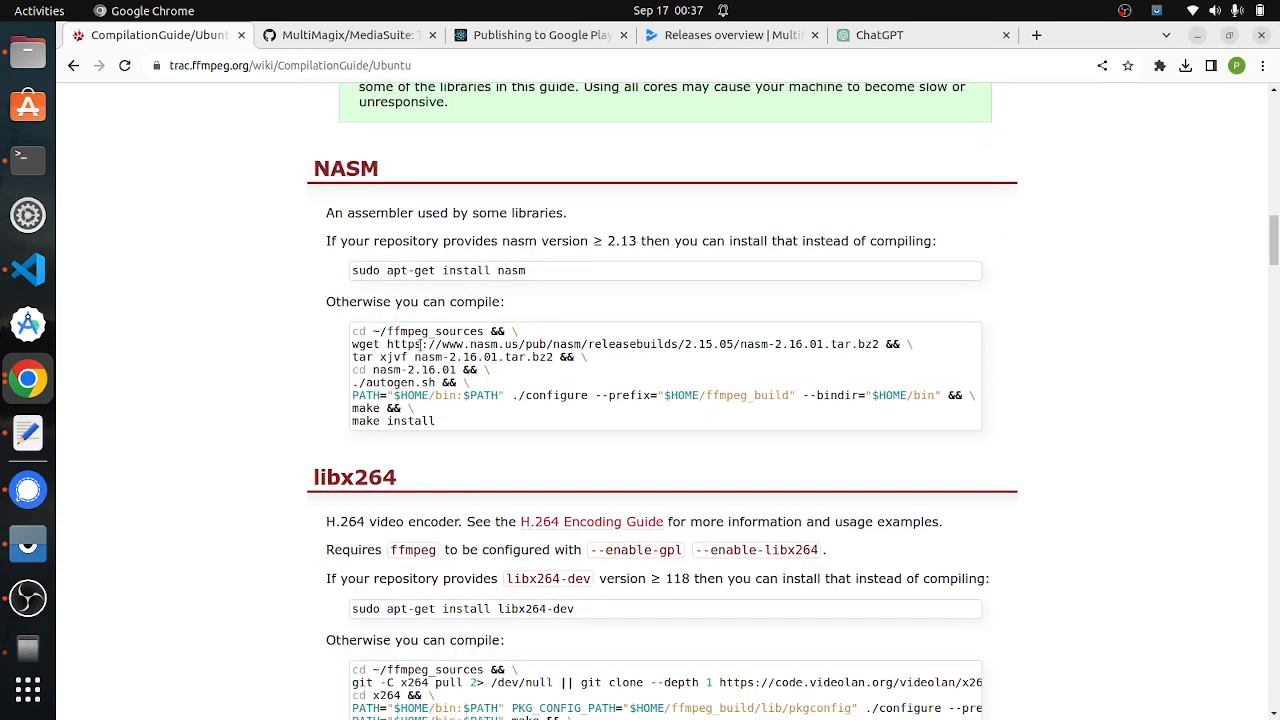
{"action": "mouse_move", "coordinate": [651, 362]}
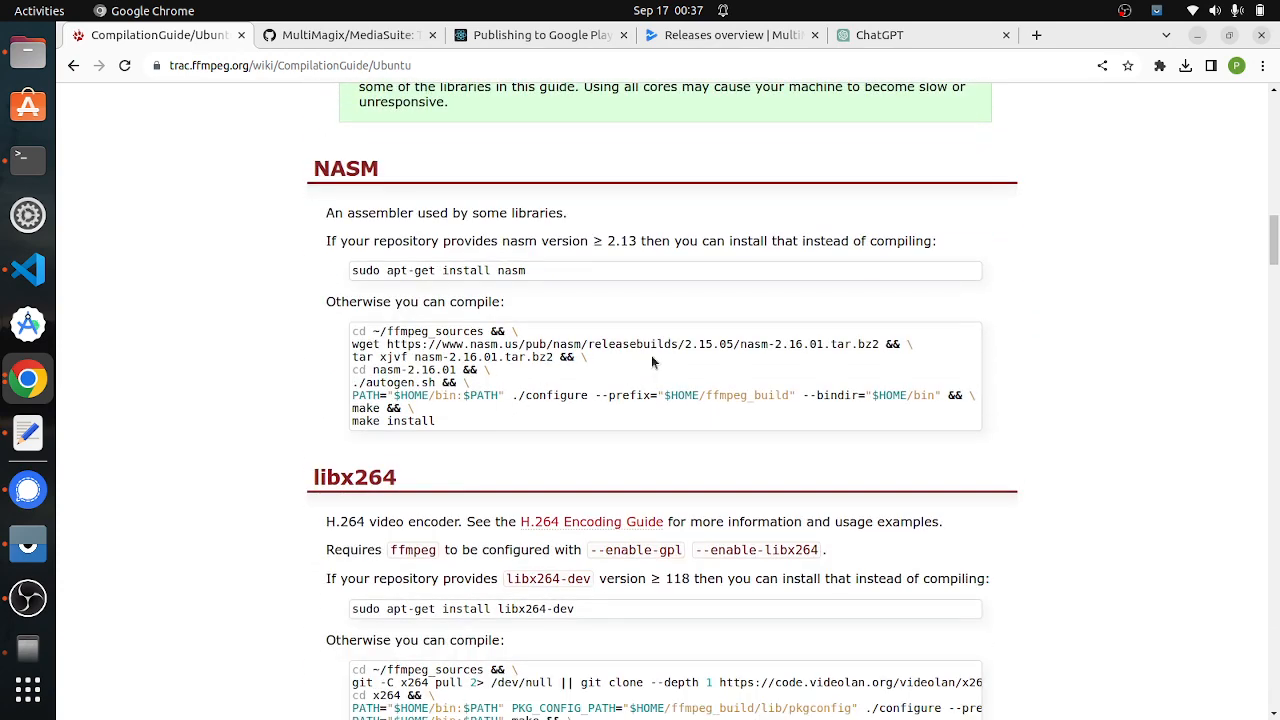
{"action": "double_click", "coordinate": [628, 344]}
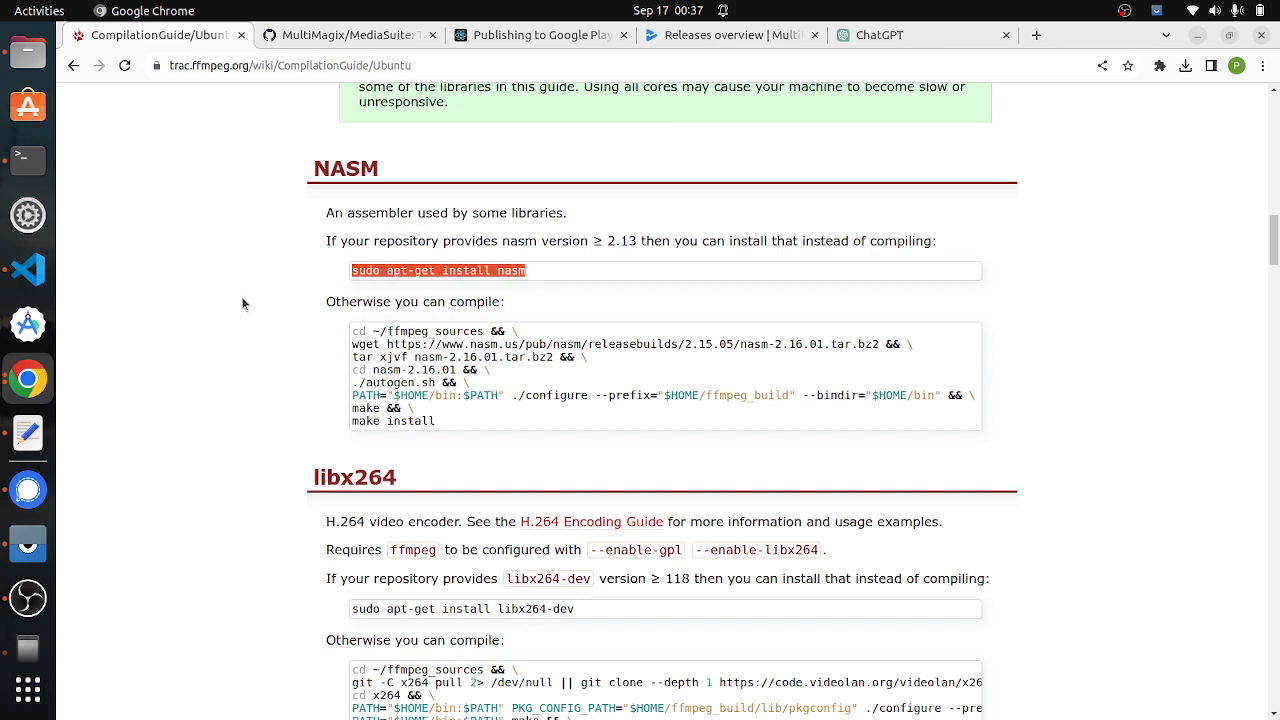
{"action": "mouse_move", "coordinate": [333, 342]}
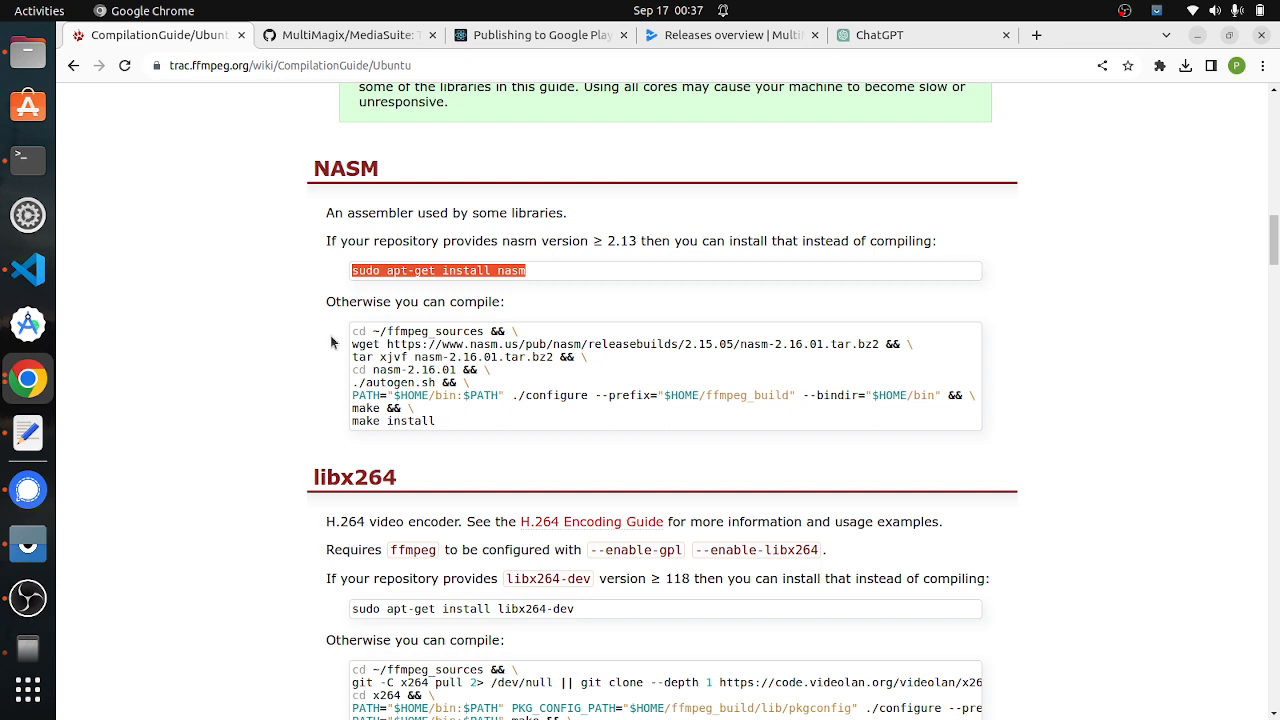
{"action": "mouse_move", "coordinate": [404, 350]}
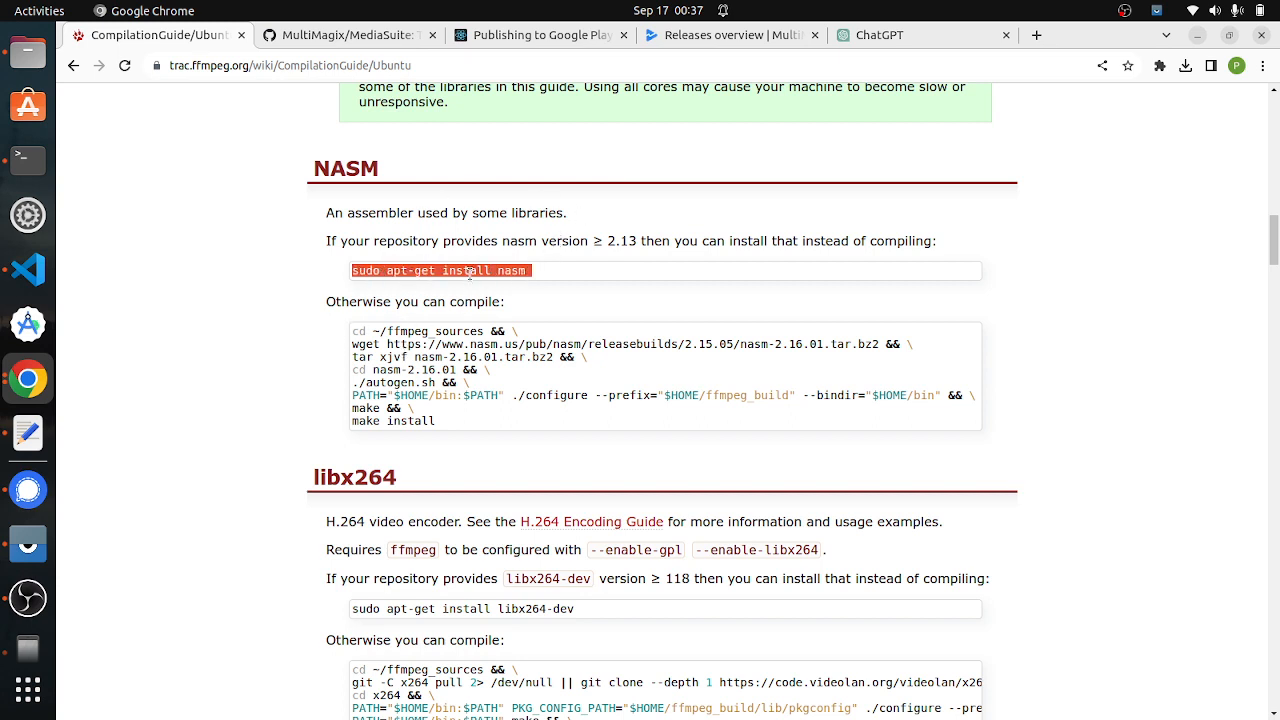
{"action": "scroll", "scroll_direction": "down", "scroll_amount": 3}
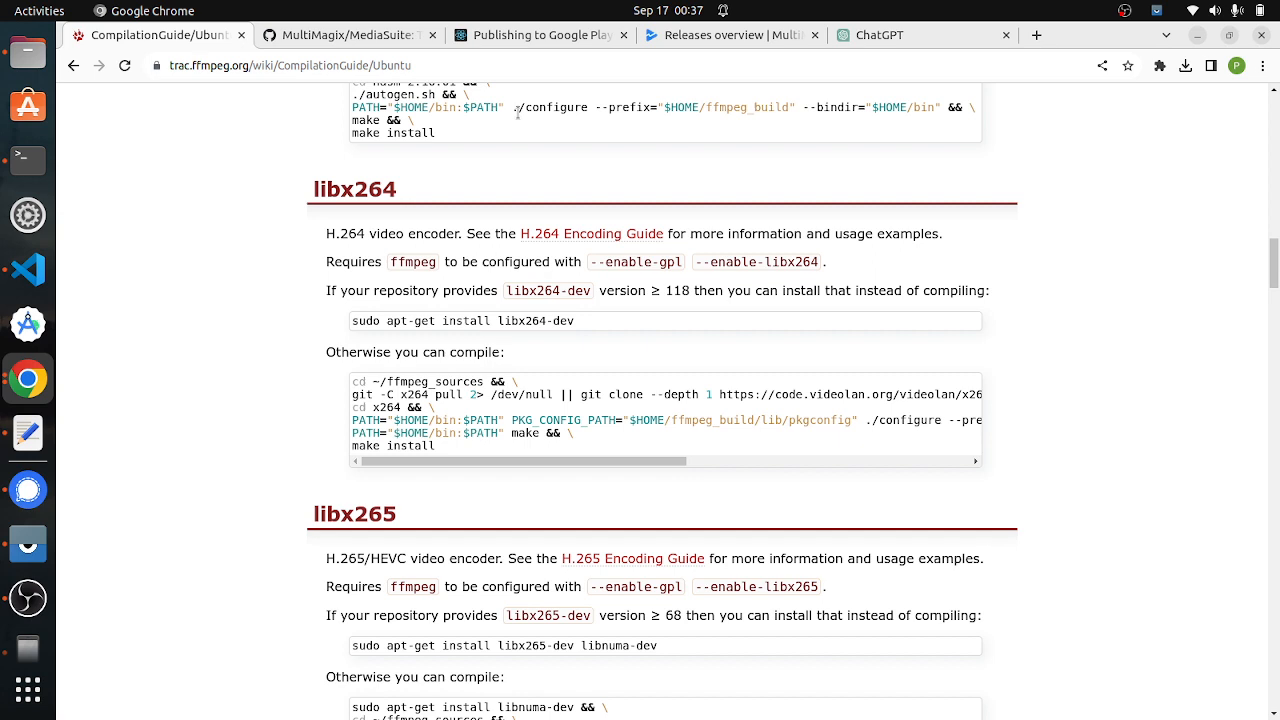
{"action": "mouse_move", "coordinate": [595, 350]}
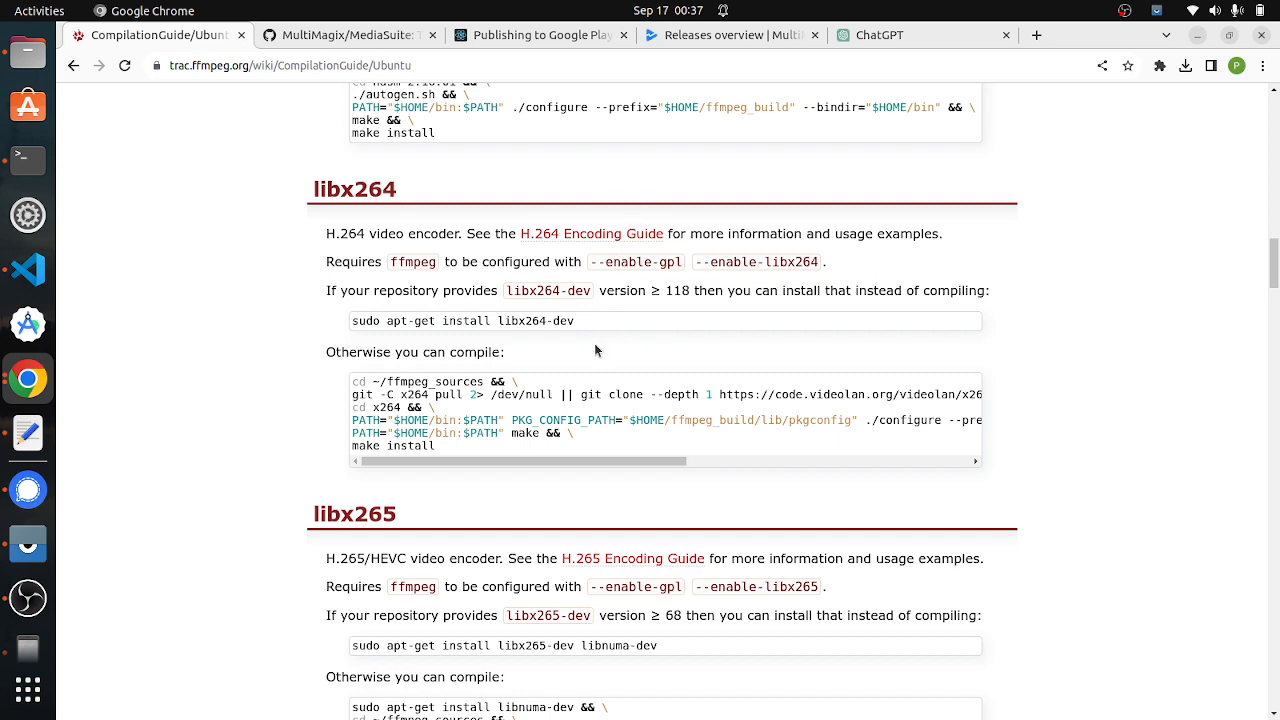
{"action": "mouse_move", "coordinate": [353, 166]}
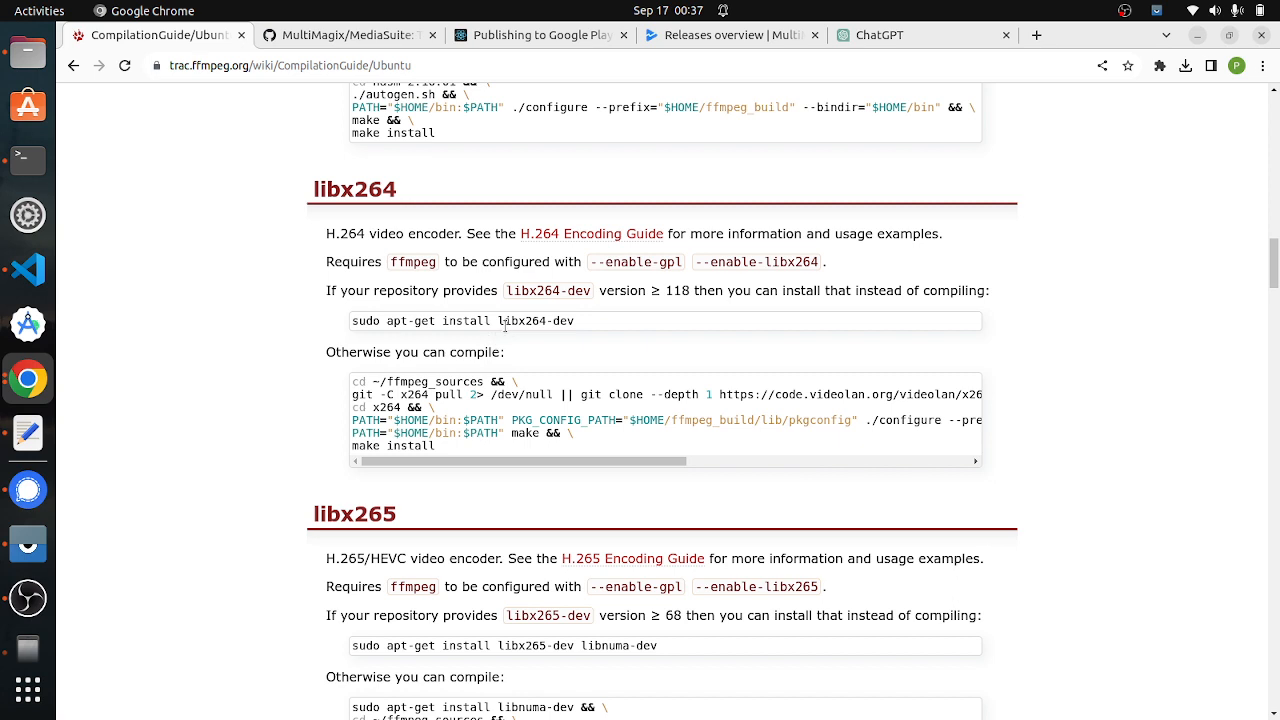
{"action": "triple_click", "coordinate": [463, 321]}
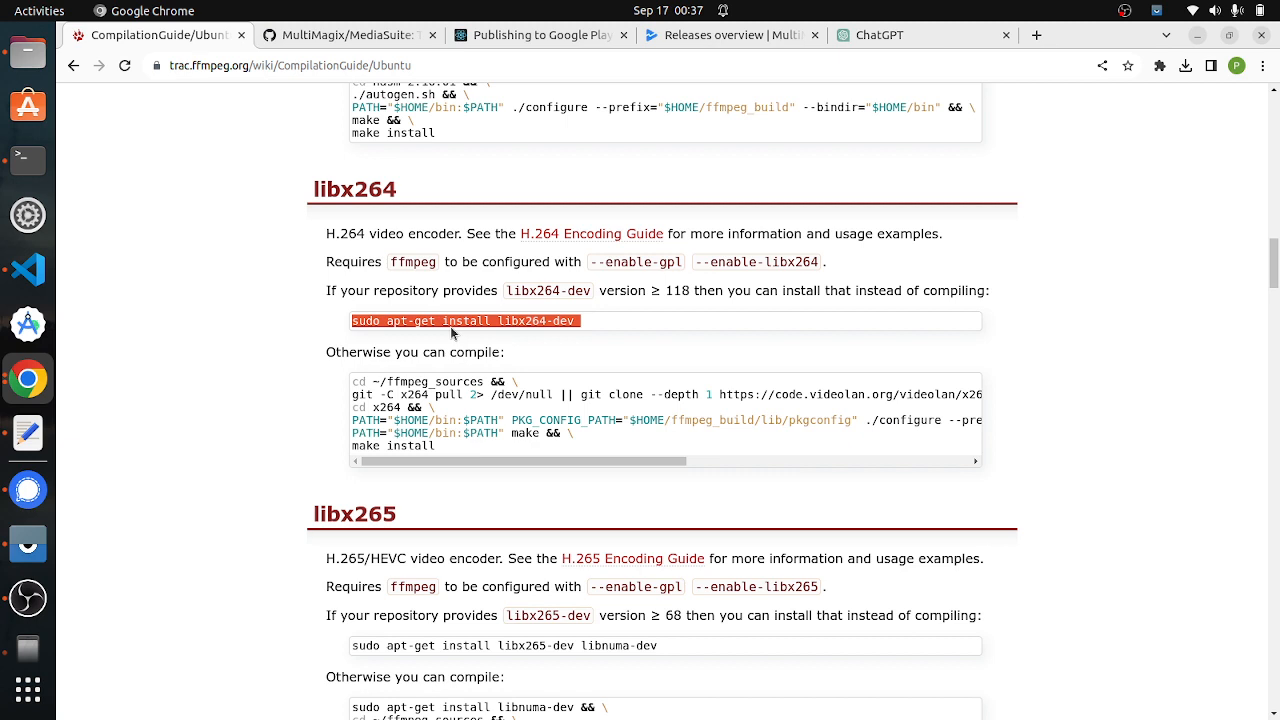
{"action": "mouse_move", "coordinate": [447, 449]}
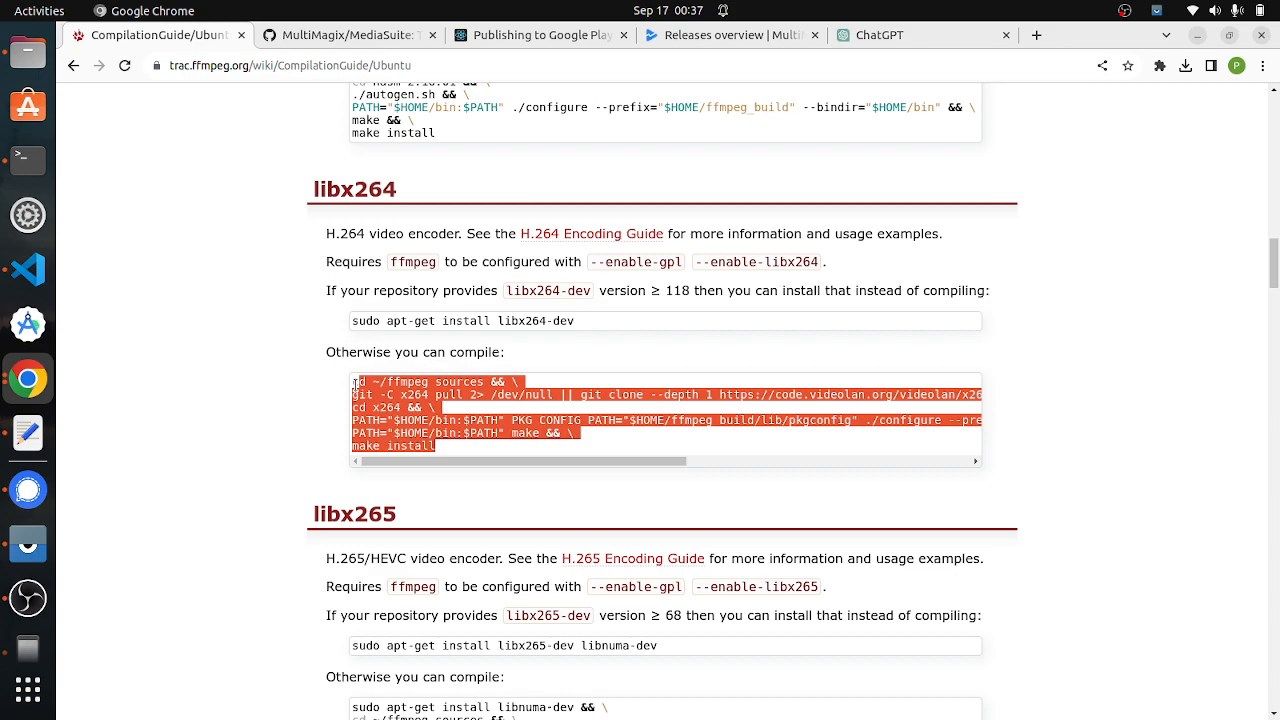
{"action": "scroll", "scroll_direction": "down", "scroll_amount": 3}
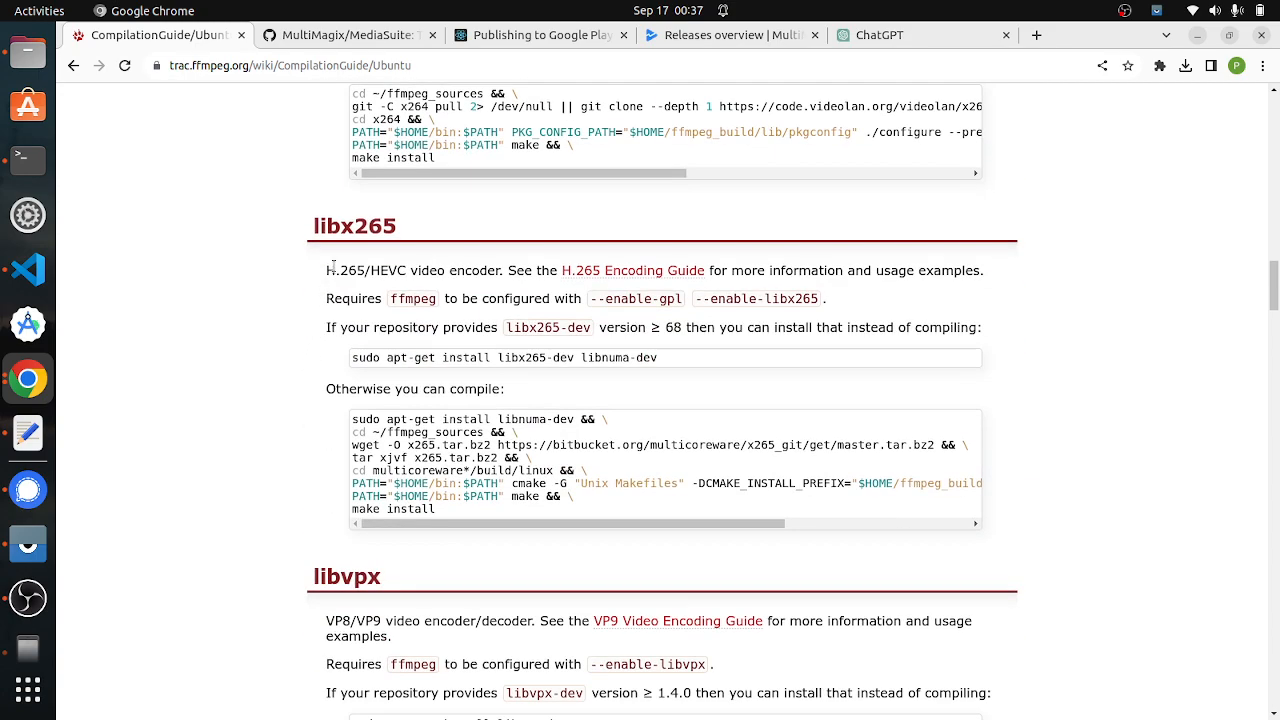
{"action": "scroll", "scroll_direction": "down", "scroll_amount": 3}
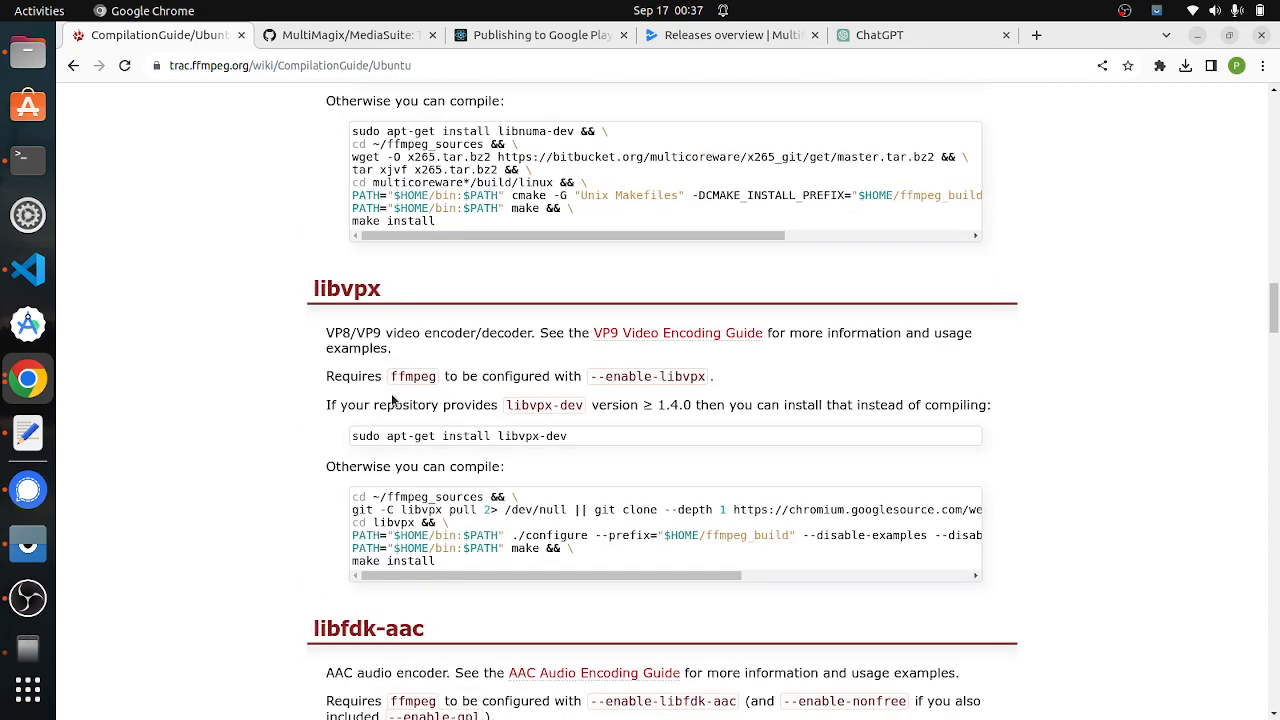
{"action": "scroll", "scroll_direction": "down", "scroll_amount": 3}
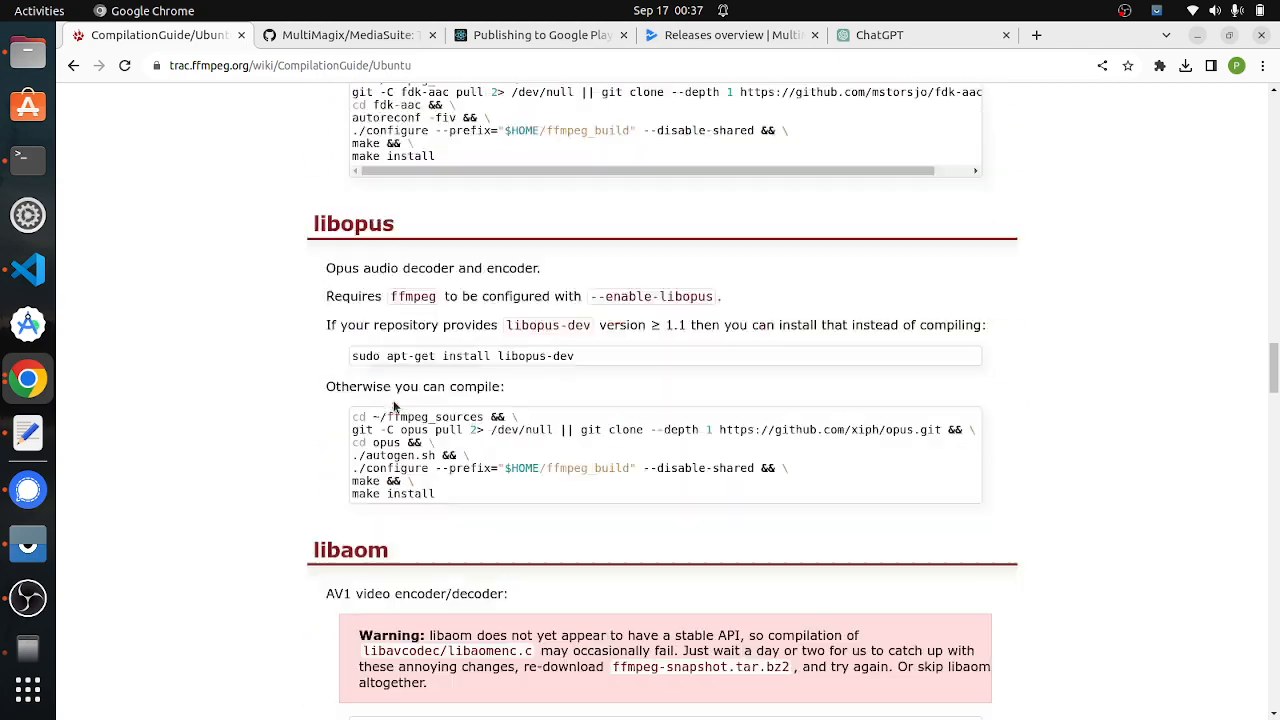
{"action": "scroll", "scroll_direction": "down", "scroll_amount": 3}
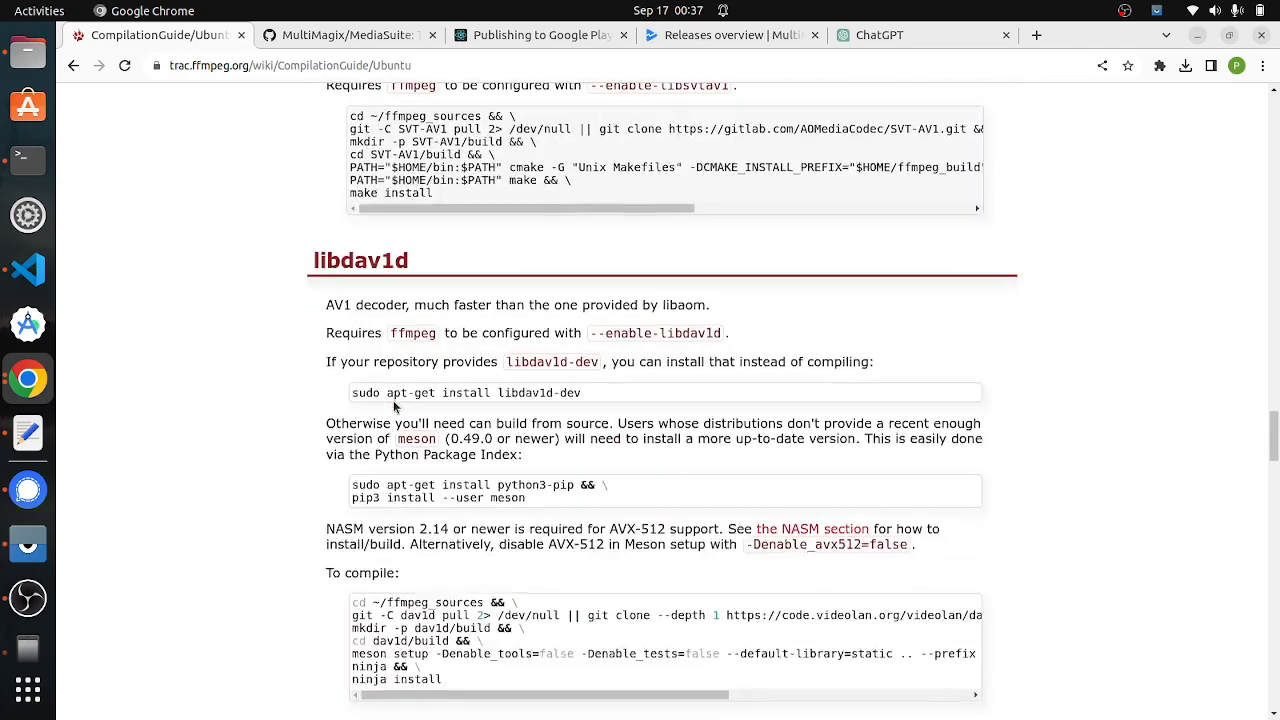
{"action": "scroll", "scroll_direction": "down", "scroll_amount": 3}
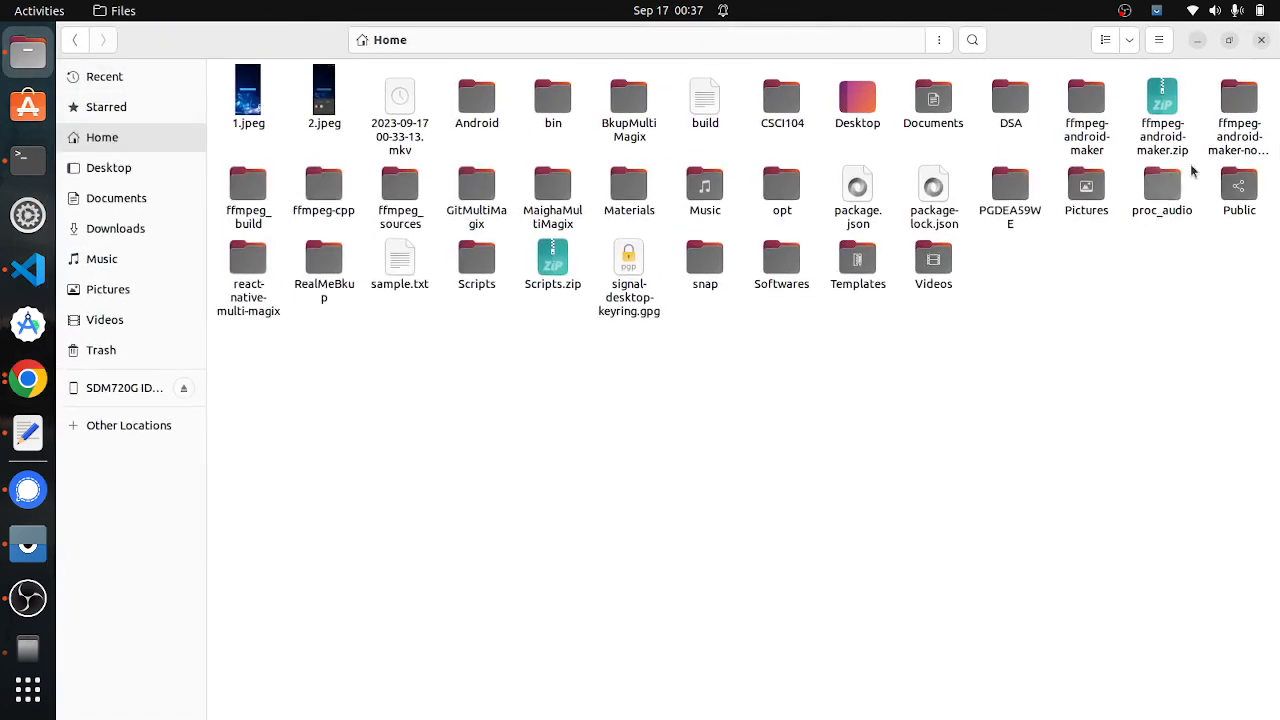
Step: Open ffmpeg_sources and select SVT-AV1, v2.3.1.tar.gz and vmaf-2.3.1
{"action": "double_click", "coordinate": [400, 185]}
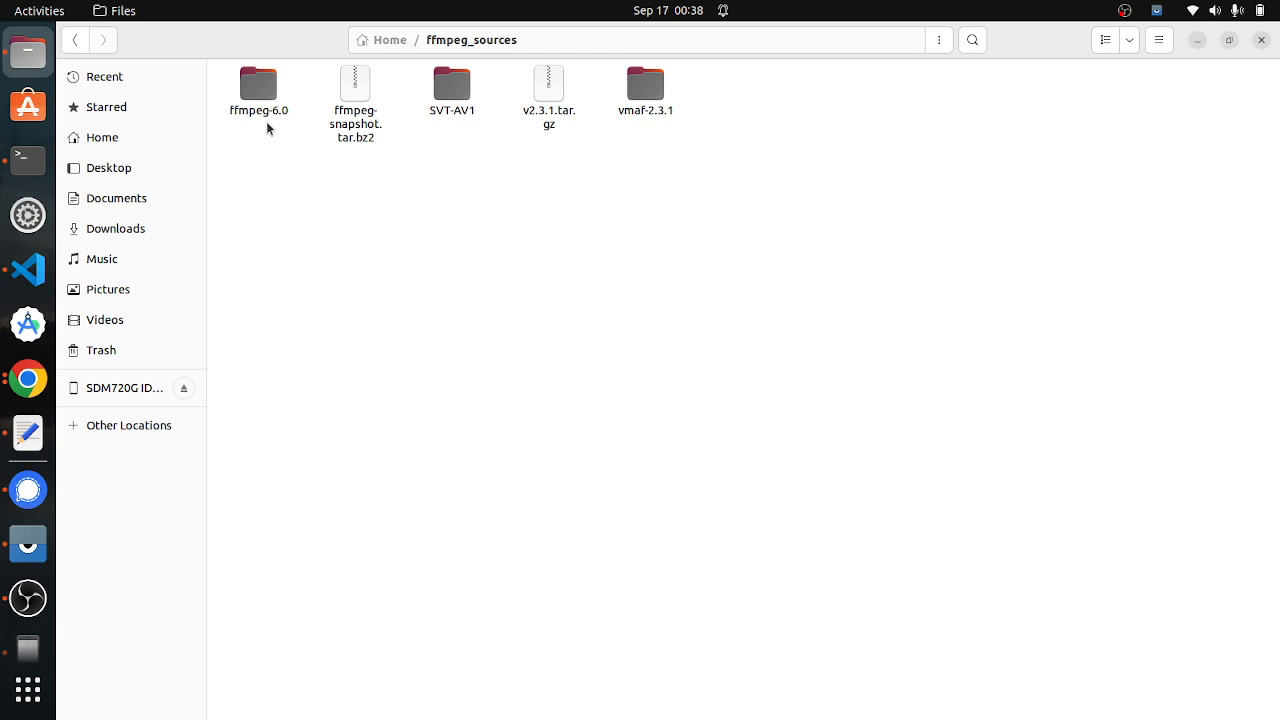
{"action": "mouse_move", "coordinate": [258, 84]}
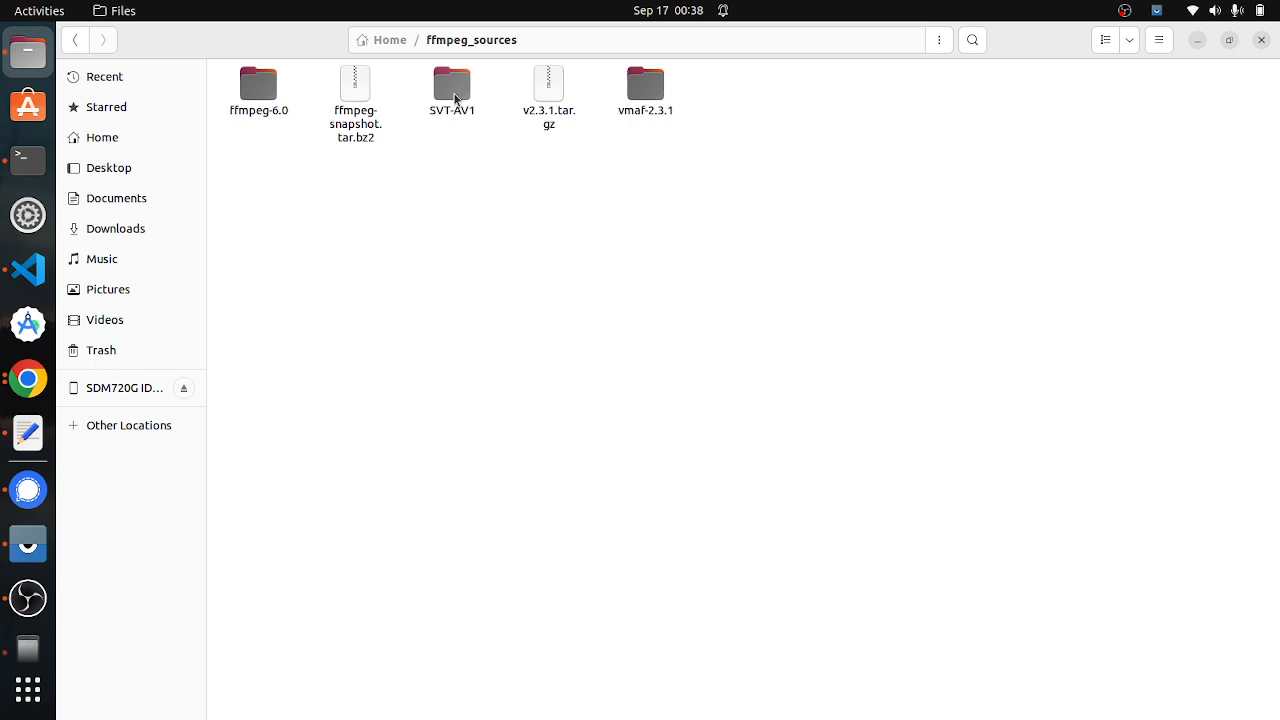
{"action": "left_click", "coordinate": [452, 84]}
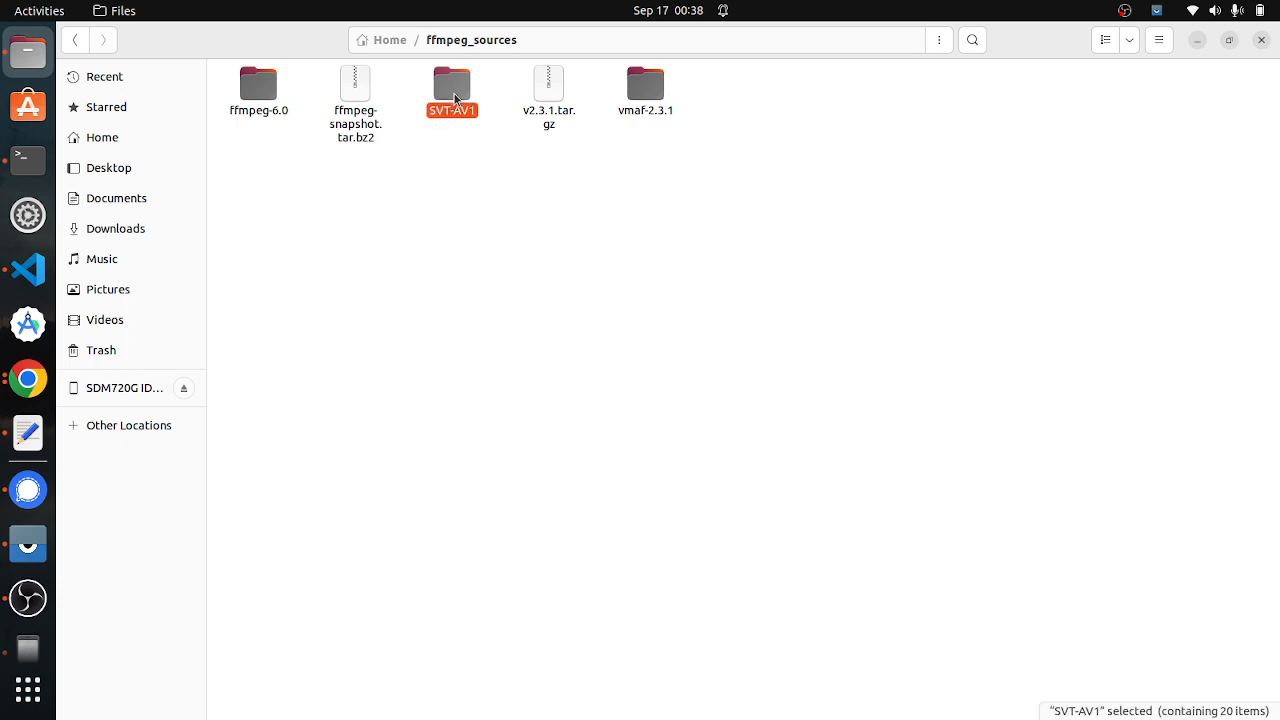
{"action": "left_click", "coordinate": [645, 90]}
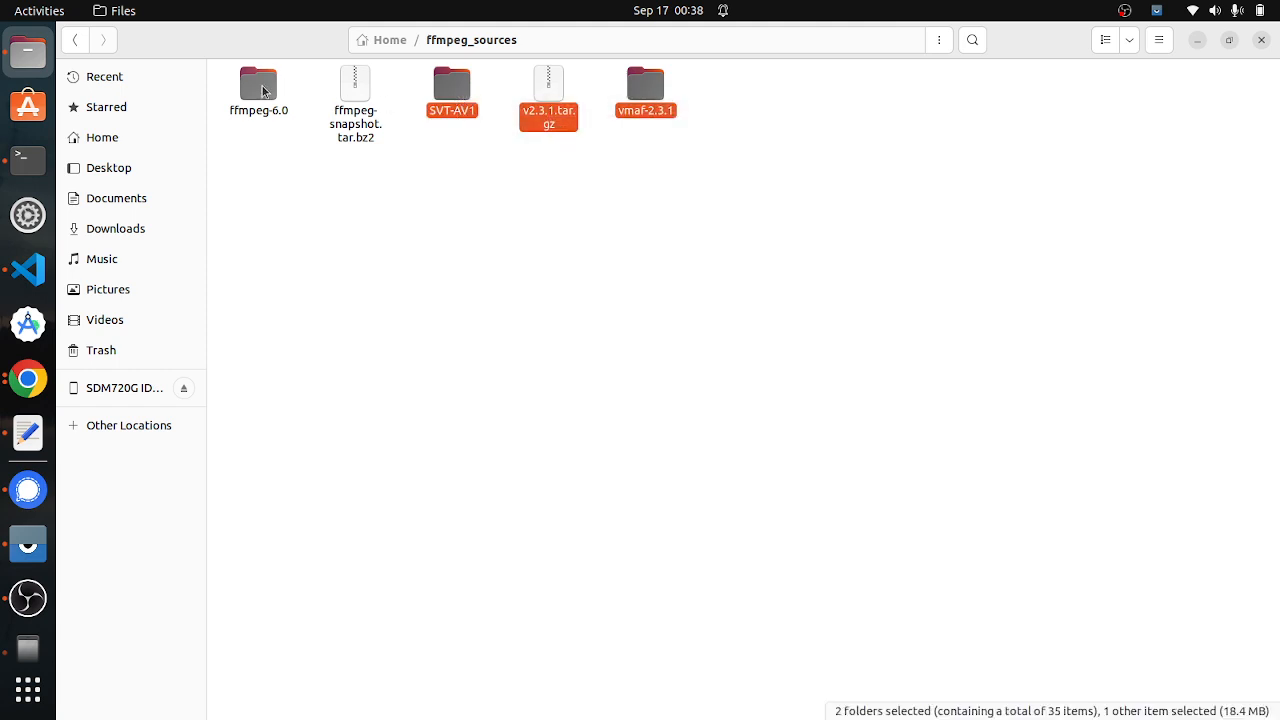
{"action": "left_click", "coordinate": [258, 83]}
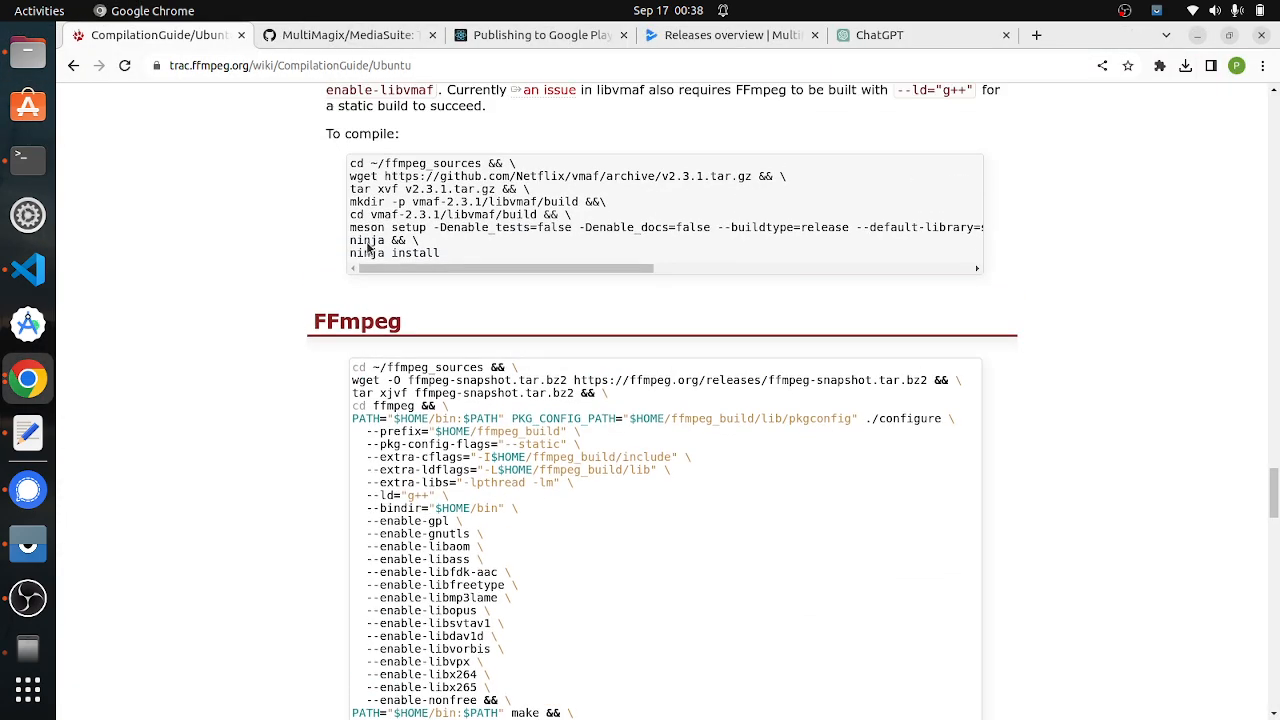
Step: Scroll the guide to the FFmpeg heading and its configure/make code block
{"action": "scroll", "scroll_direction": "down", "scroll_amount": 3}
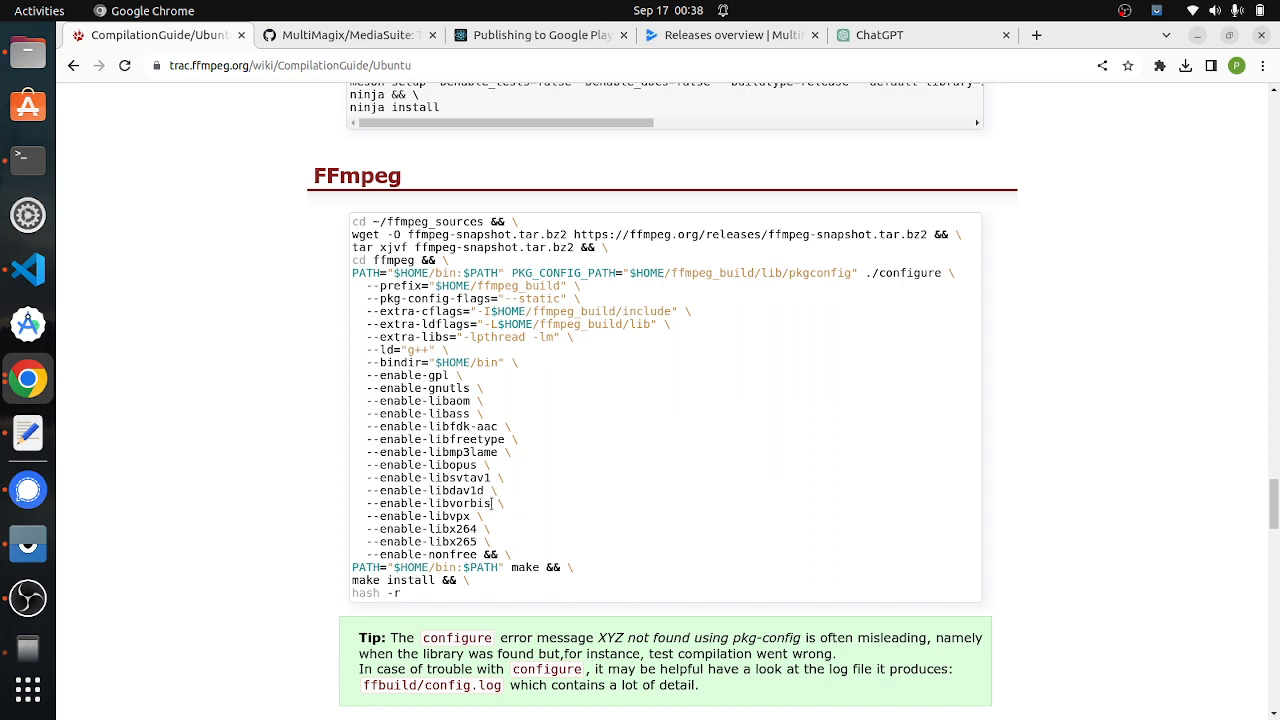
{"action": "mouse_move", "coordinate": [492, 551]}
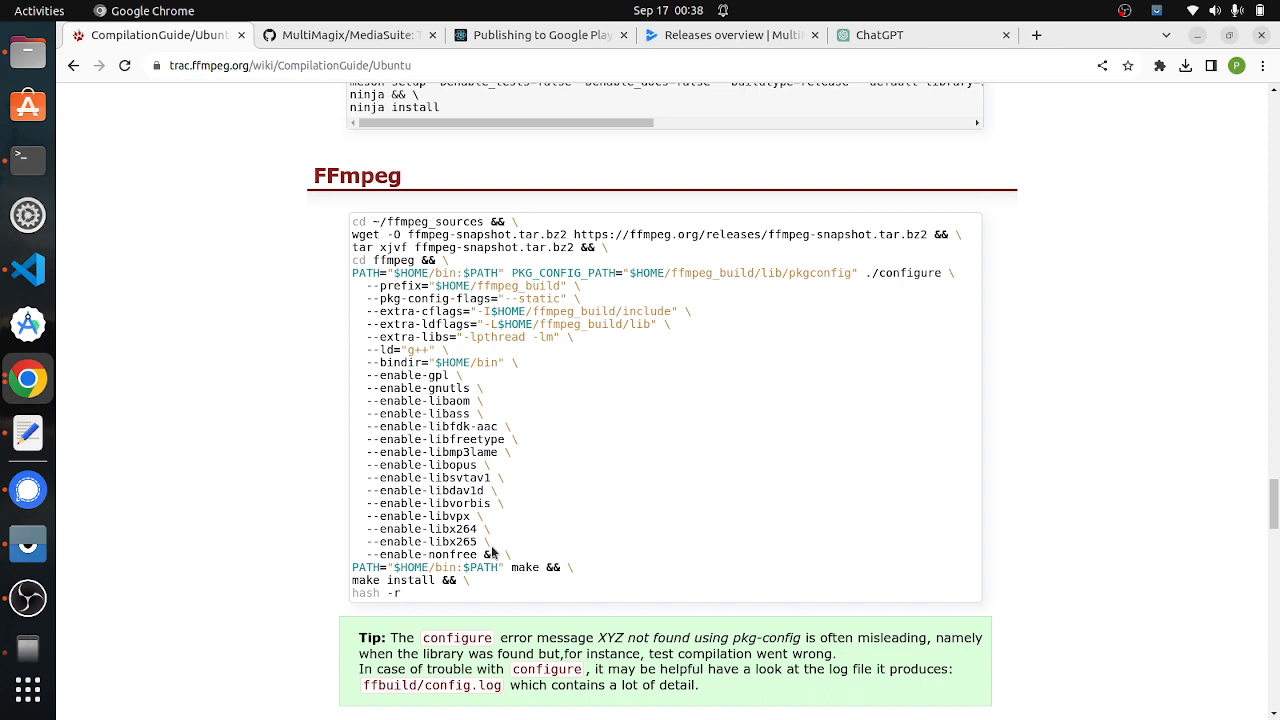
{"action": "mouse_move", "coordinate": [504, 540]}
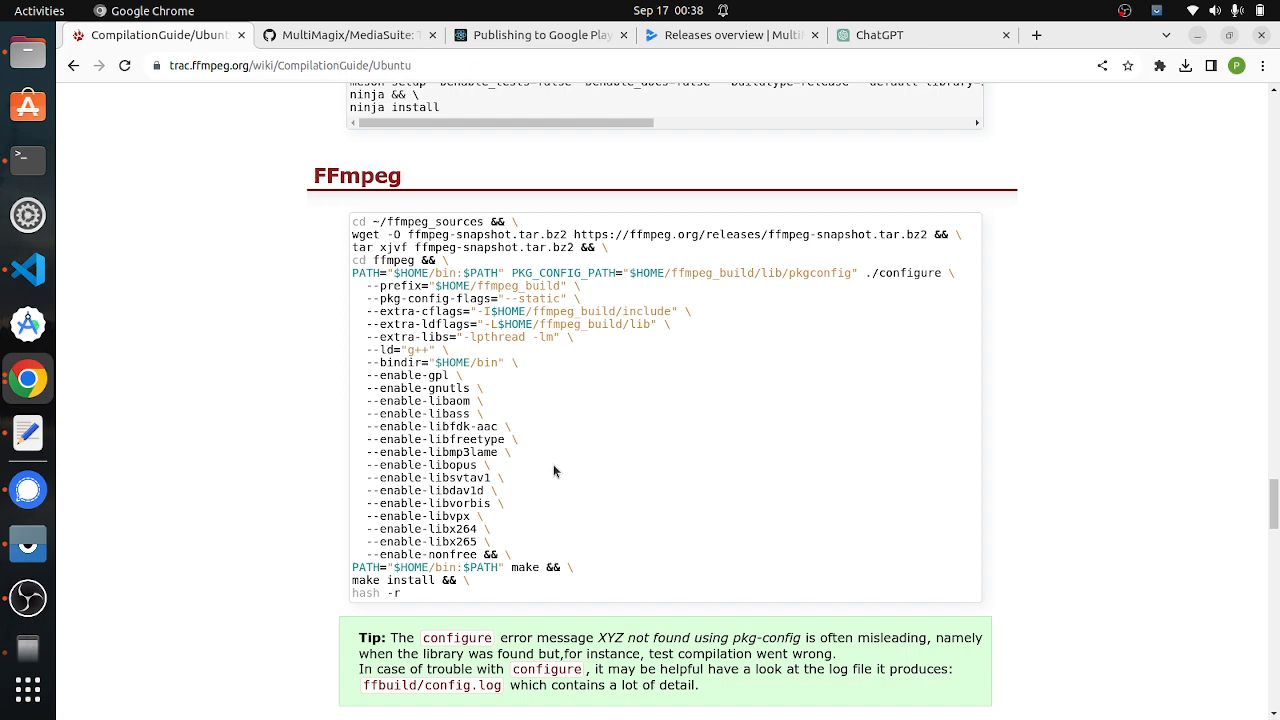
{"action": "scroll", "scroll_direction": "down", "scroll_amount": 3}
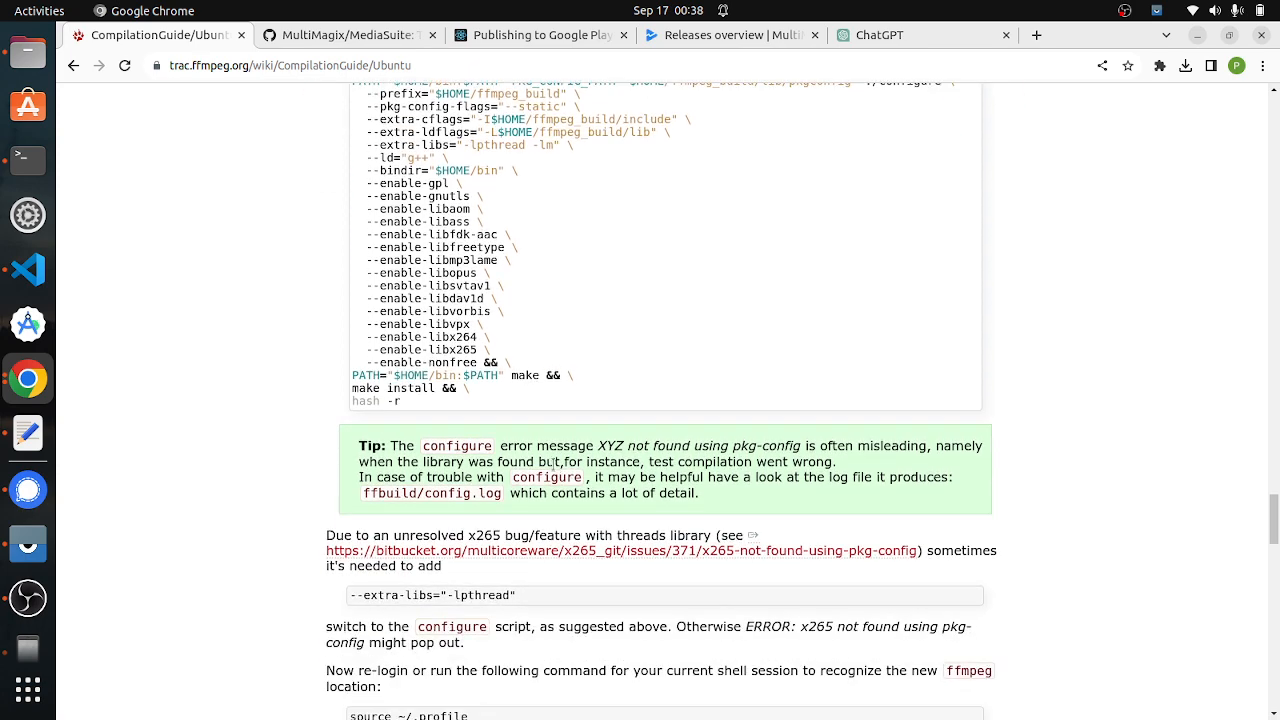
{"action": "mouse_move", "coordinate": [550, 464]}
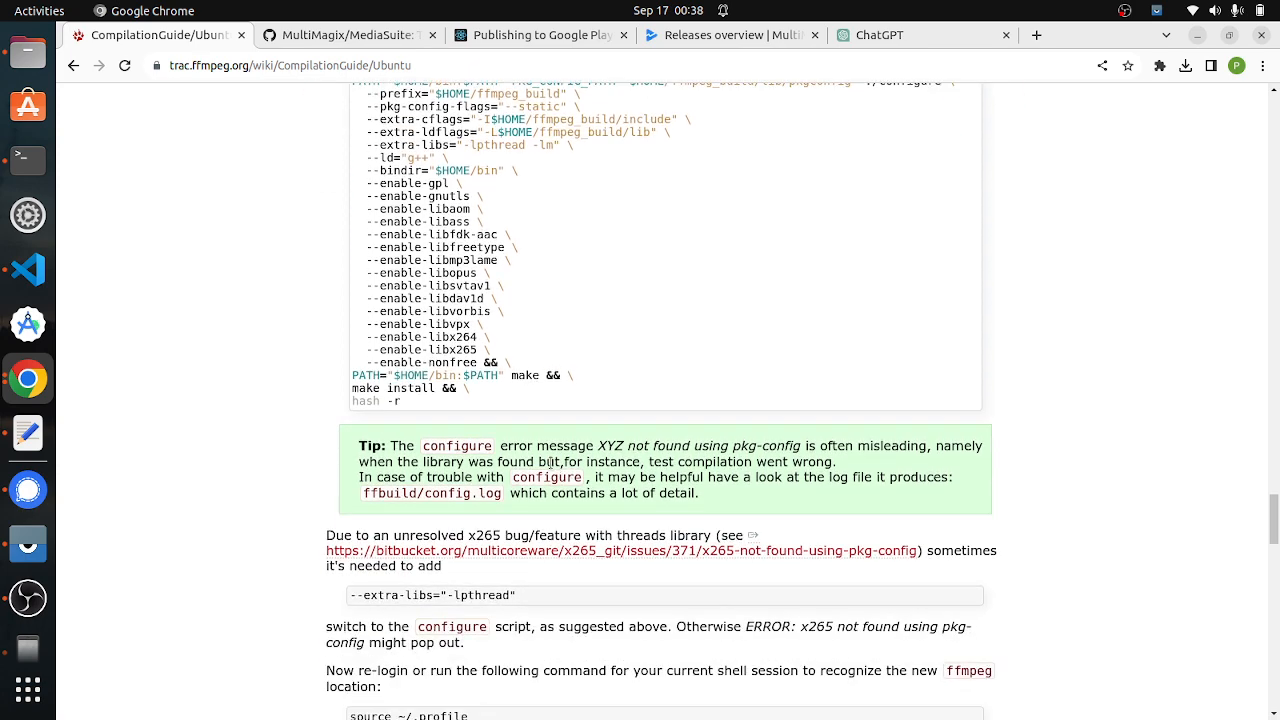
{"action": "scroll", "scroll_direction": "down", "scroll_amount": 3}
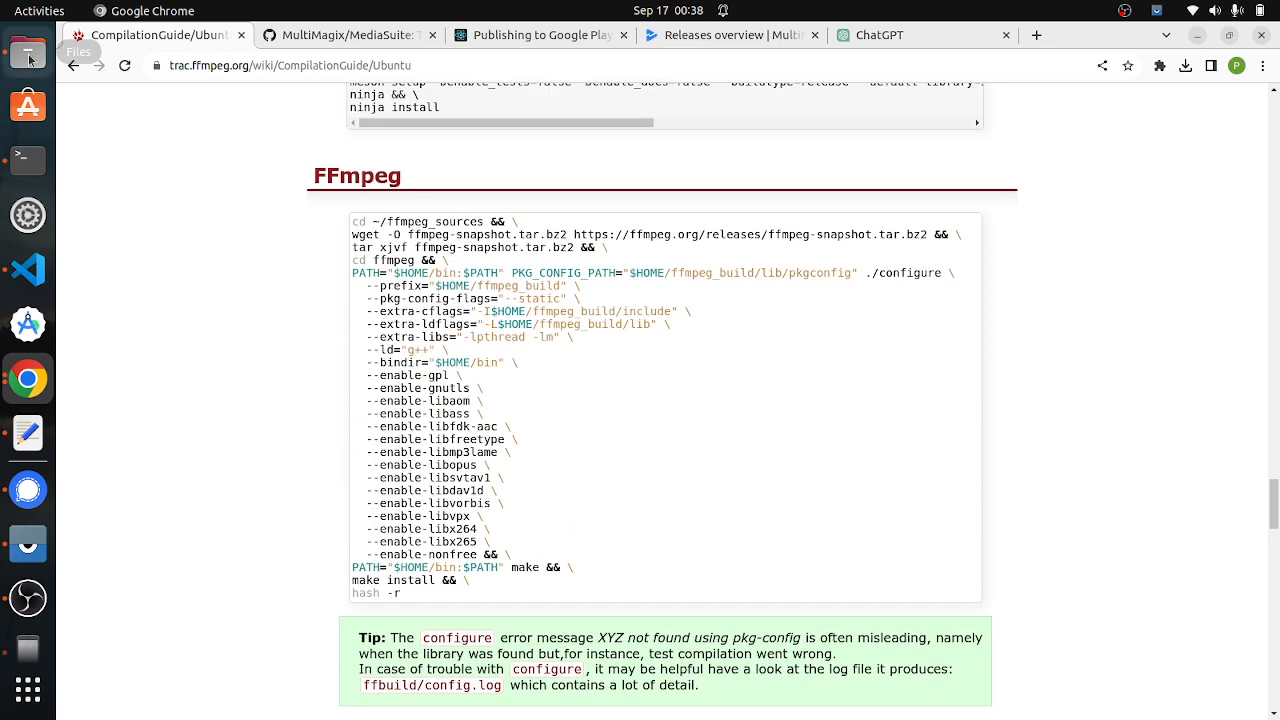
Step: In Files, browse from ffmpeg_sources into ffmpeg_build/lib and open pkgconfig
{"action": "left_click", "coordinate": [27, 52]}
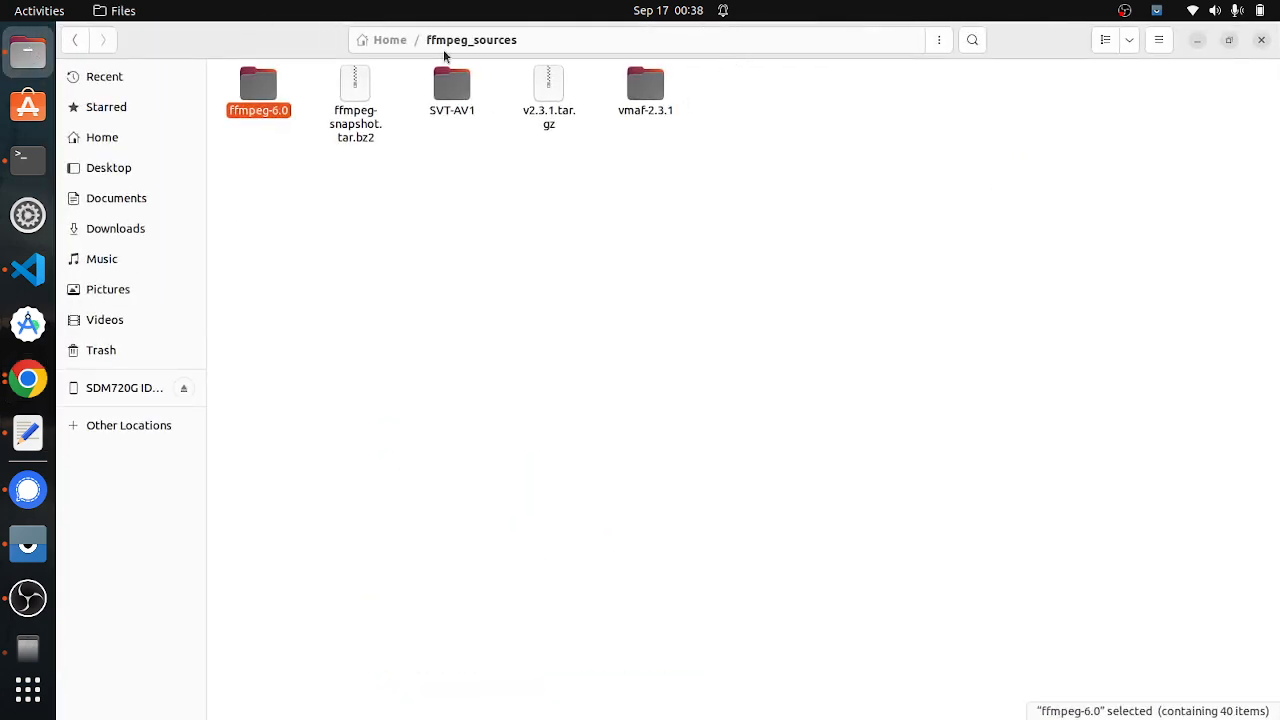
{"action": "left_click", "coordinate": [389, 40]}
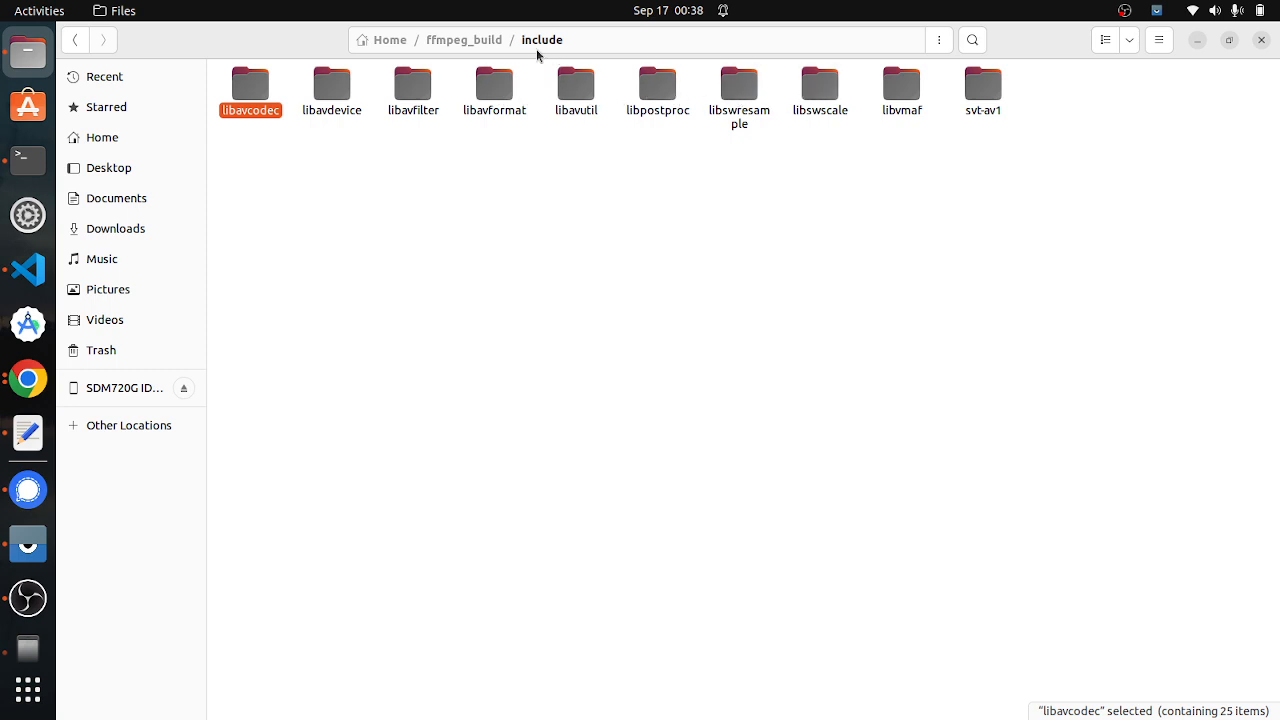
{"action": "left_click", "coordinate": [463, 40]}
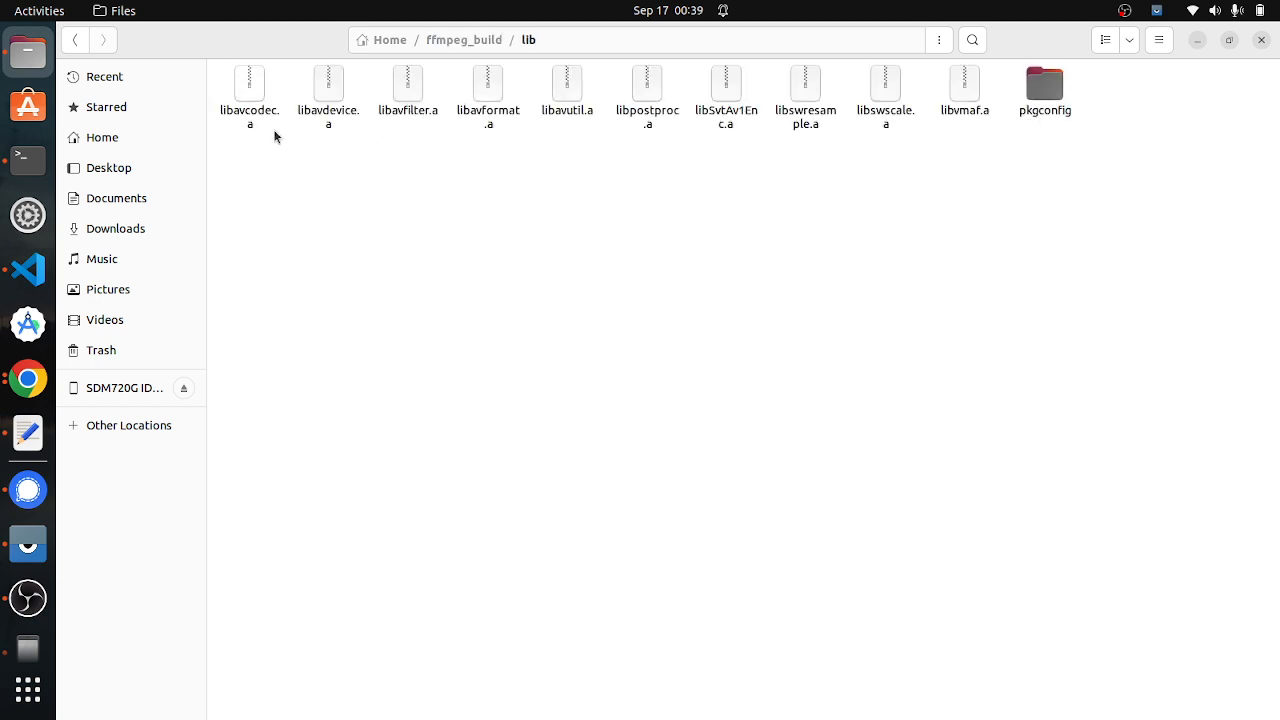
{"action": "mouse_move", "coordinate": [1005, 121]}
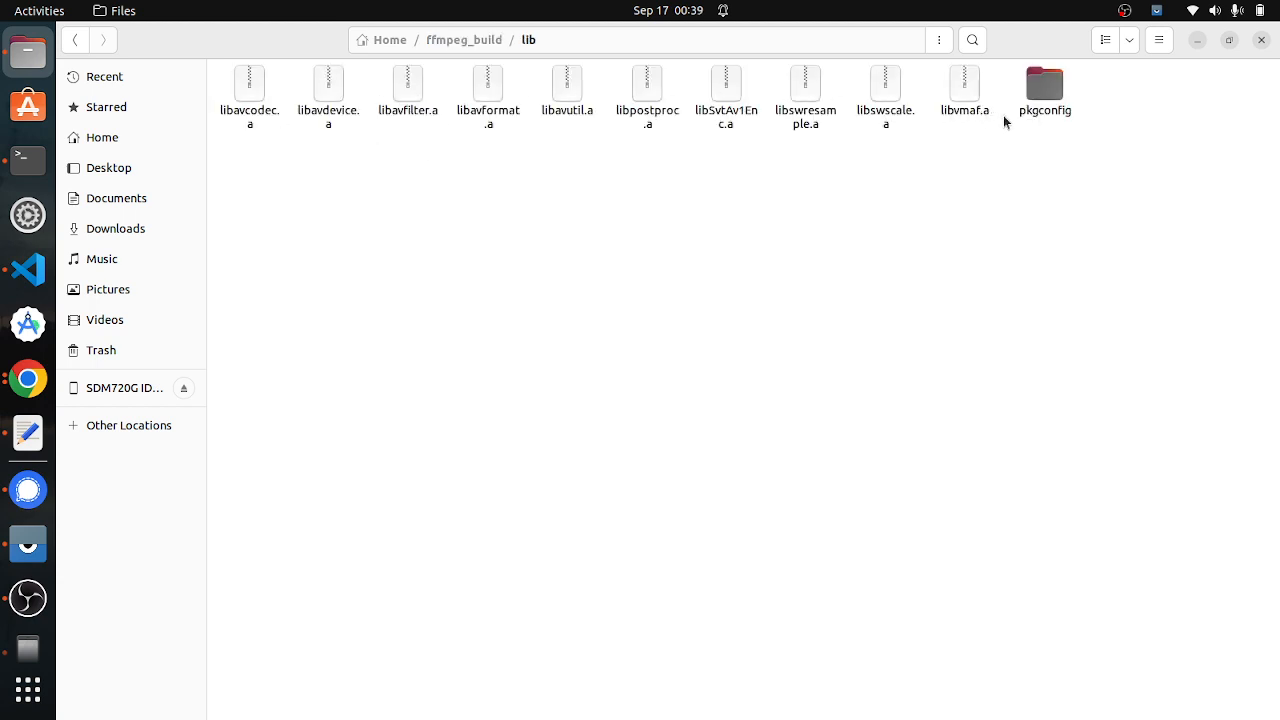
{"action": "double_click", "coordinate": [1044, 83]}
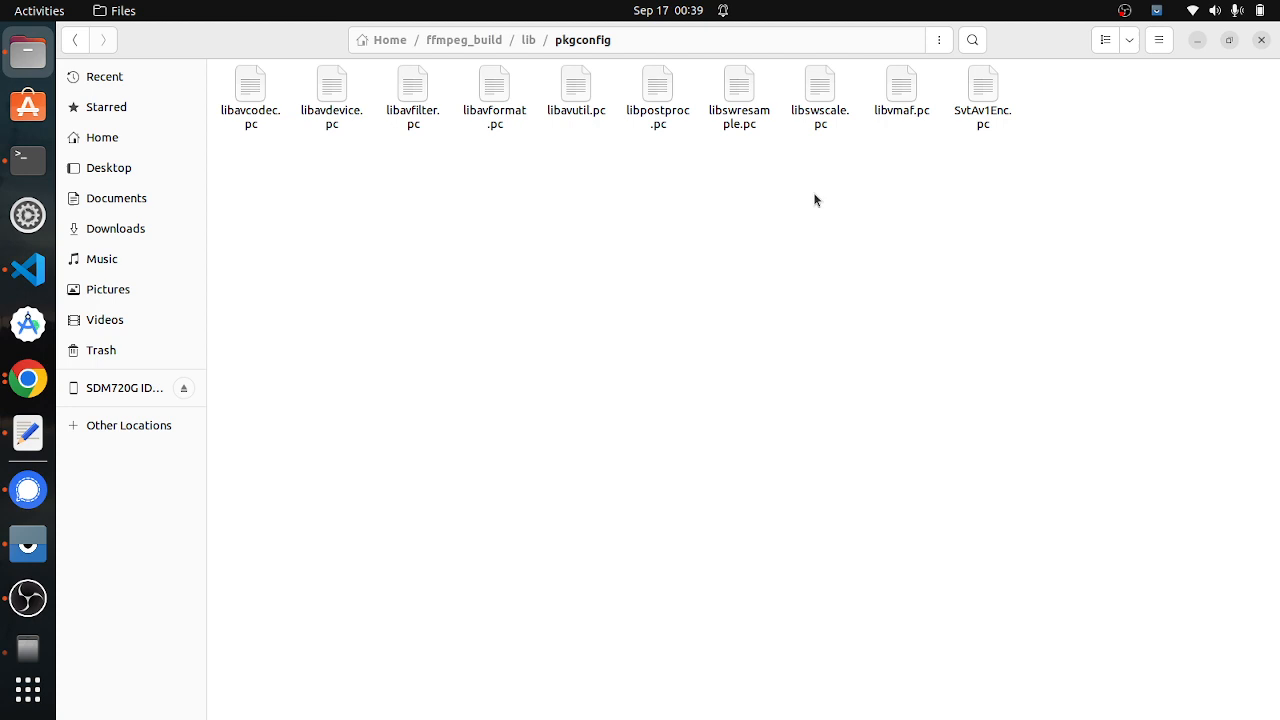
{"action": "mouse_move", "coordinate": [538, 58]}
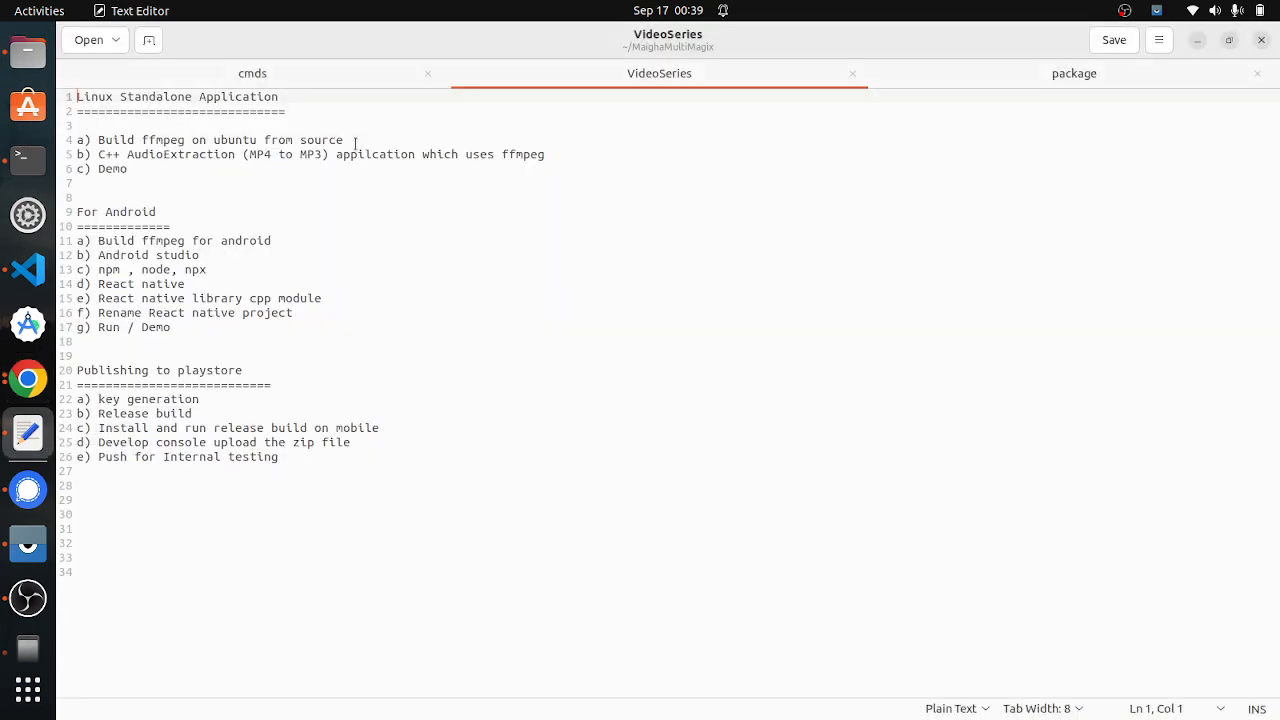
Step: Highlight a line of the VideoSeries plan in Text Editor
{"action": "left_click_drag", "start_coordinate": [100, 139], "coordinate": [343, 139]}
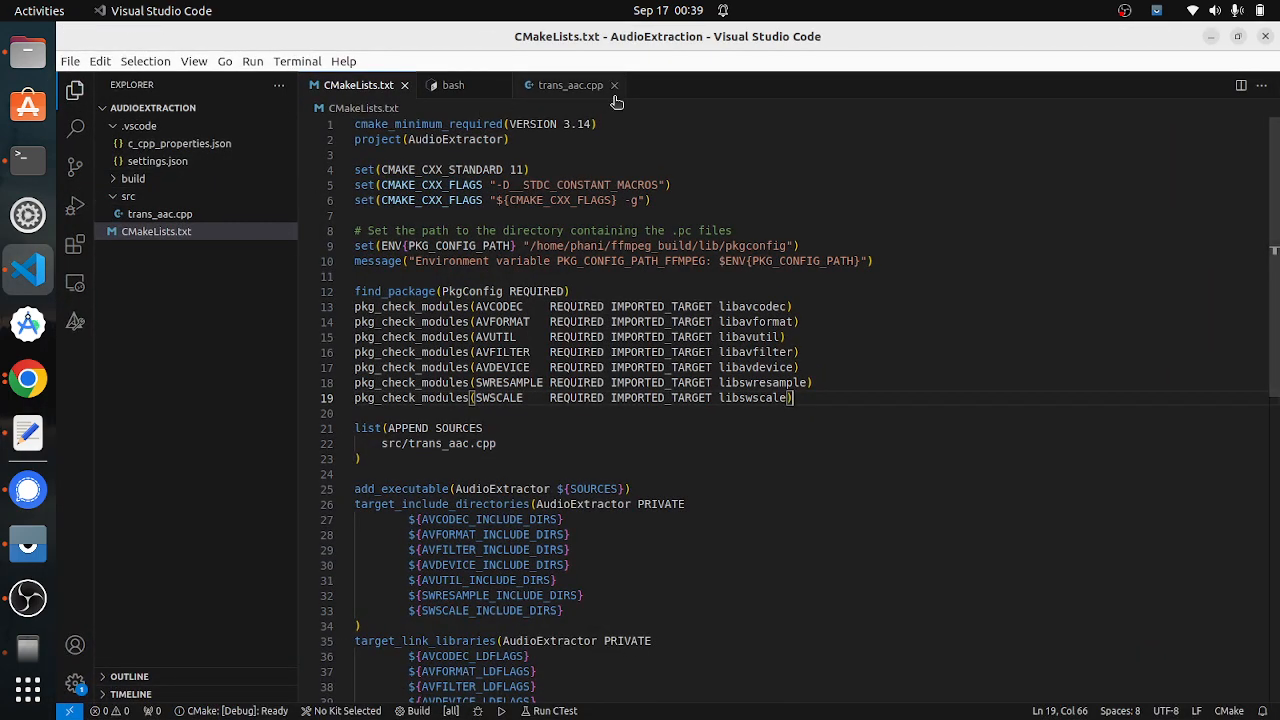
Step: In trans_aac.cpp's main, mark the file-argument lines and jump to open_output_file's definition
{"action": "left_click", "coordinate": [570, 85]}
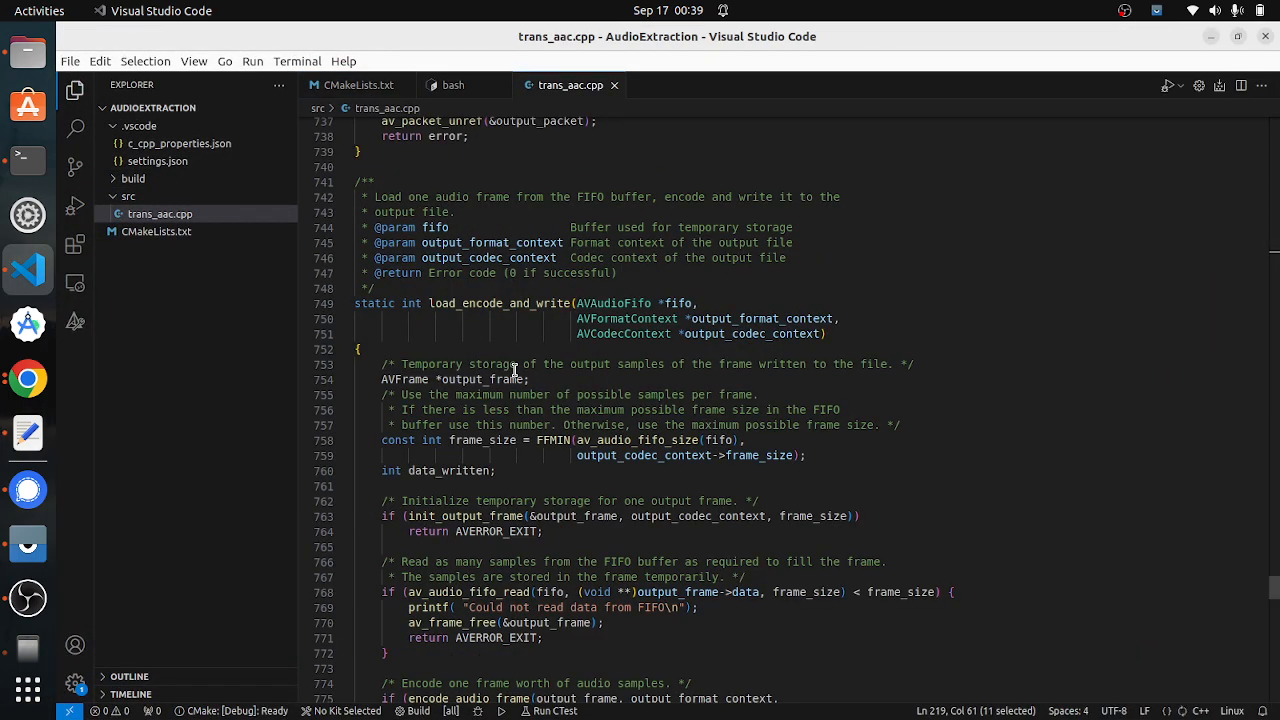
{"action": "scroll", "scroll_direction": "down", "scroll_amount": 3}
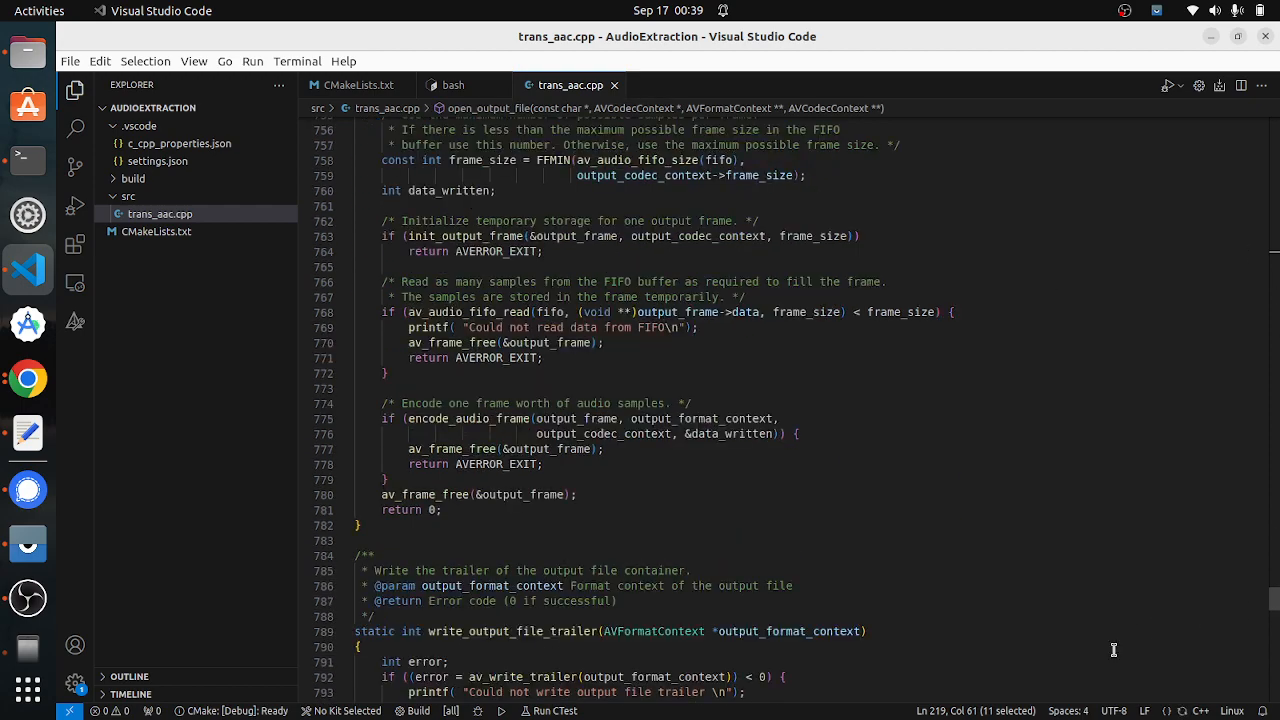
{"action": "scroll", "scroll_direction": "down", "scroll_amount": 3}
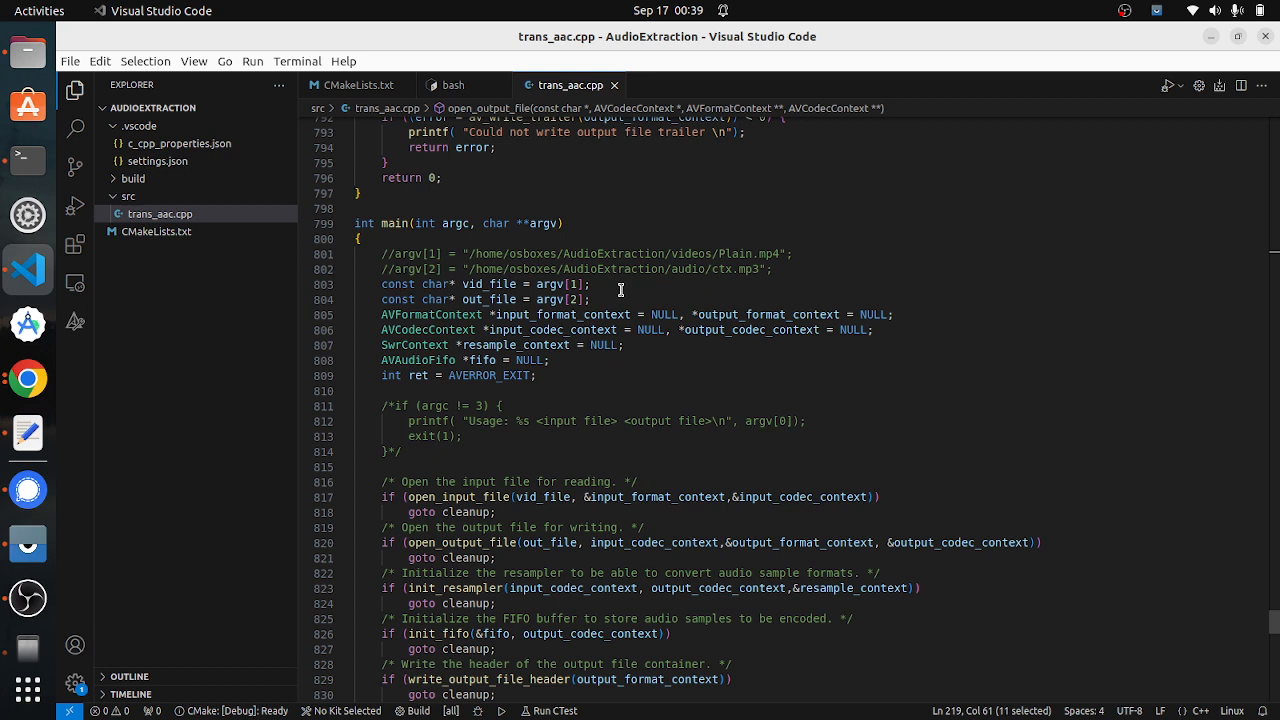
{"action": "left_click_drag", "start_coordinate": [358, 284], "coordinate": [592, 299]}
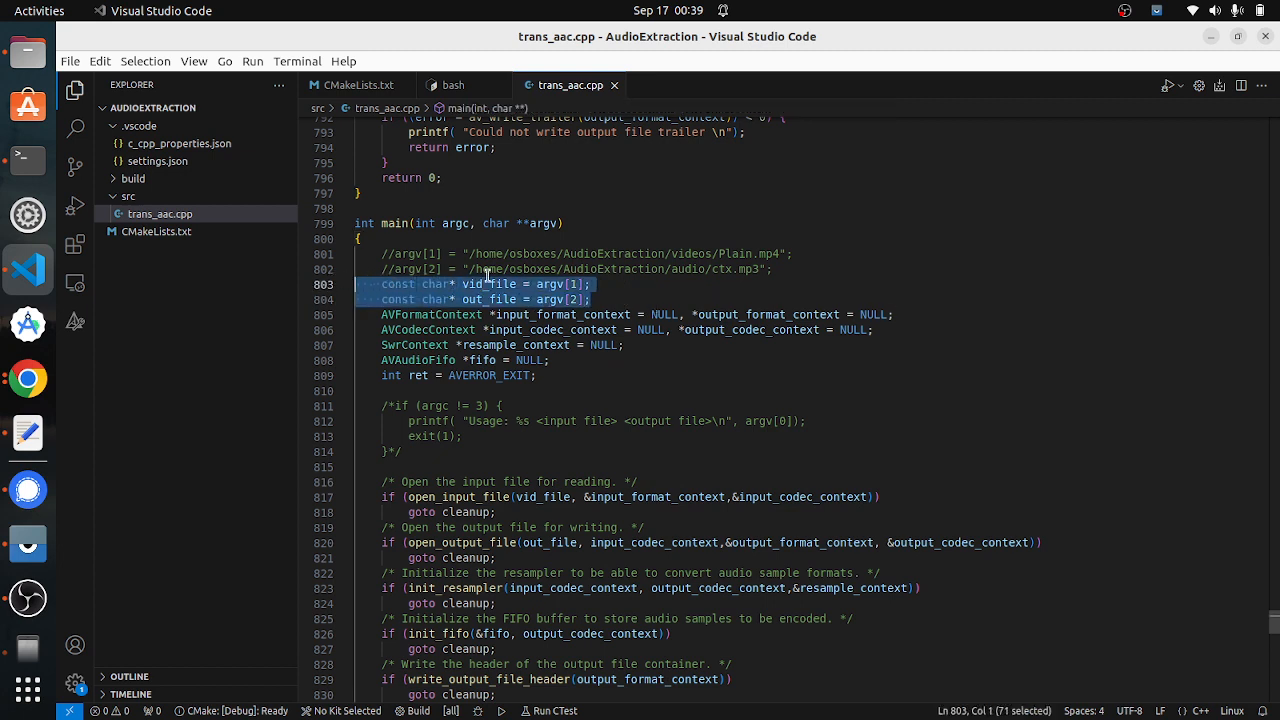
{"action": "scroll", "scroll_direction": "down", "scroll_amount": 3}
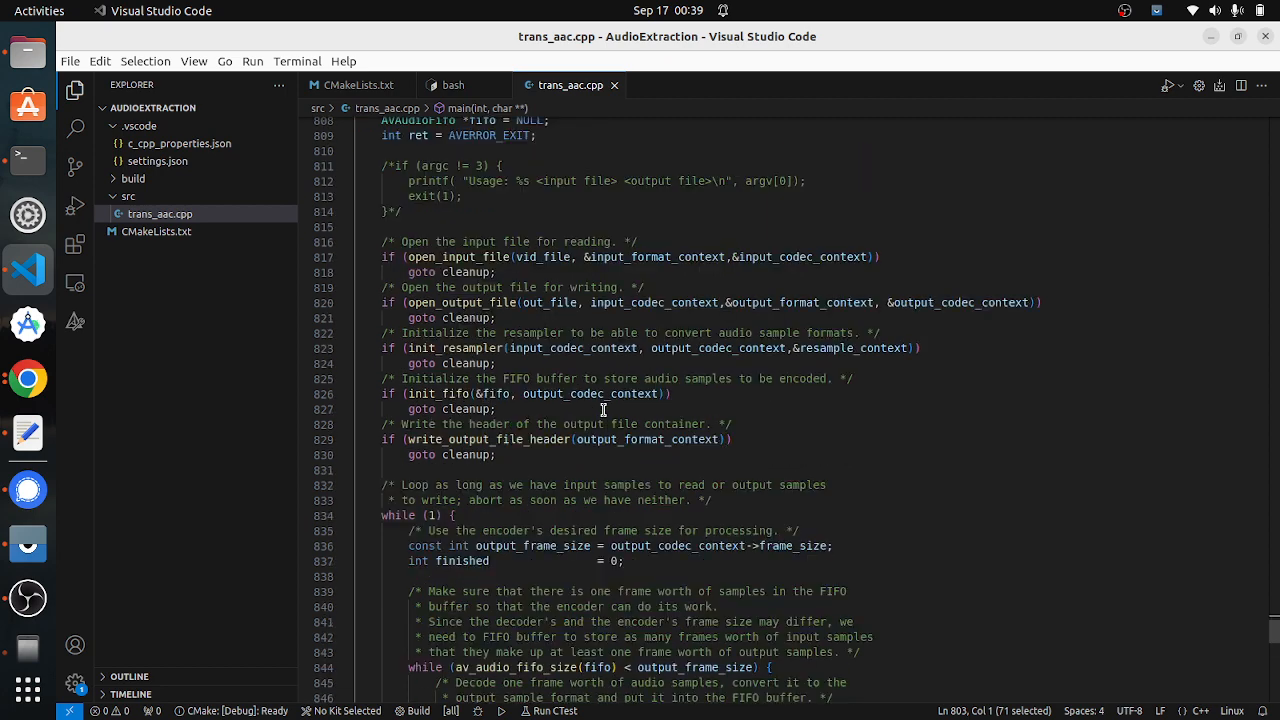
{"action": "left_click", "coordinate": [482, 257]}
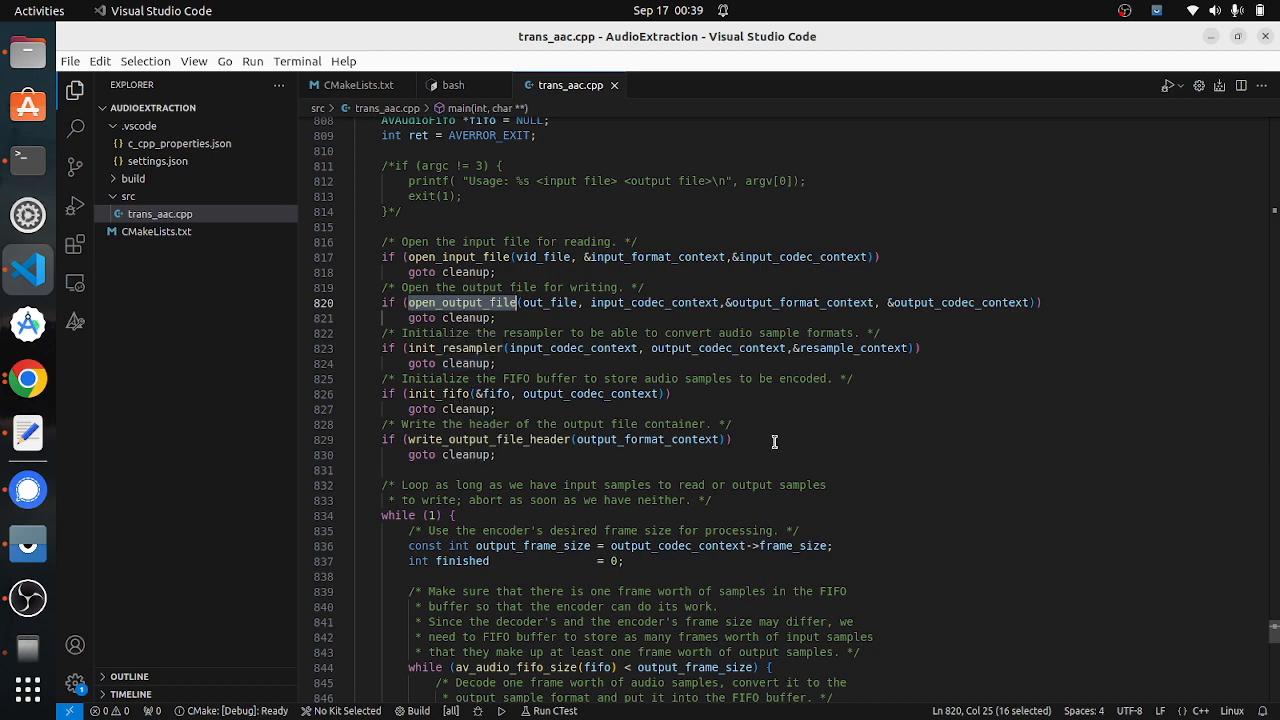
{"action": "scroll", "scroll_direction": "down", "scroll_amount": 3}
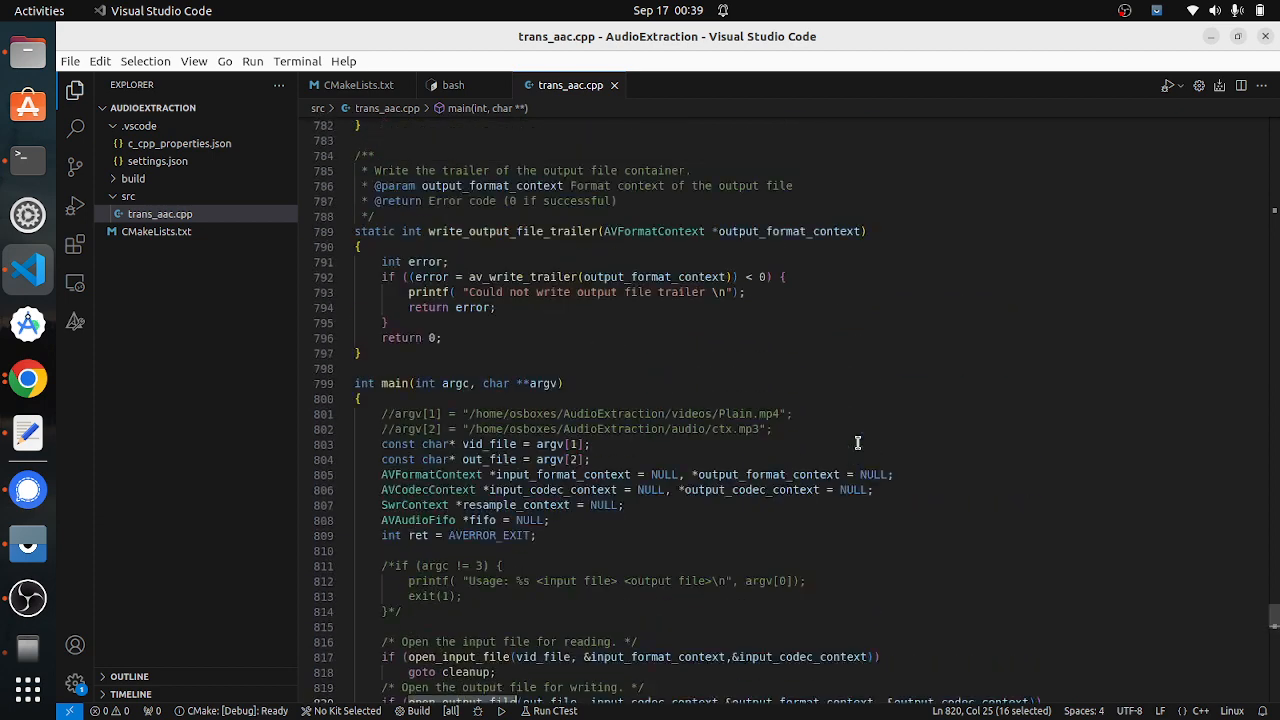
{"action": "scroll", "scroll_direction": "down", "scroll_amount": 3}
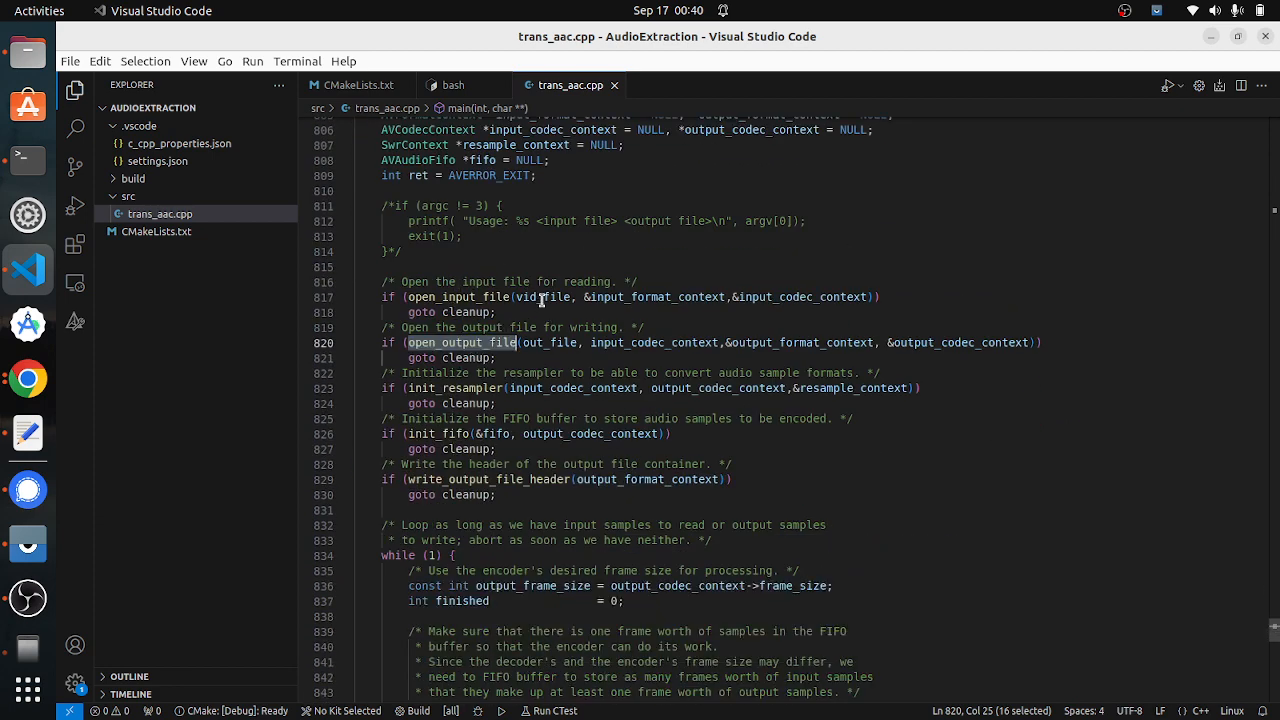
{"action": "left_click", "coordinate": [460, 343]}
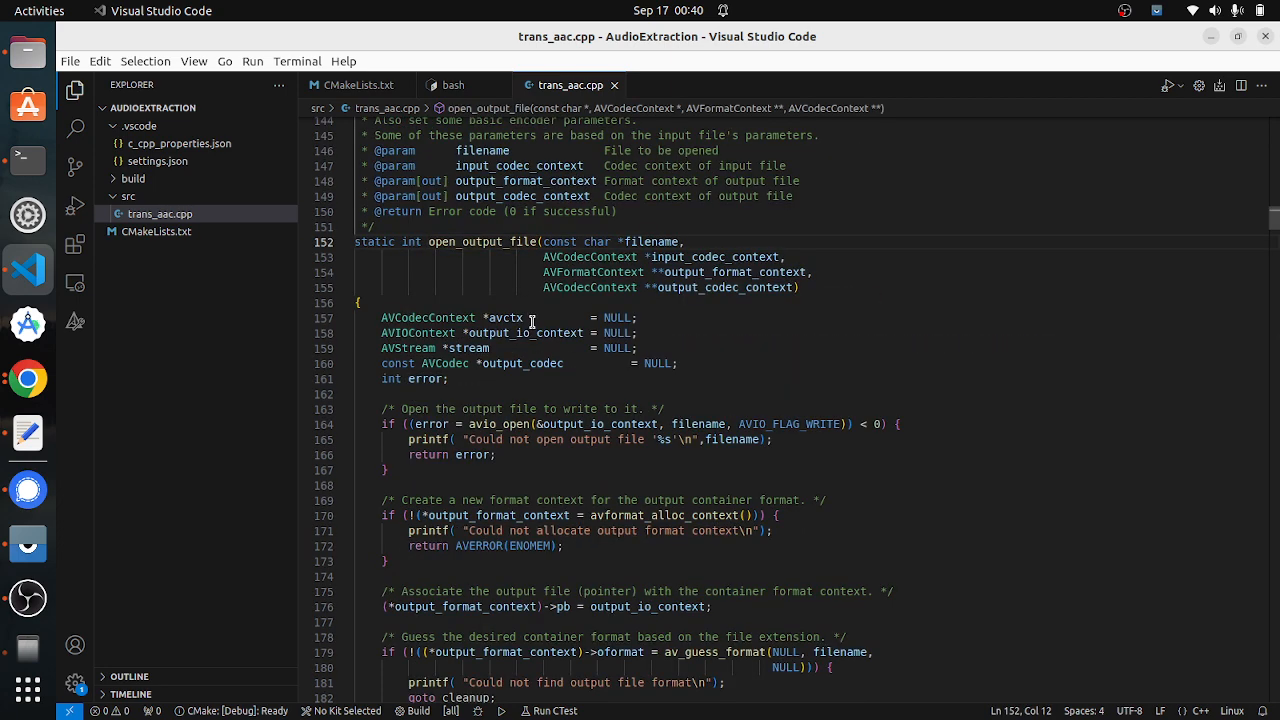
Step: Mark the extern "C" FFmpeg header includes and return to CMakeLists.txt
{"action": "scroll", "scroll_direction": "down", "scroll_amount": 3}
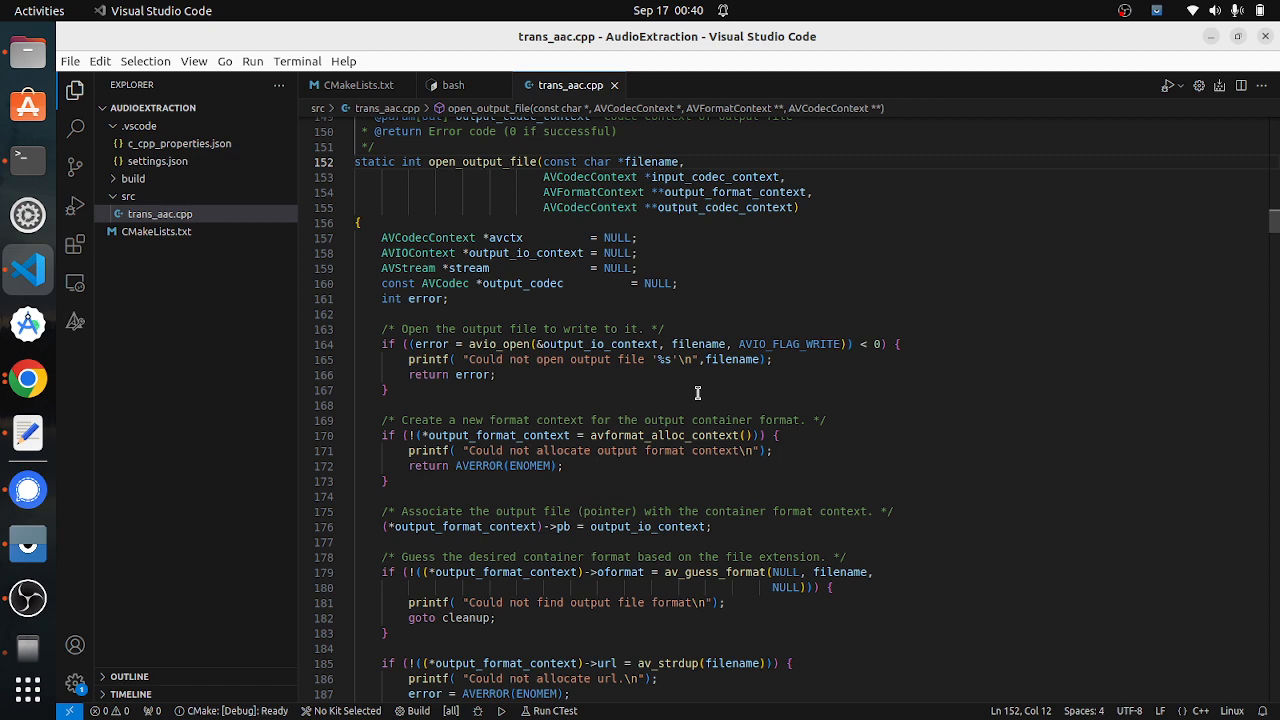
{"action": "scroll", "scroll_direction": "down", "scroll_amount": 3}
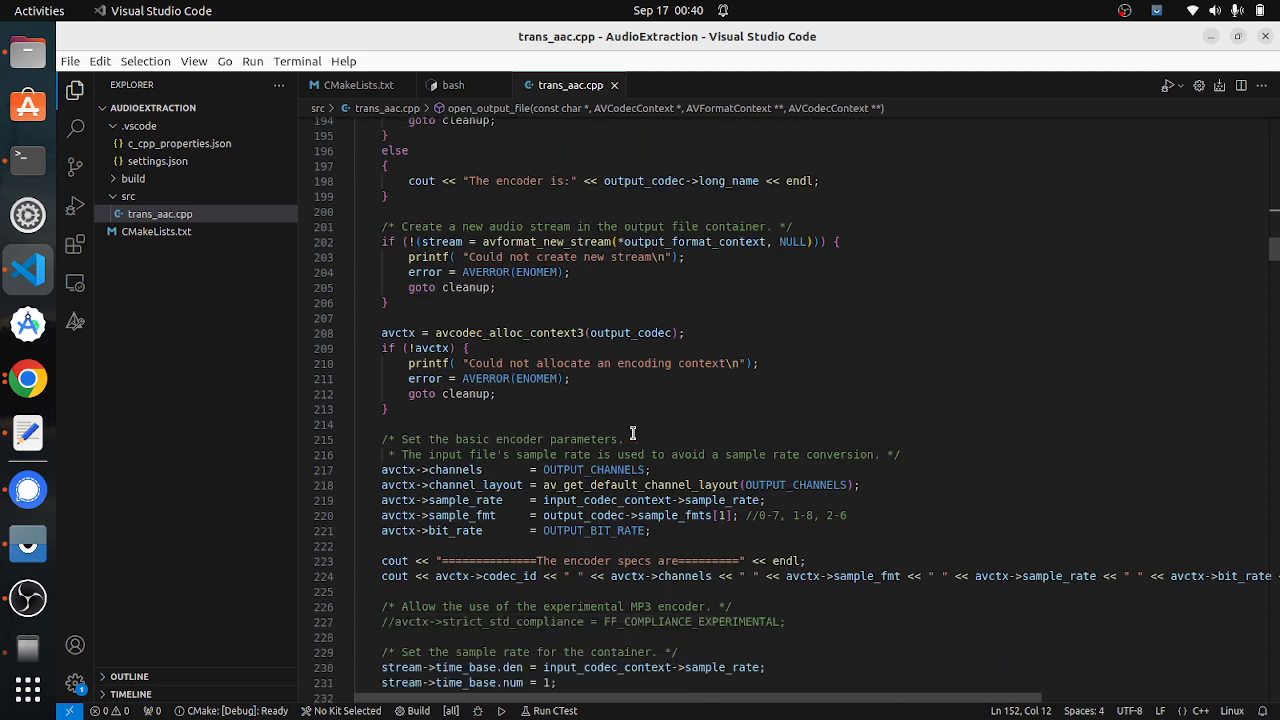
{"action": "scroll", "scroll_direction": "down", "scroll_amount": 3}
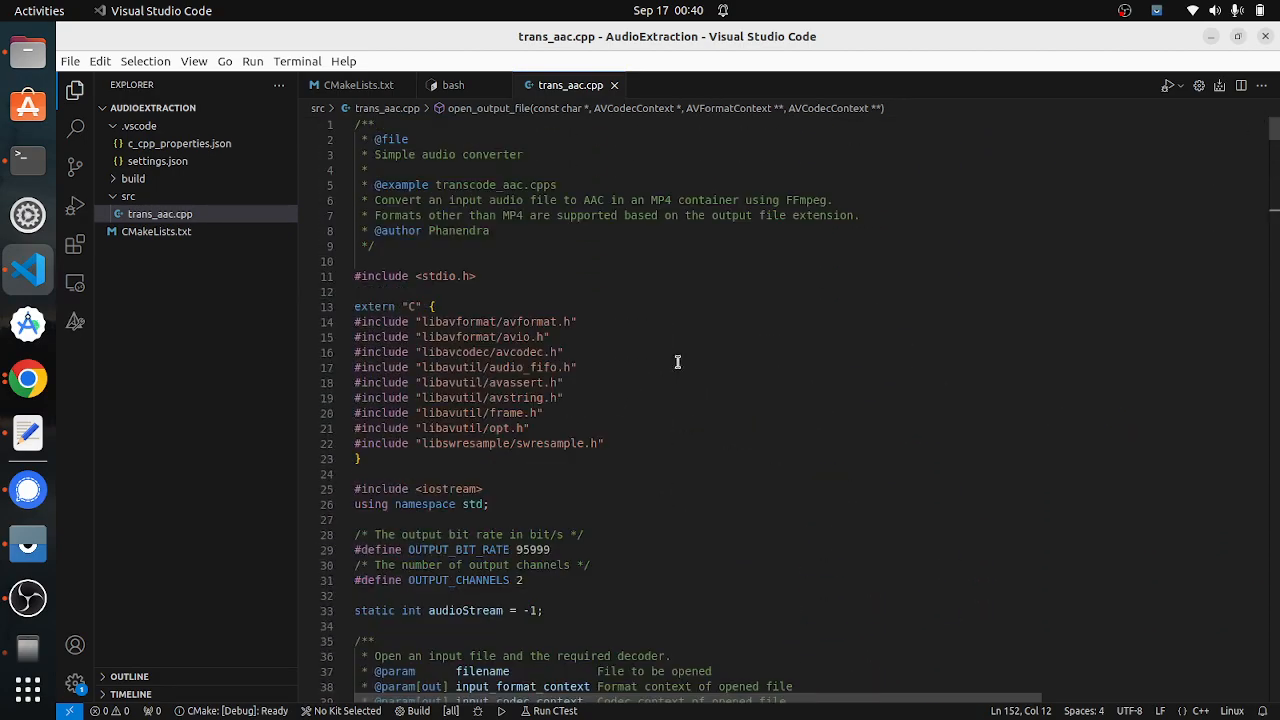
{"action": "left_click_drag", "start_coordinate": [360, 321], "coordinate": [360, 459]}
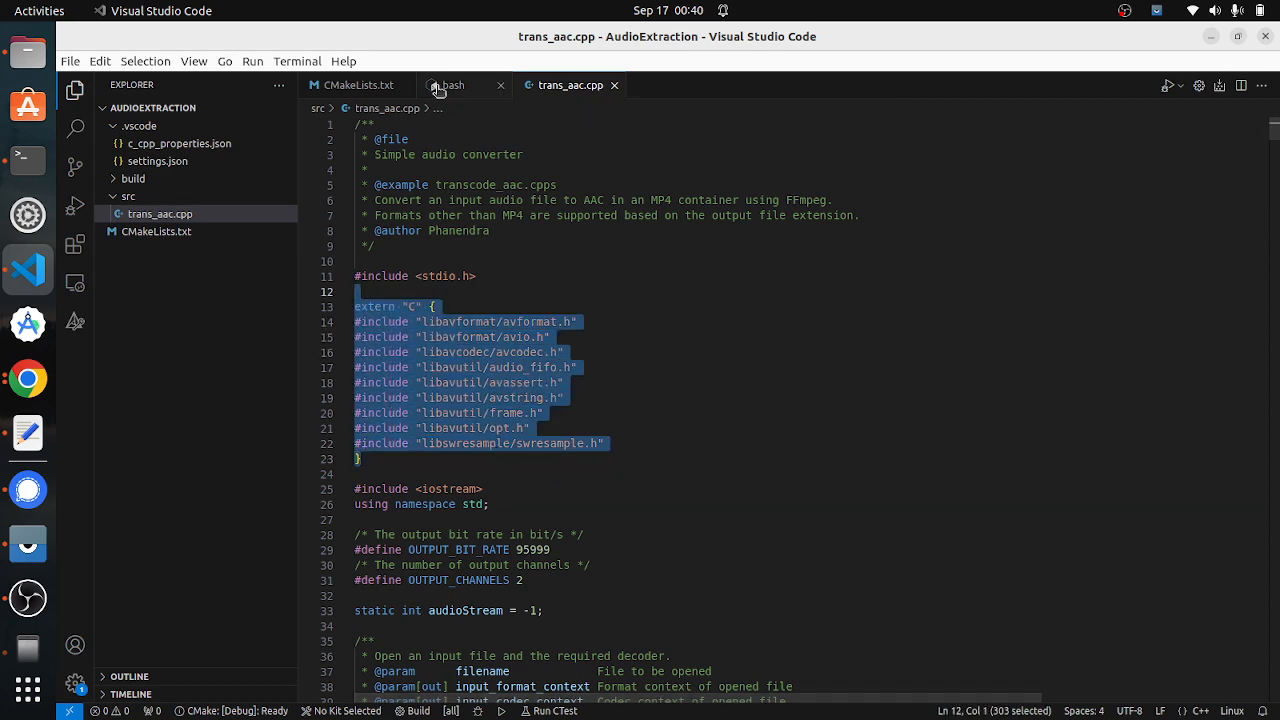
{"action": "left_click", "coordinate": [357, 85]}
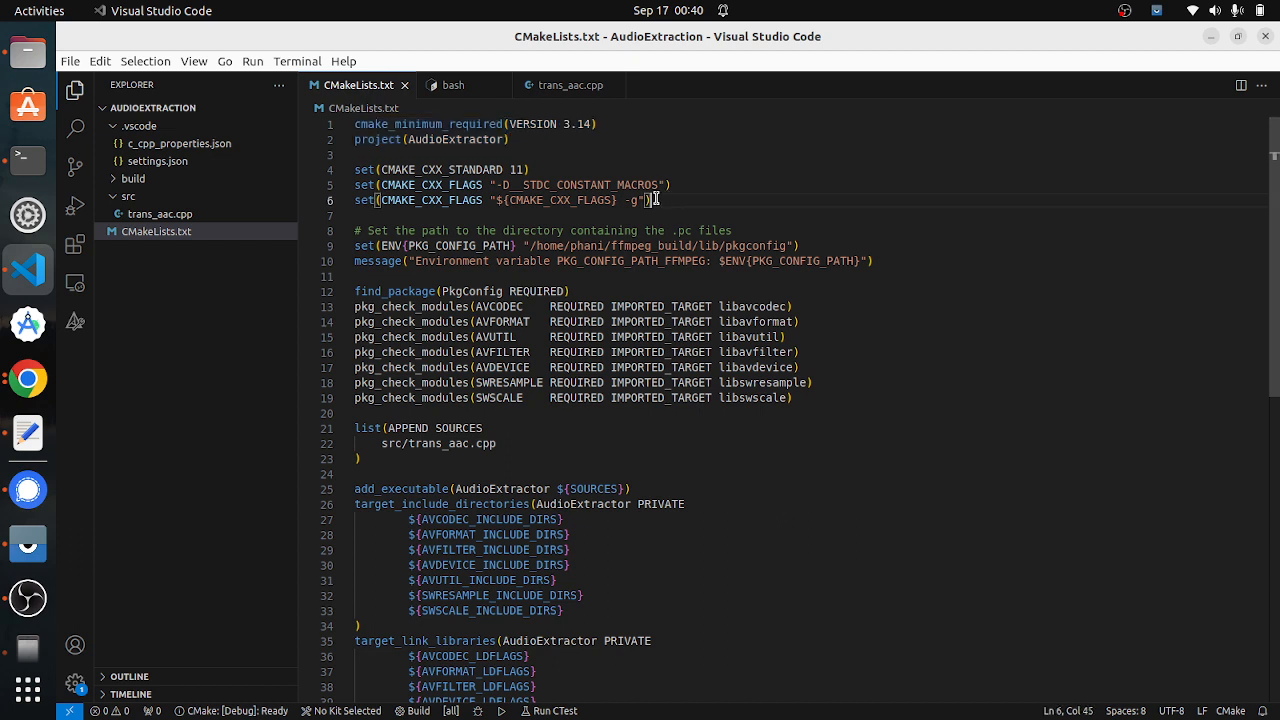
Step: In CMakeLists.txt, mark the two compiler flag settings and the AVDEVICE module name
{"action": "left_click_drag", "start_coordinate": [657, 200], "coordinate": [389, 185]}
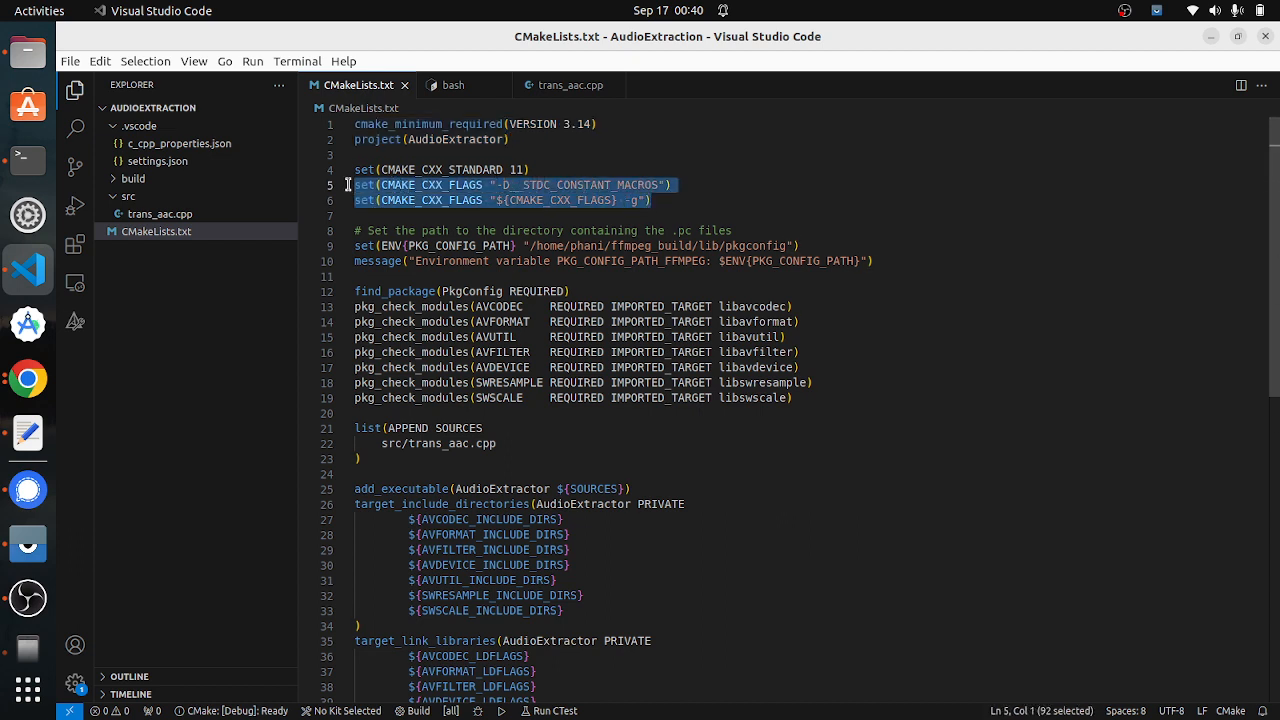
{"action": "left_click", "coordinate": [651, 200]}
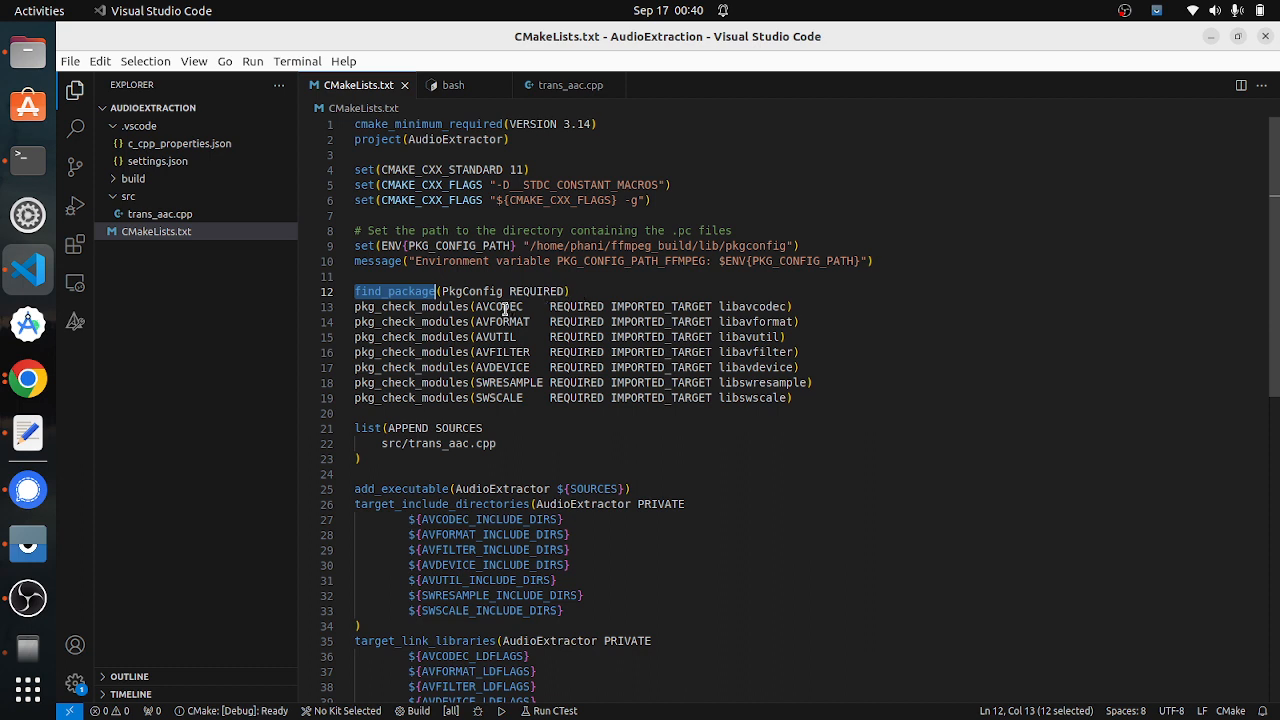
{"action": "double_click", "coordinate": [500, 306]}
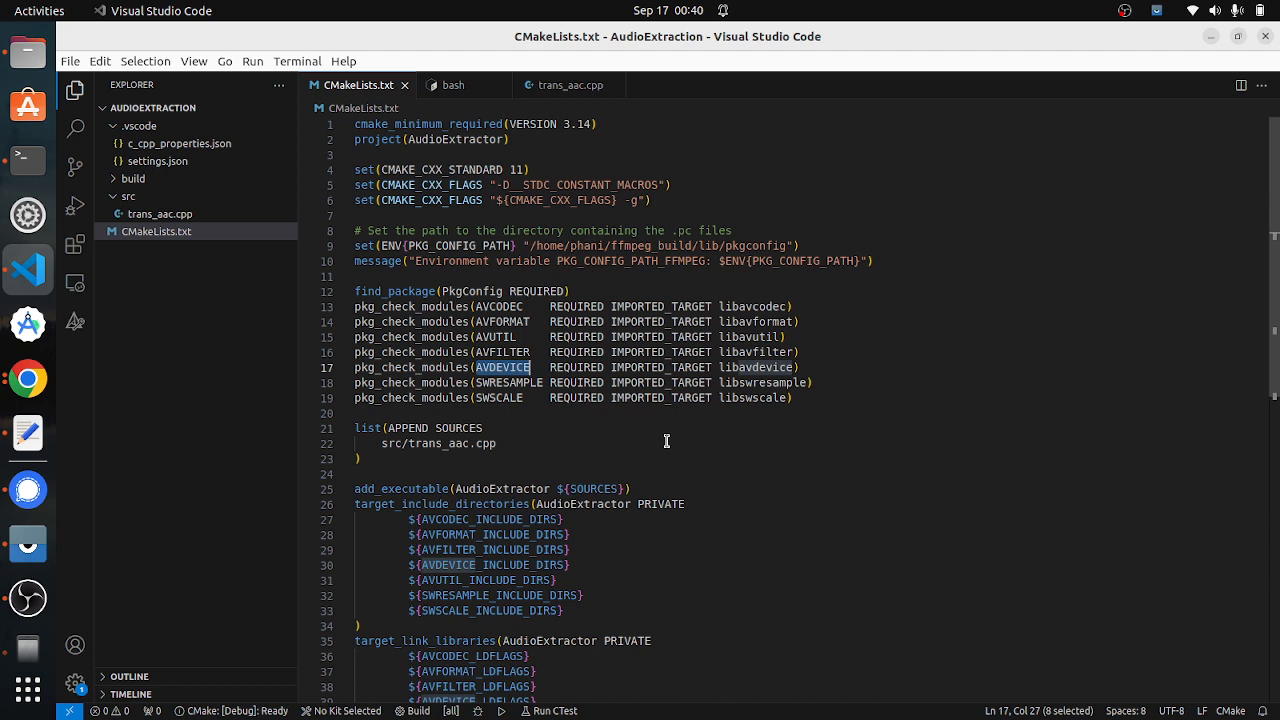
{"action": "scroll", "scroll_direction": "down", "scroll_amount": 3}
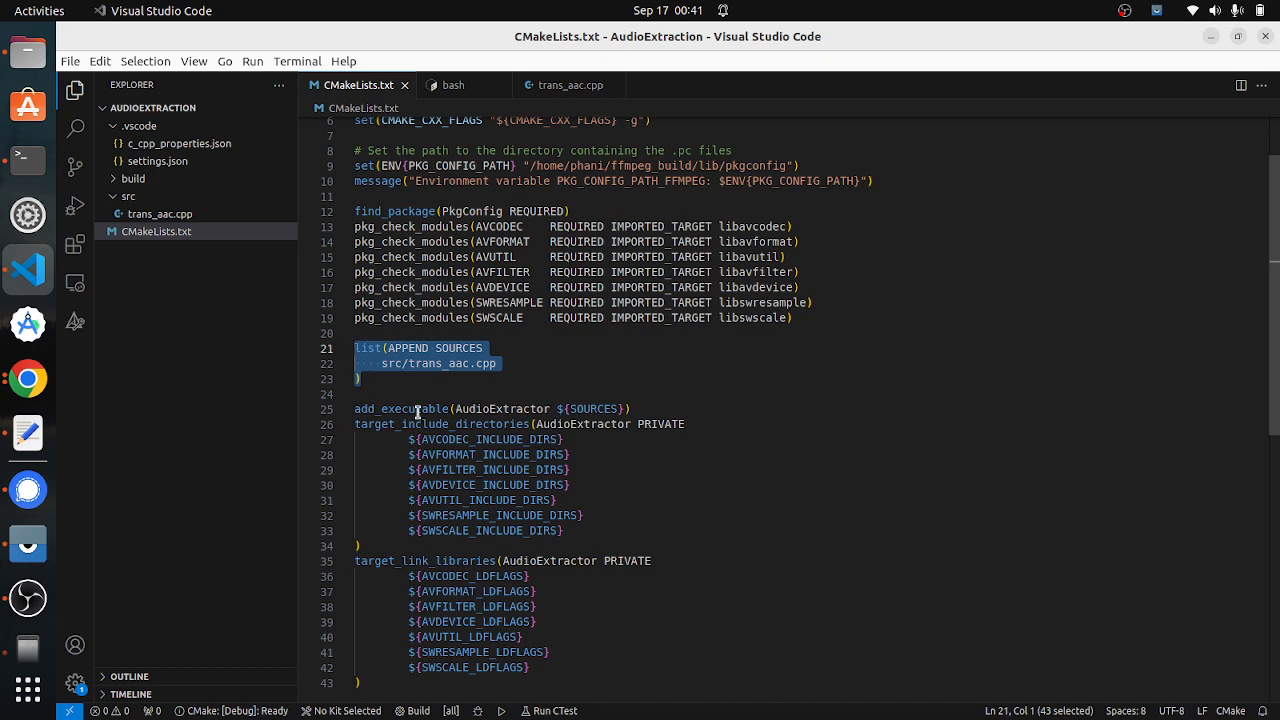
{"action": "mouse_move", "coordinate": [442, 424]}
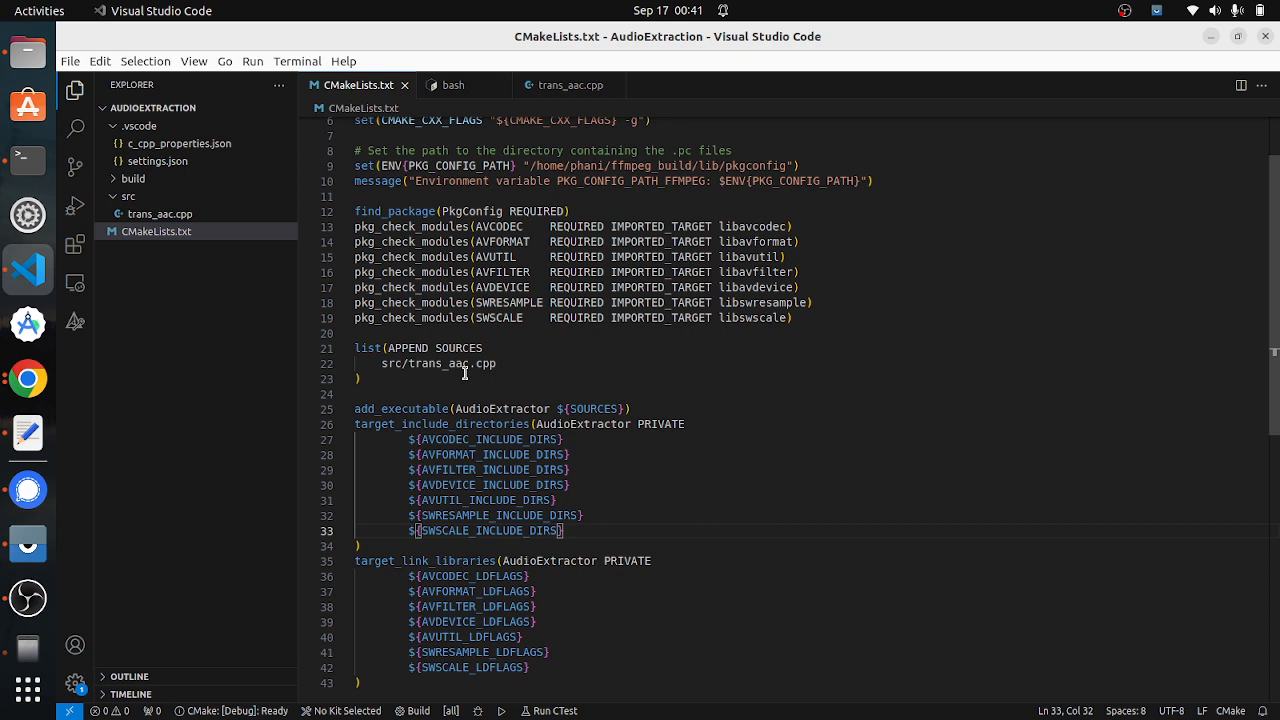
{"action": "mouse_move", "coordinate": [471, 303]}
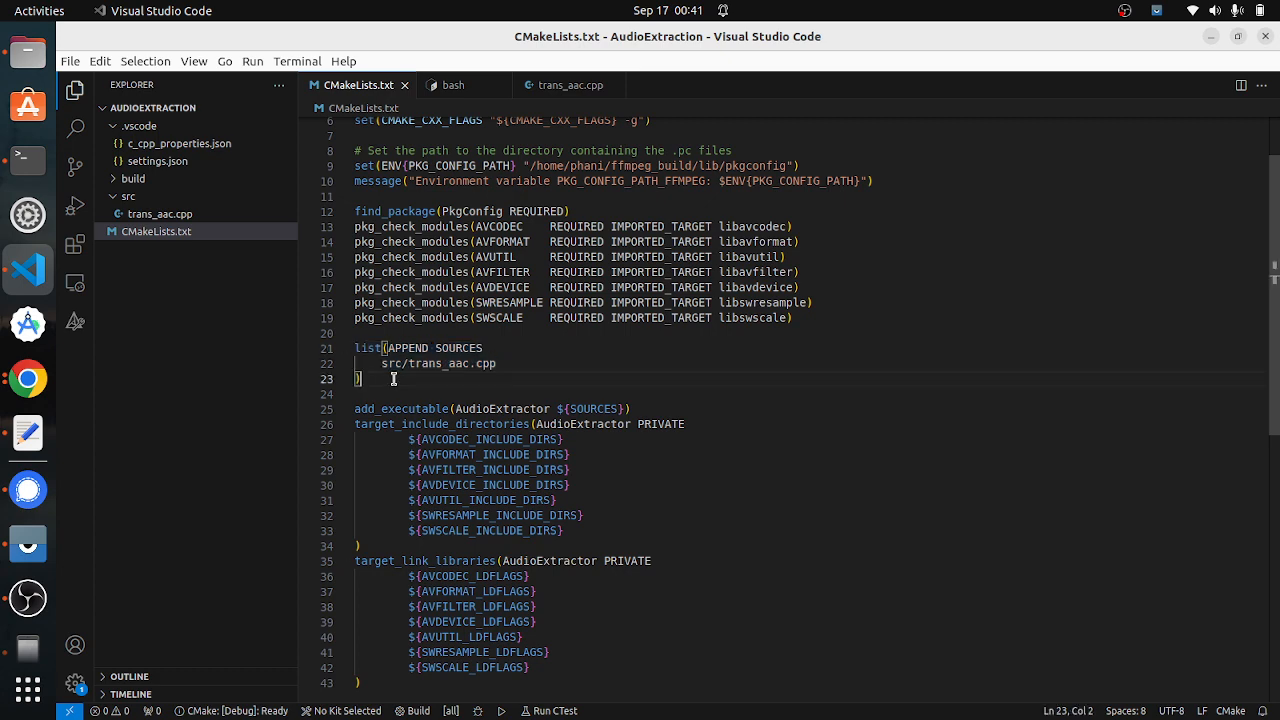
Step: Highlight the AVDEVICE_LDFLAGS variable in CMakeLists.txt, then bring up trans_aac.cpp
{"action": "left_click", "coordinate": [570, 85]}
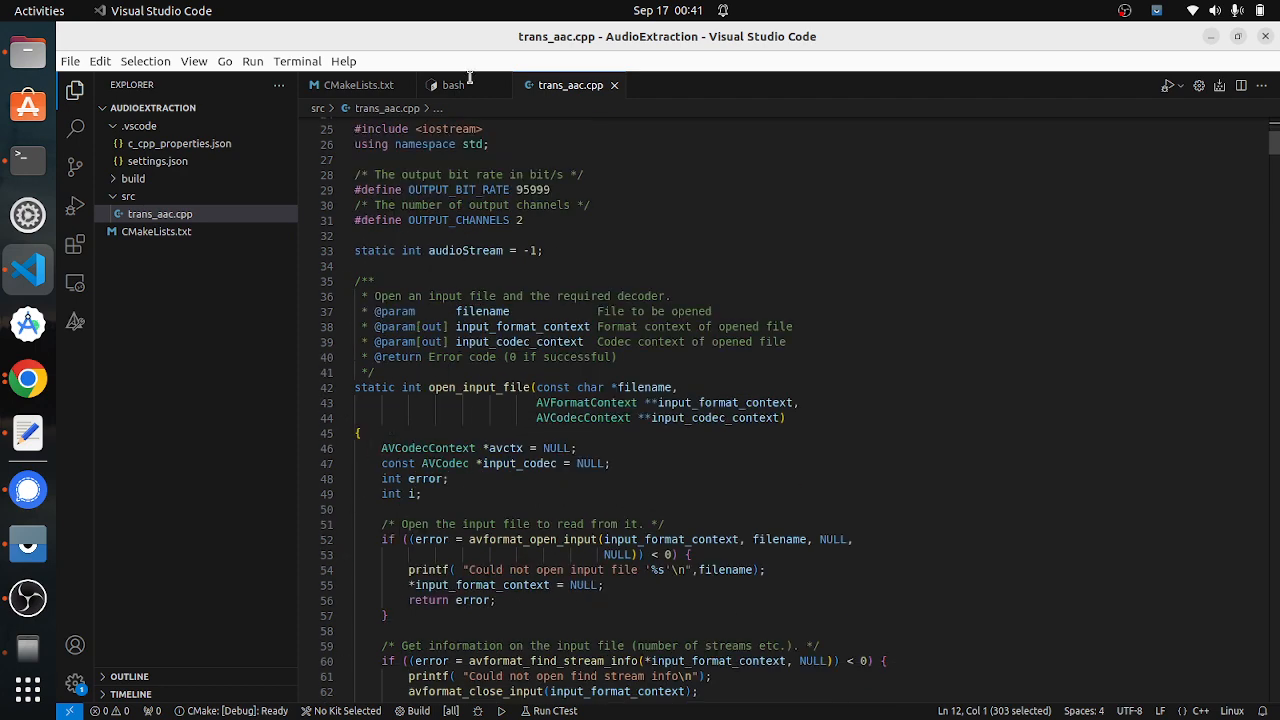
{"action": "left_click", "coordinate": [356, 85]}
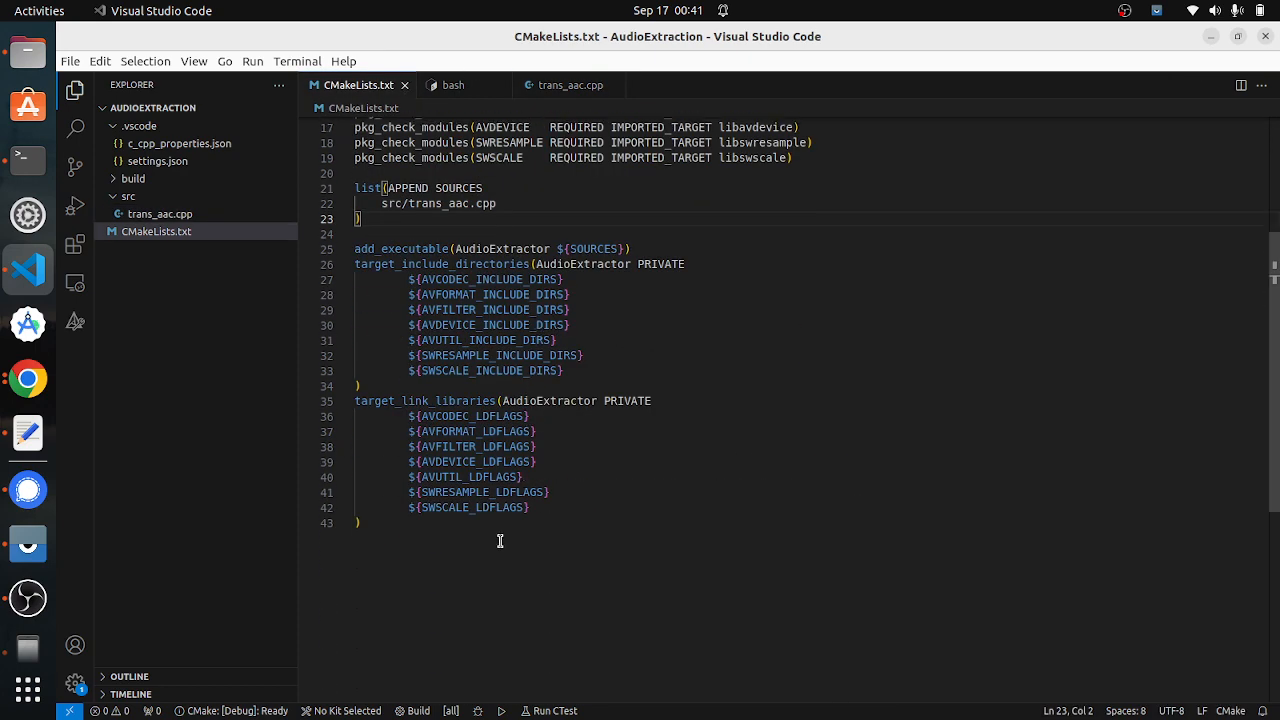
{"action": "double_click", "coordinate": [490, 294]}
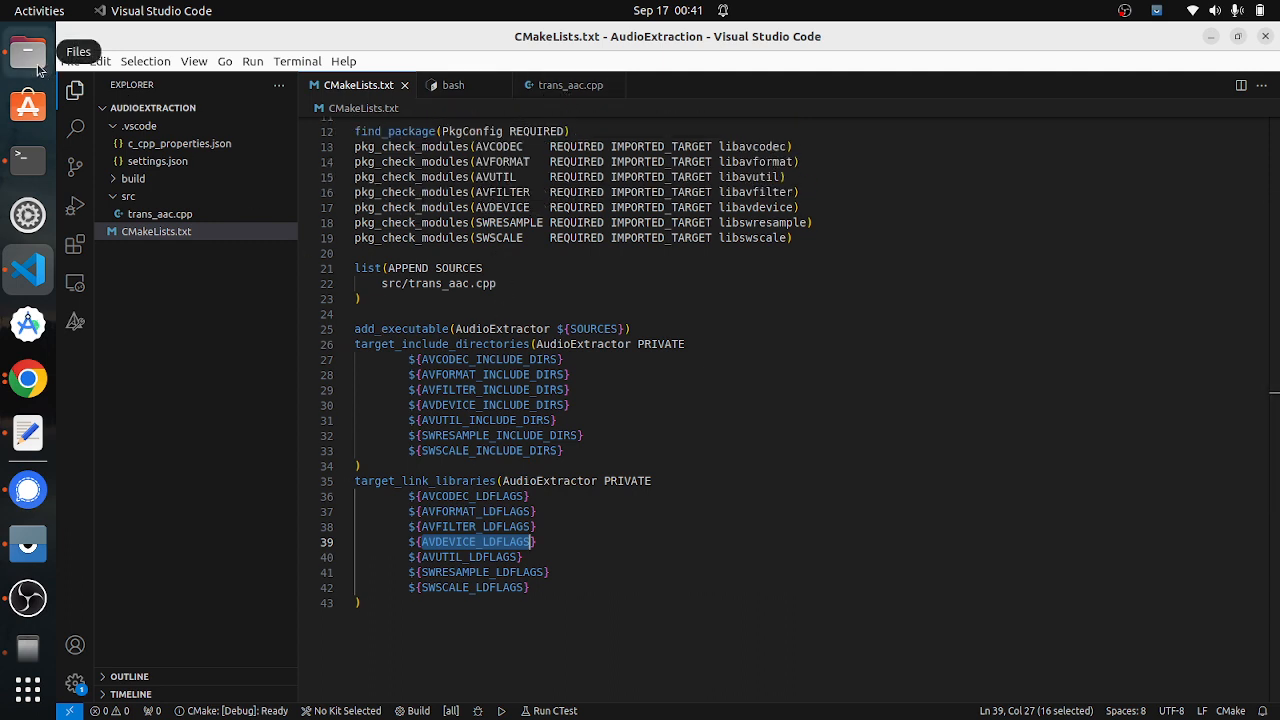
{"action": "left_click", "coordinate": [570, 85]}
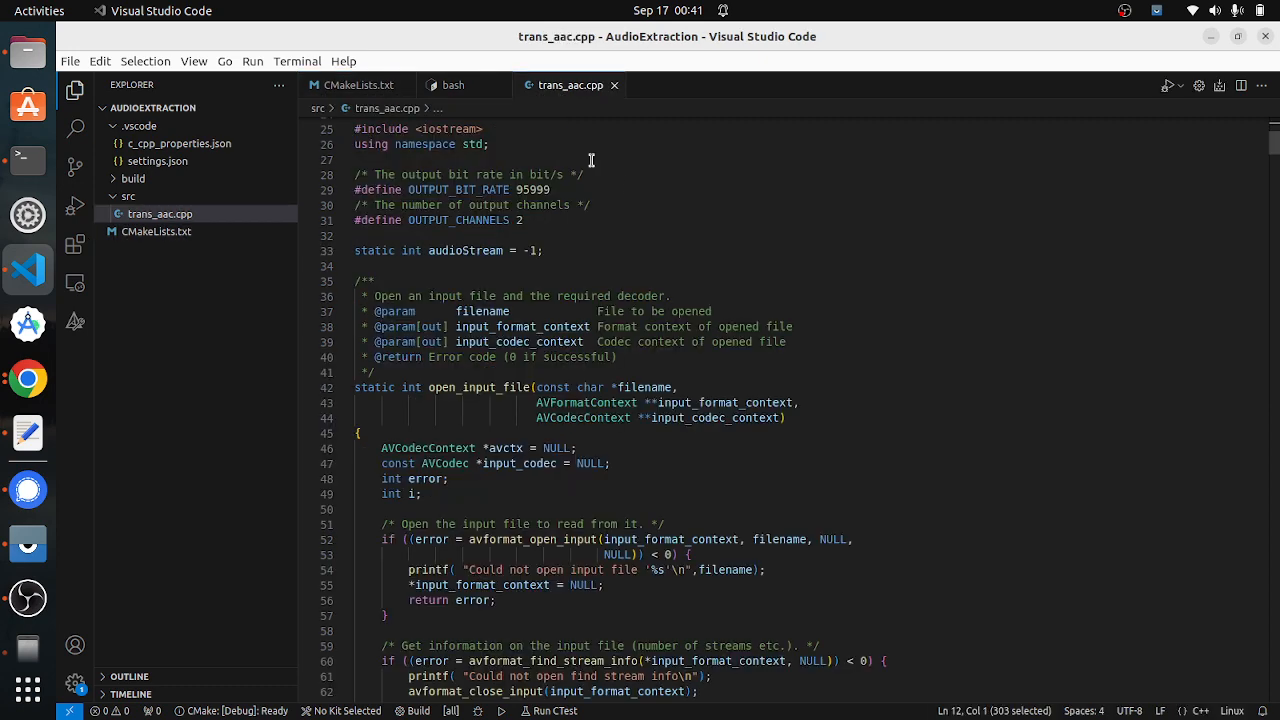
Step: In the bash terminal, list the build folder and highlight the AudioExtractor executable
{"action": "left_click", "coordinate": [453, 85]}
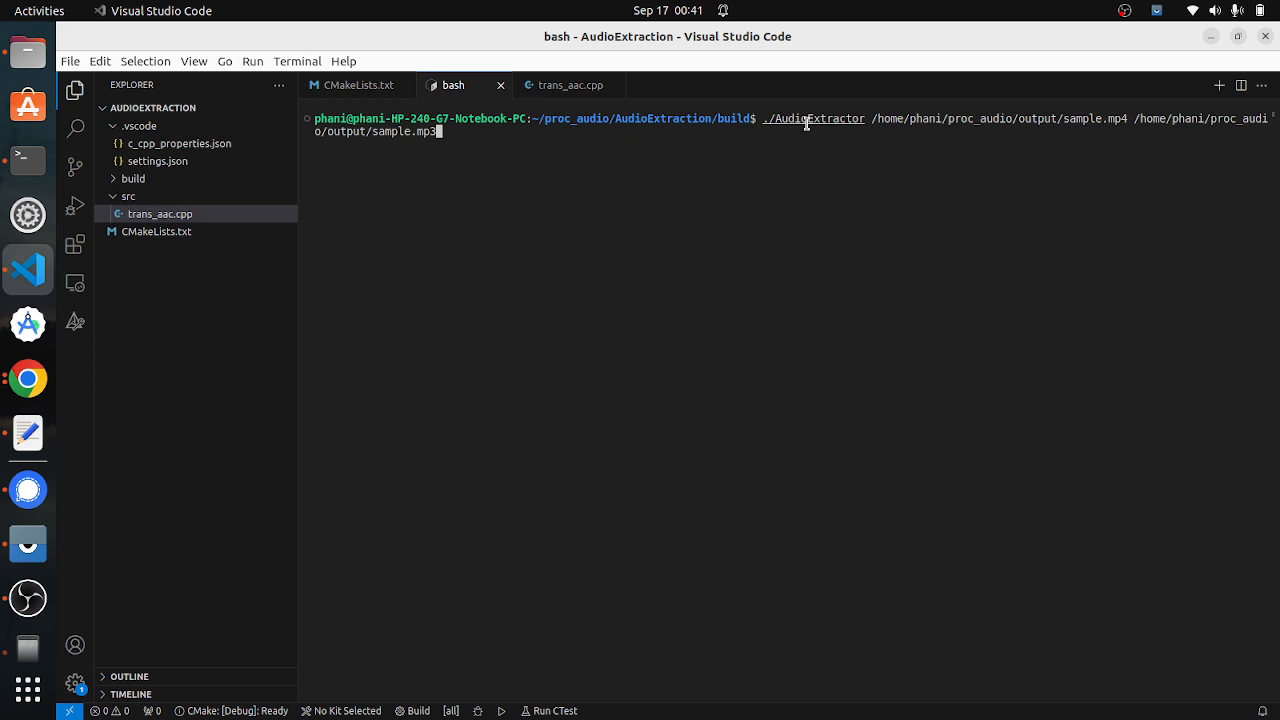
{"action": "double_click", "coordinate": [812, 118]}
{"action": "type", "text": "ll"}
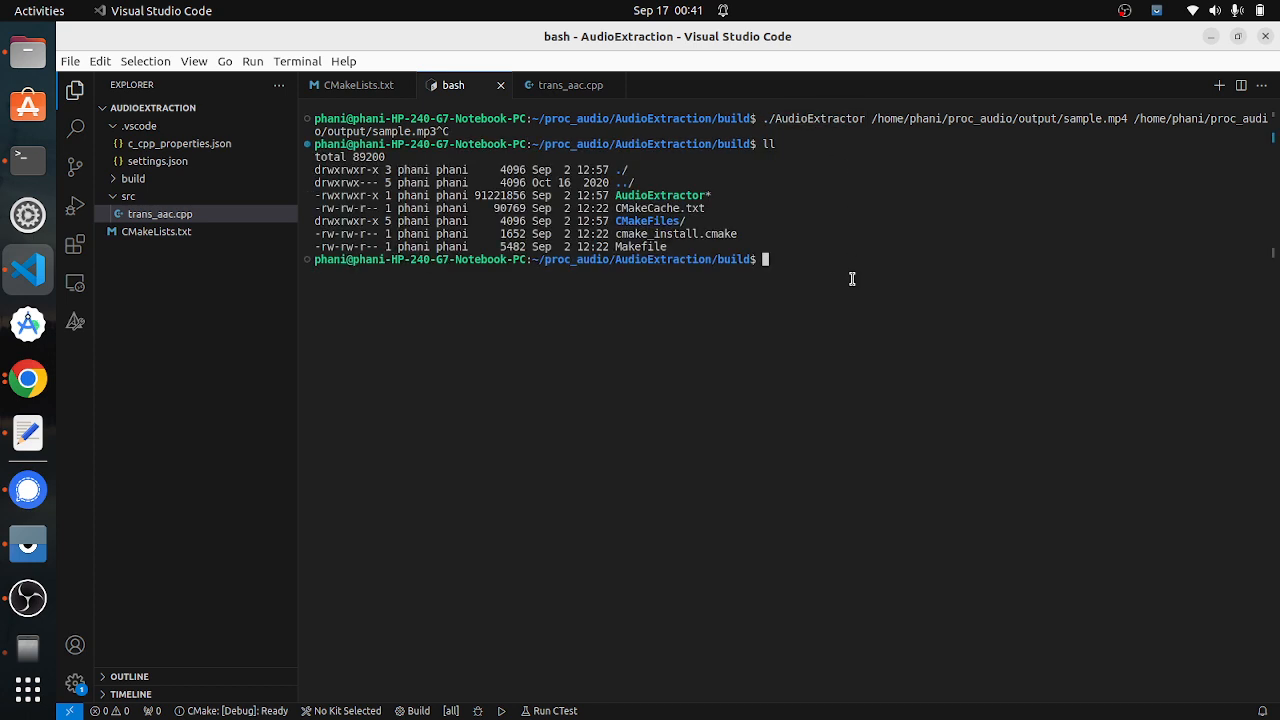
{"action": "mouse_move", "coordinate": [647, 169]}
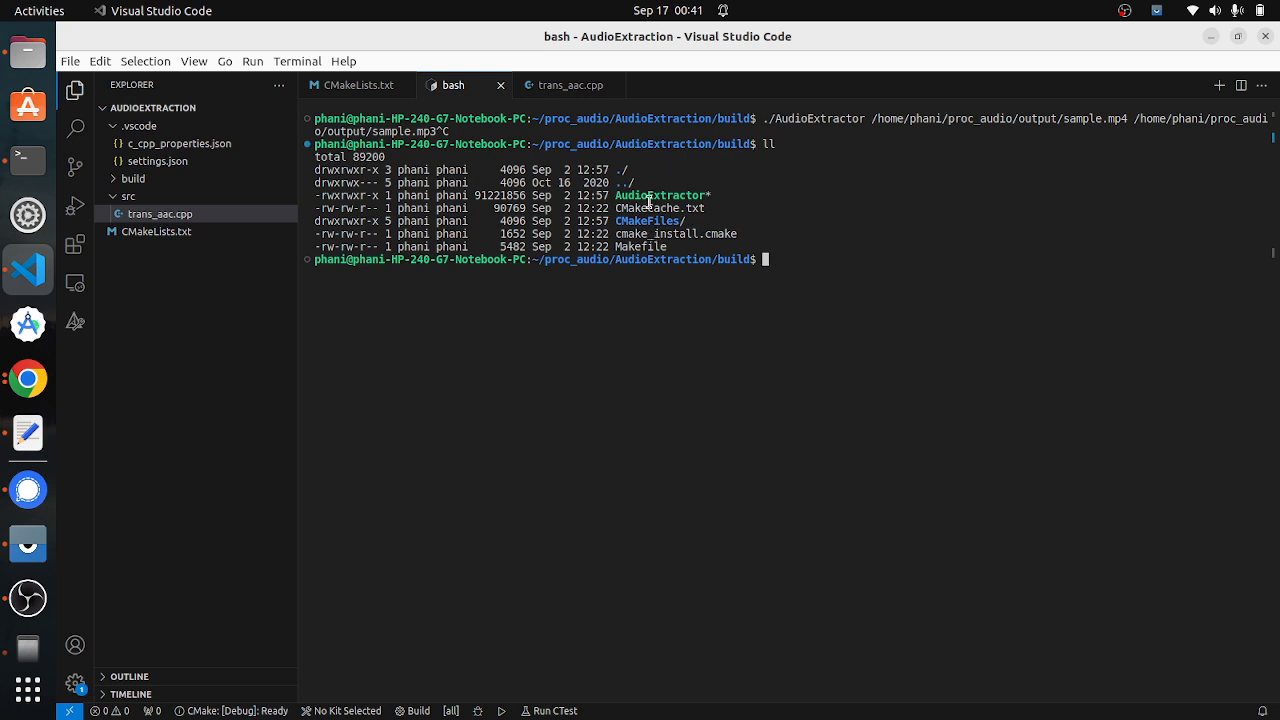
{"action": "double_click", "coordinate": [662, 195]}
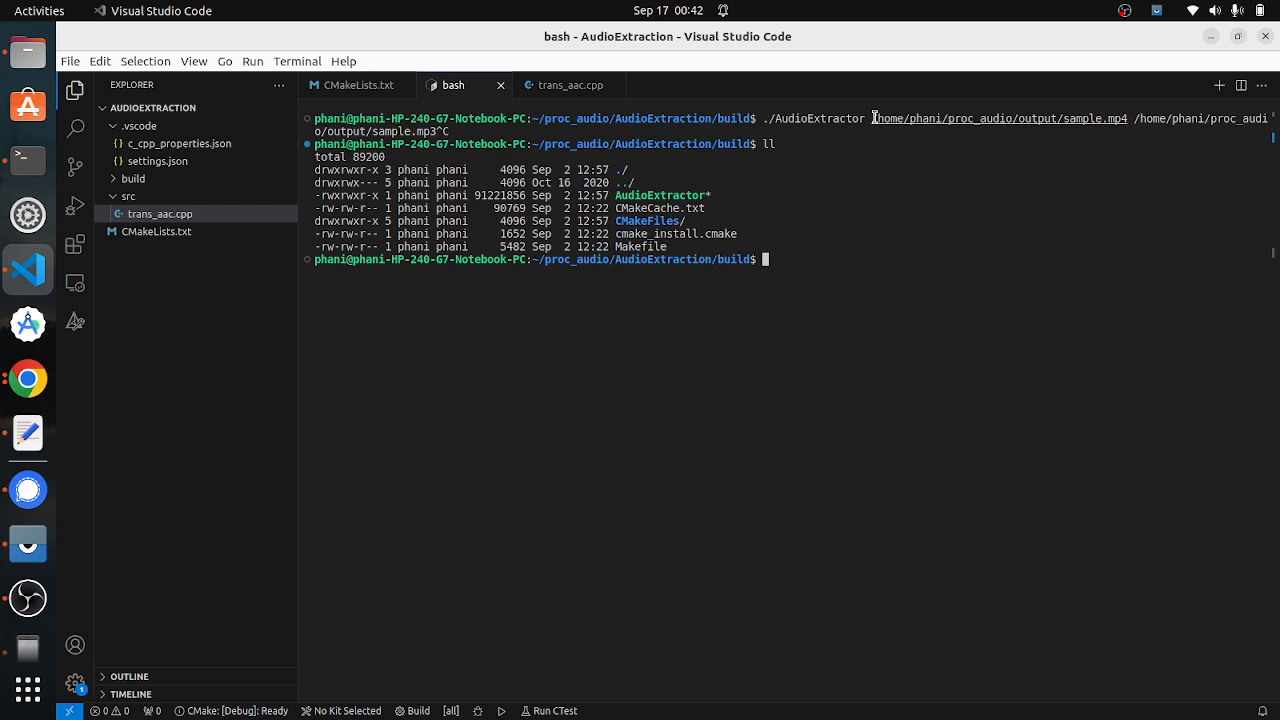
{"action": "mouse_move", "coordinate": [914, 231]}
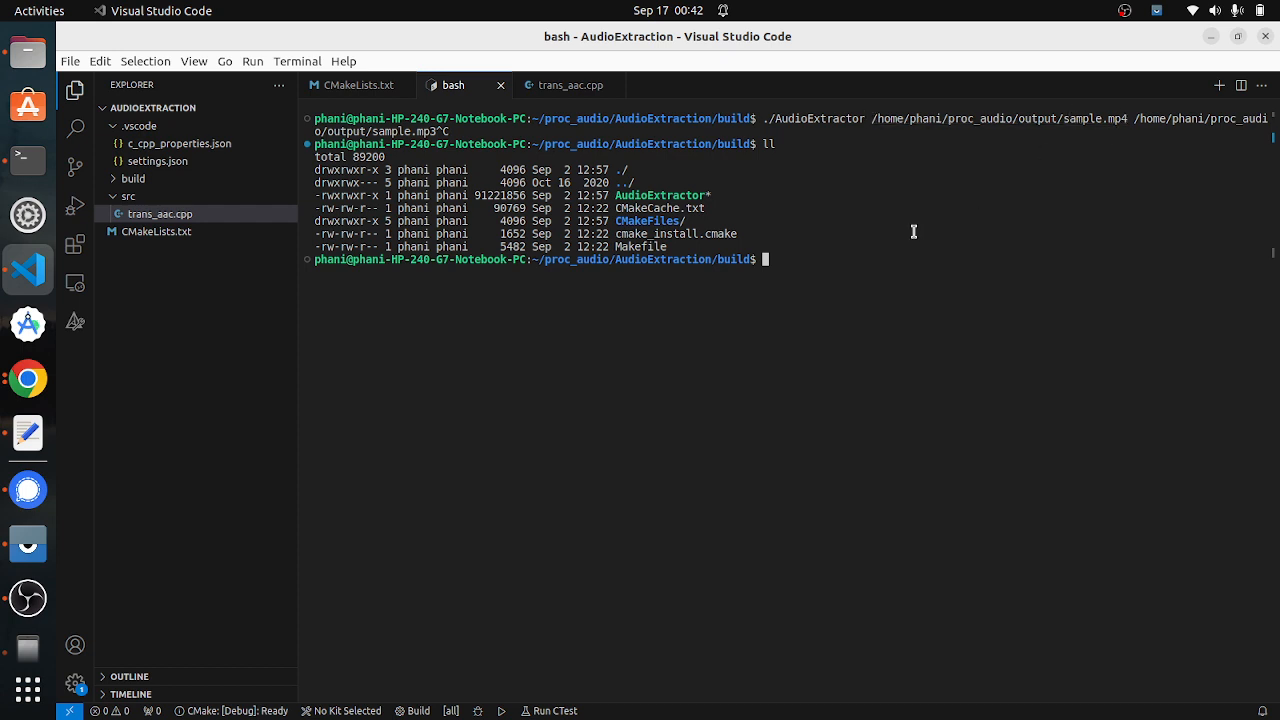
{"action": "mouse_move", "coordinate": [27, 47]}
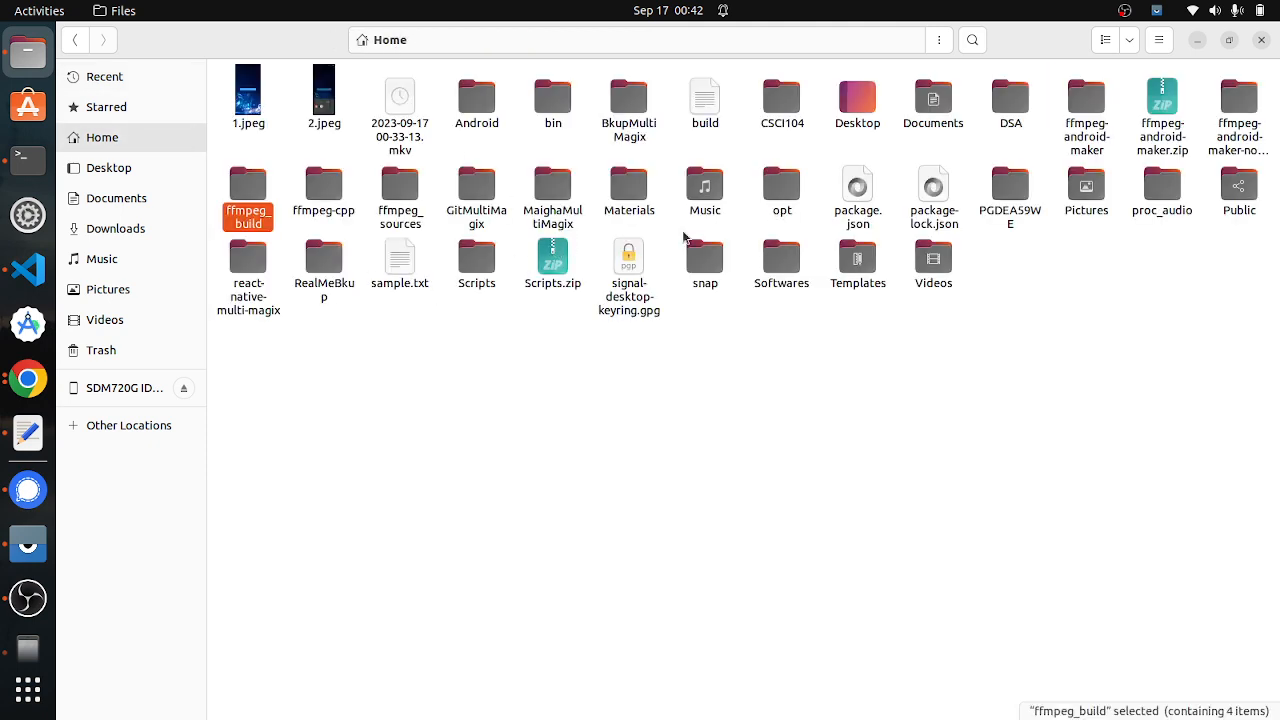
Step: Browse to proc_audio/output, select sample.mp4, and minimize the file manager
{"action": "double_click", "coordinate": [1162, 183]}
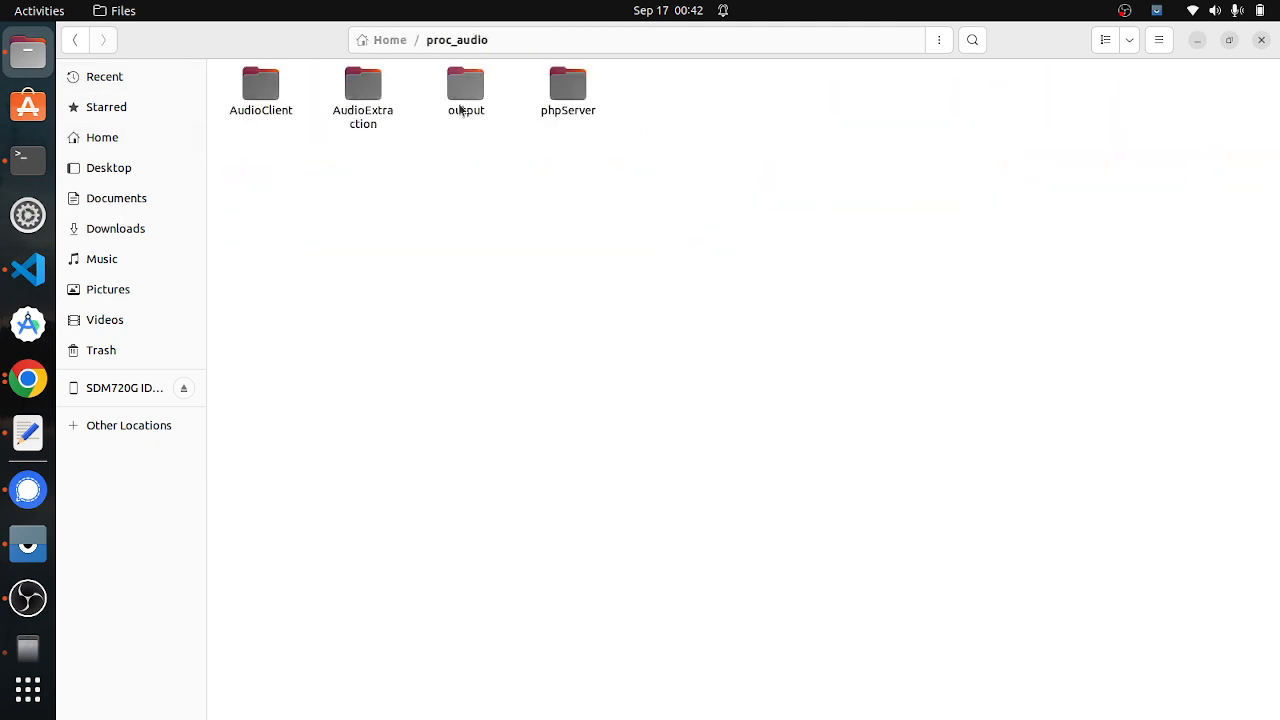
{"action": "double_click", "coordinate": [465, 83]}
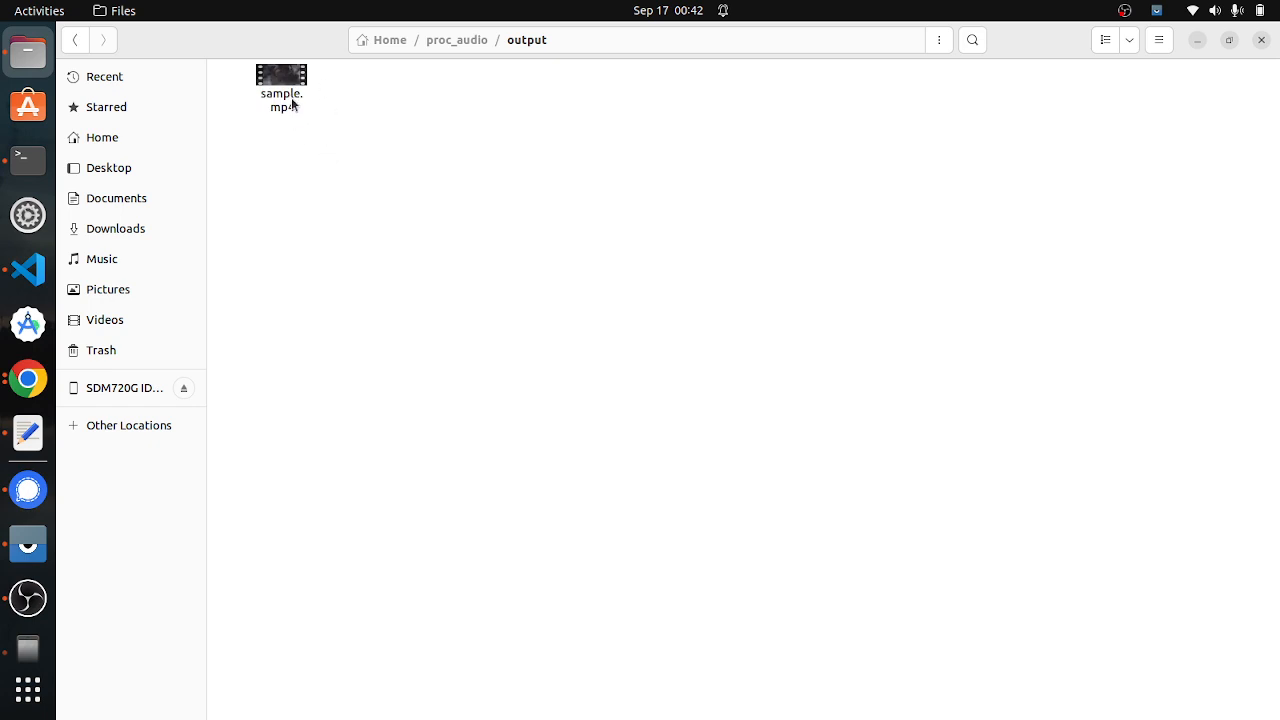
{"action": "left_click", "coordinate": [281, 90]}
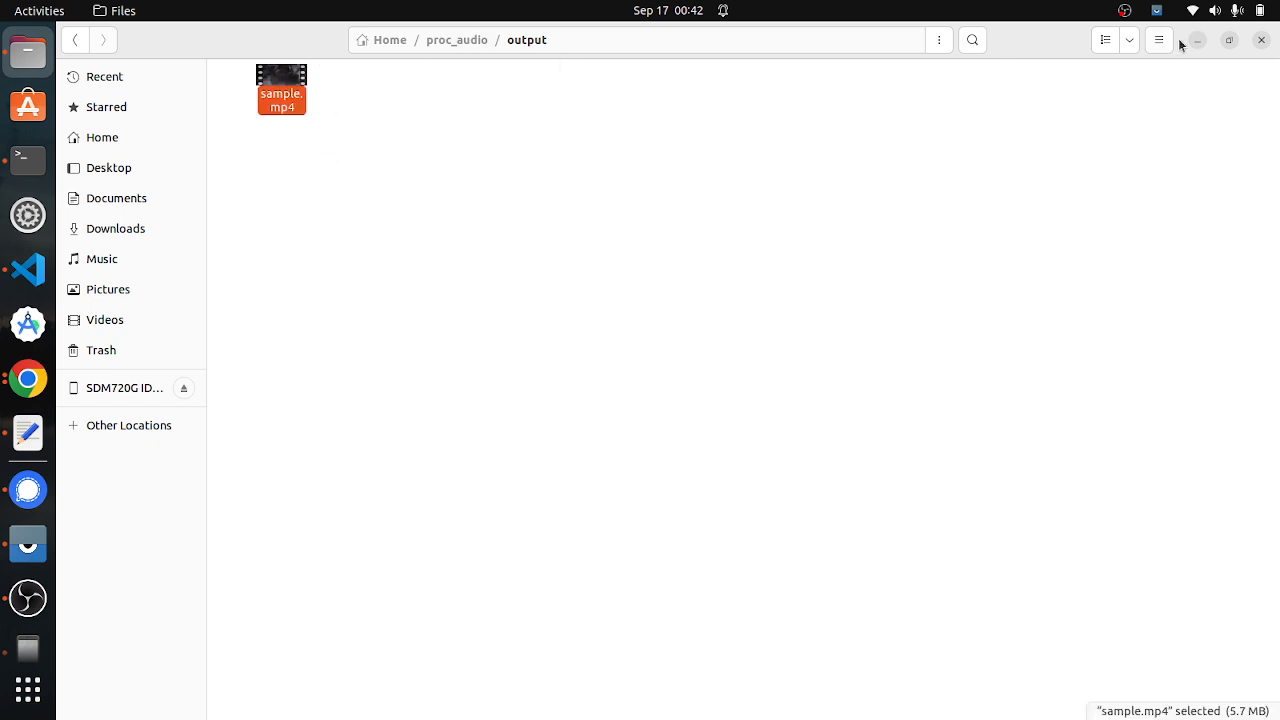
{"action": "left_click", "coordinate": [27, 270]}
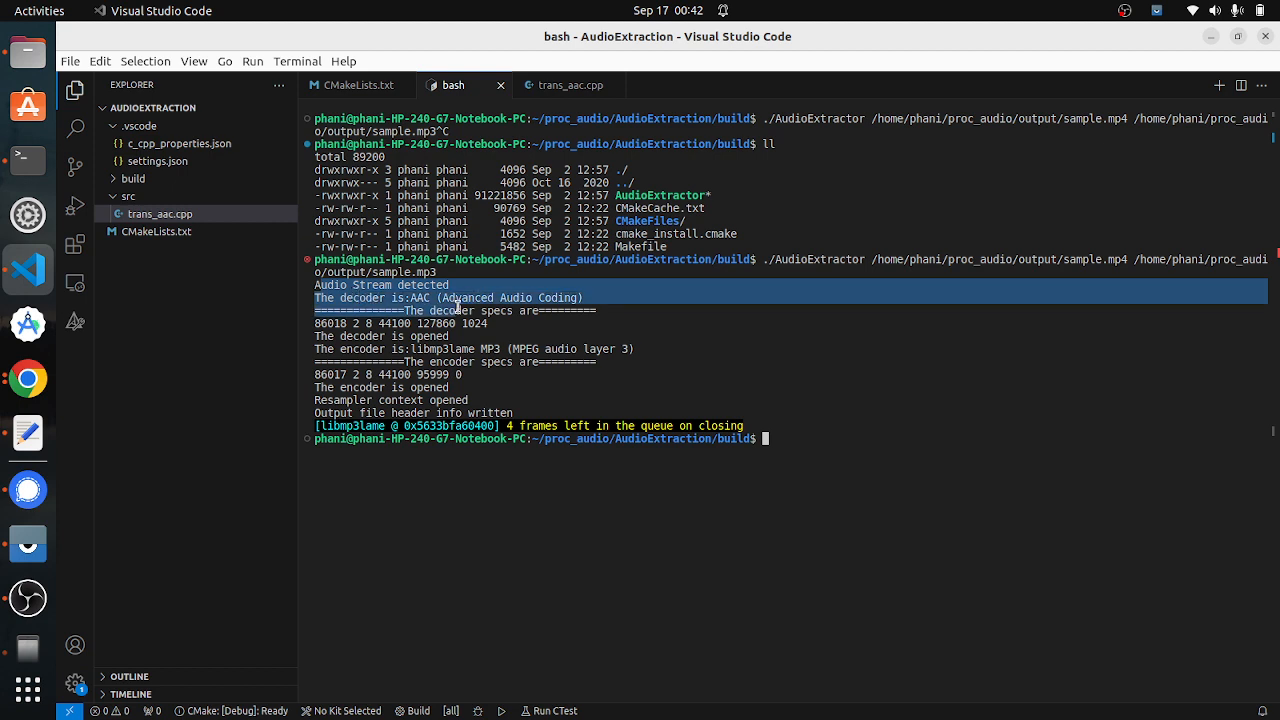
Step: Highlight AudioExtractor's terminal output covering the AAC decoder and MP3 encoder details
{"action": "left_click_drag", "start_coordinate": [455, 305], "coordinate": [610, 327]}
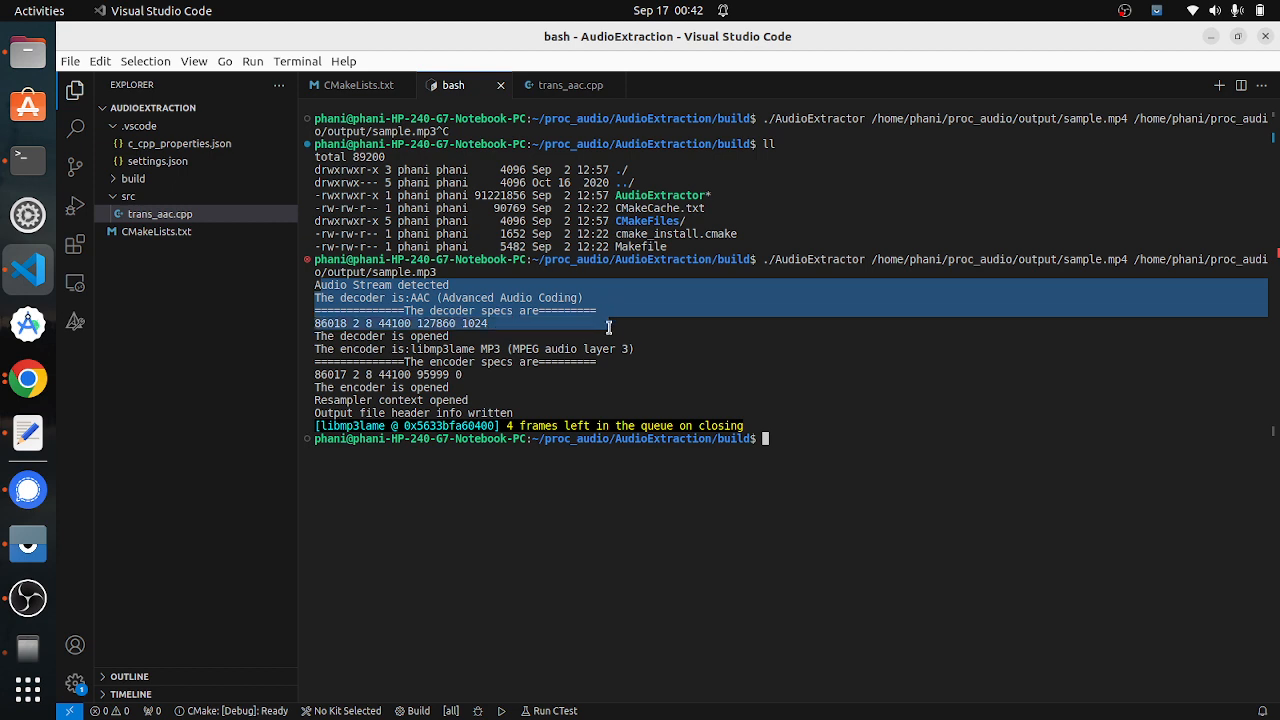
{"action": "left_click_drag", "start_coordinate": [610, 323], "coordinate": [363, 388]}
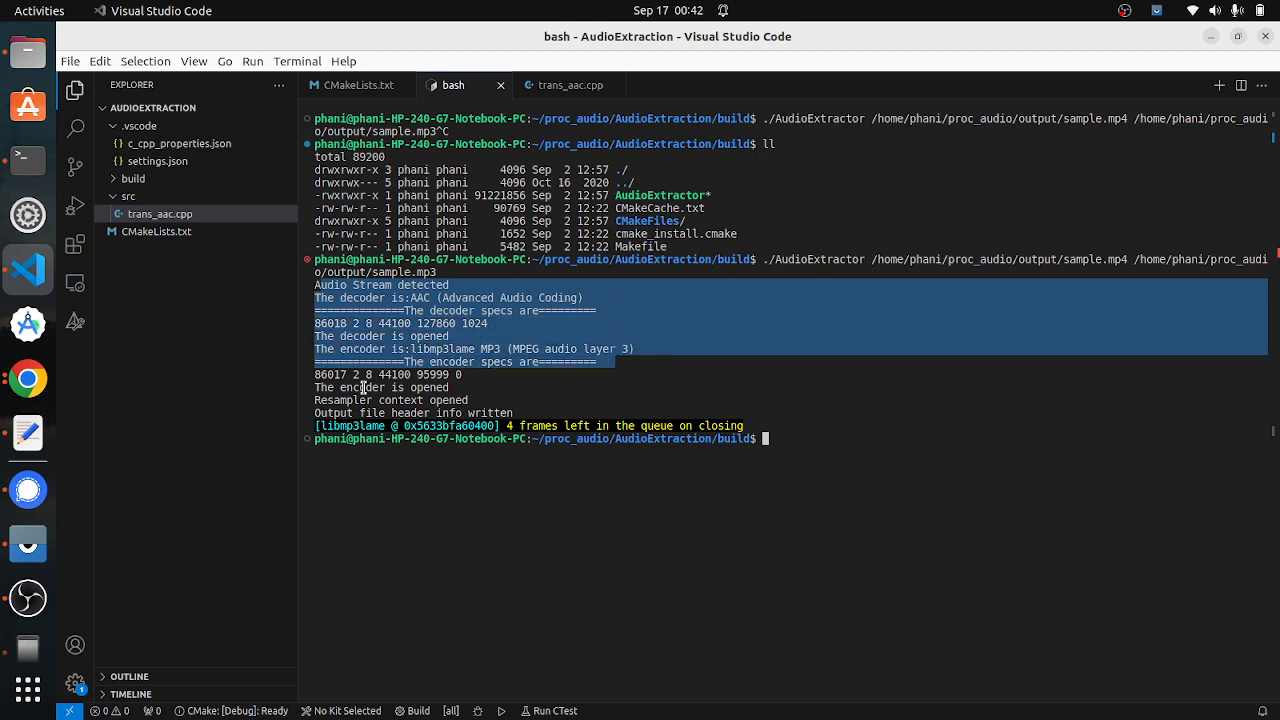
{"action": "mouse_move", "coordinate": [562, 425]}
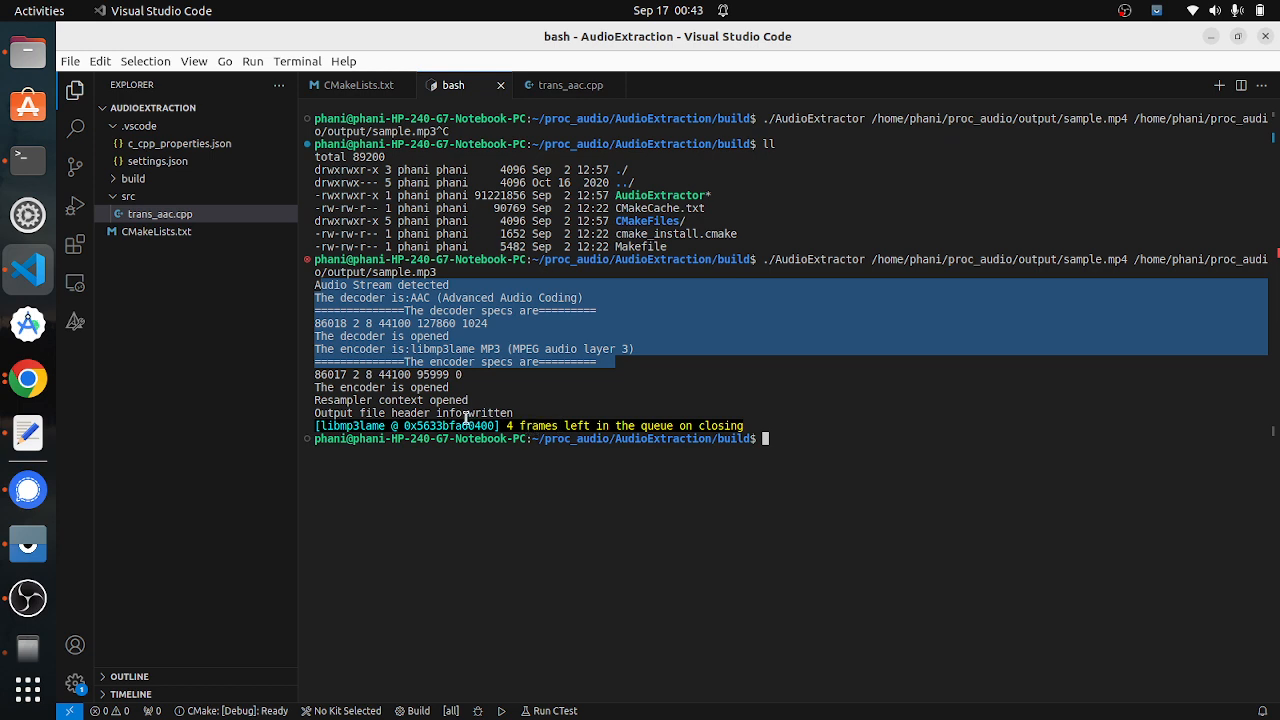
{"action": "left_click", "coordinate": [467, 417]}
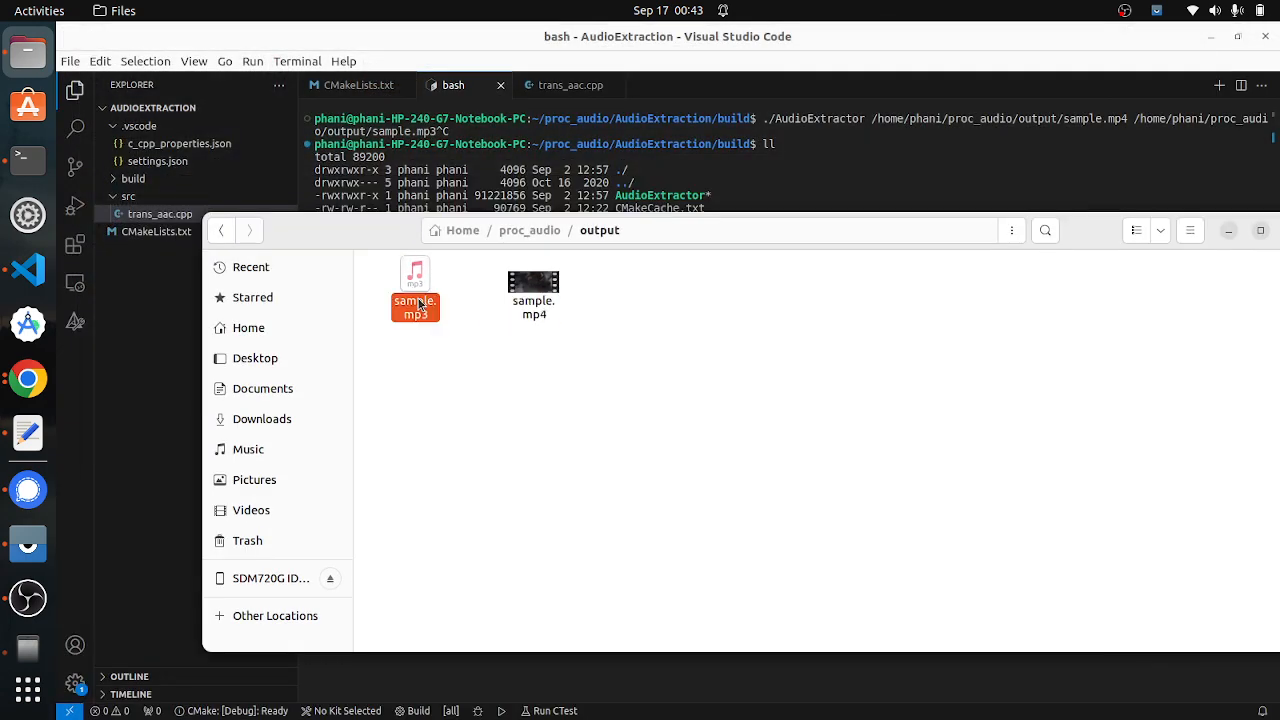
Step: Open sample.mp3 with VLC media player via Open With Other Application
{"action": "right_click", "coordinate": [415, 307]}
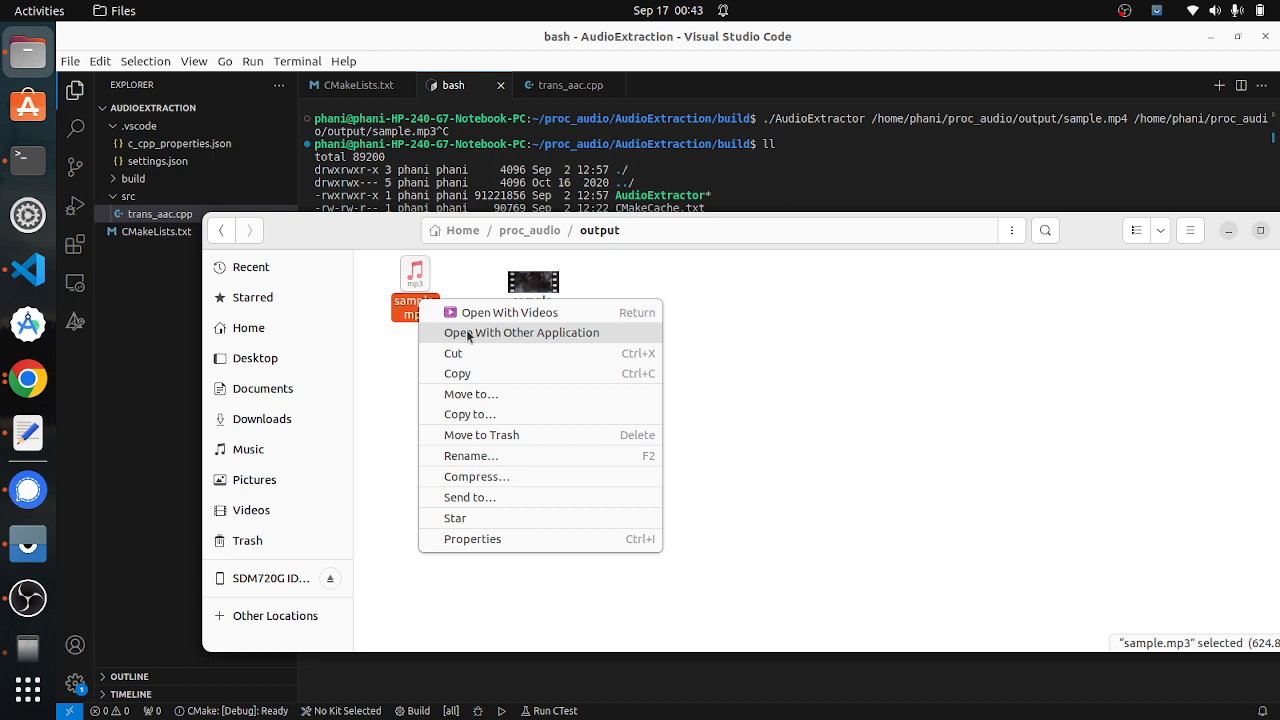
{"action": "left_click", "coordinate": [521, 332]}
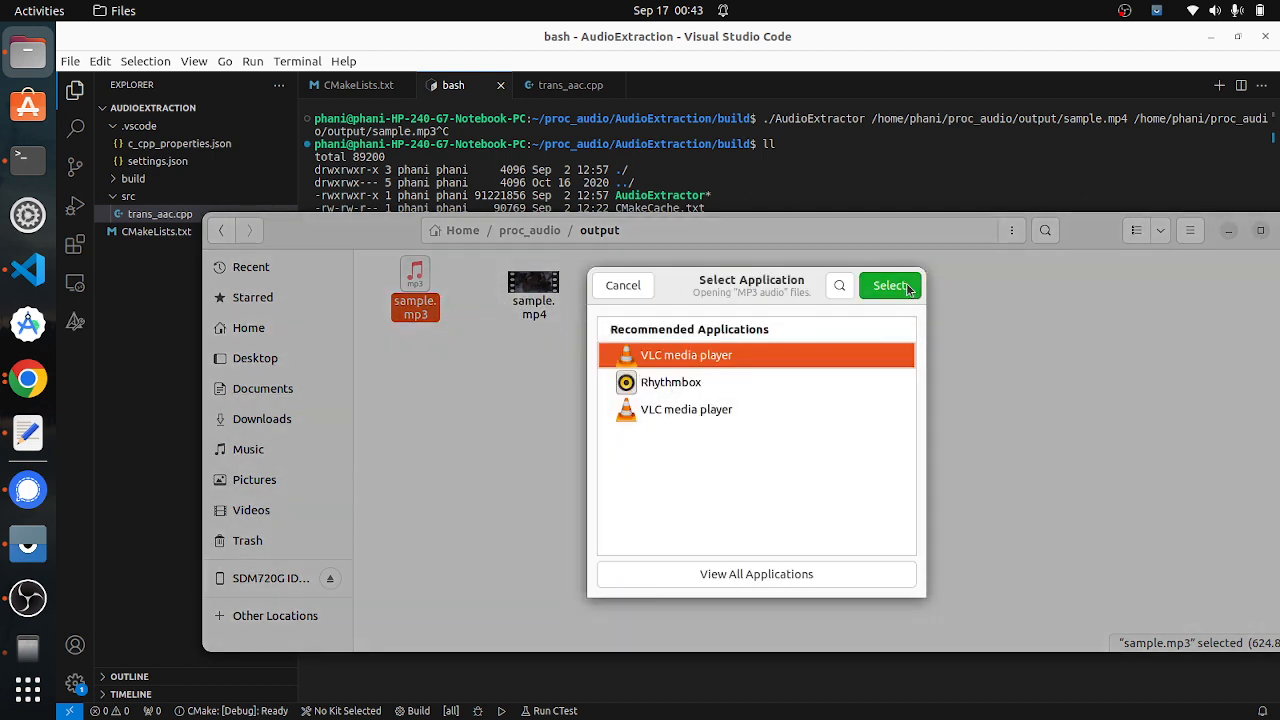
{"action": "left_click", "coordinate": [622, 285]}
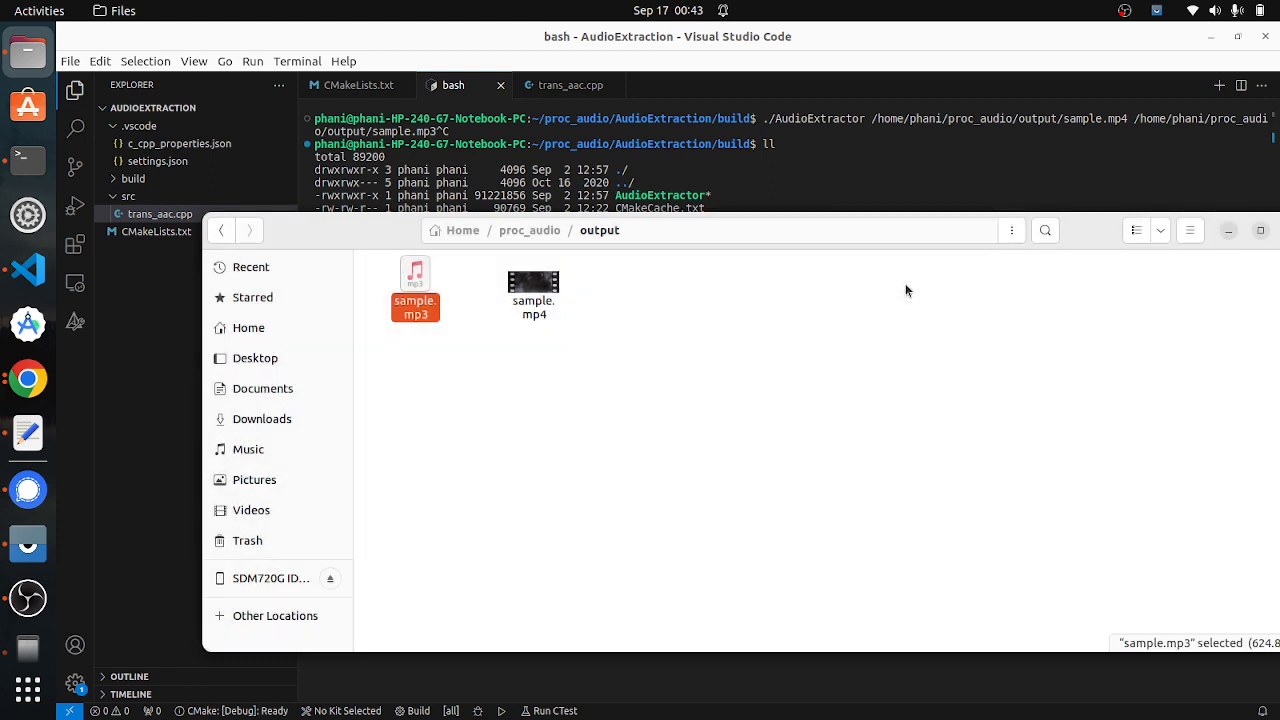
{"action": "mouse_move", "coordinate": [483, 376]}
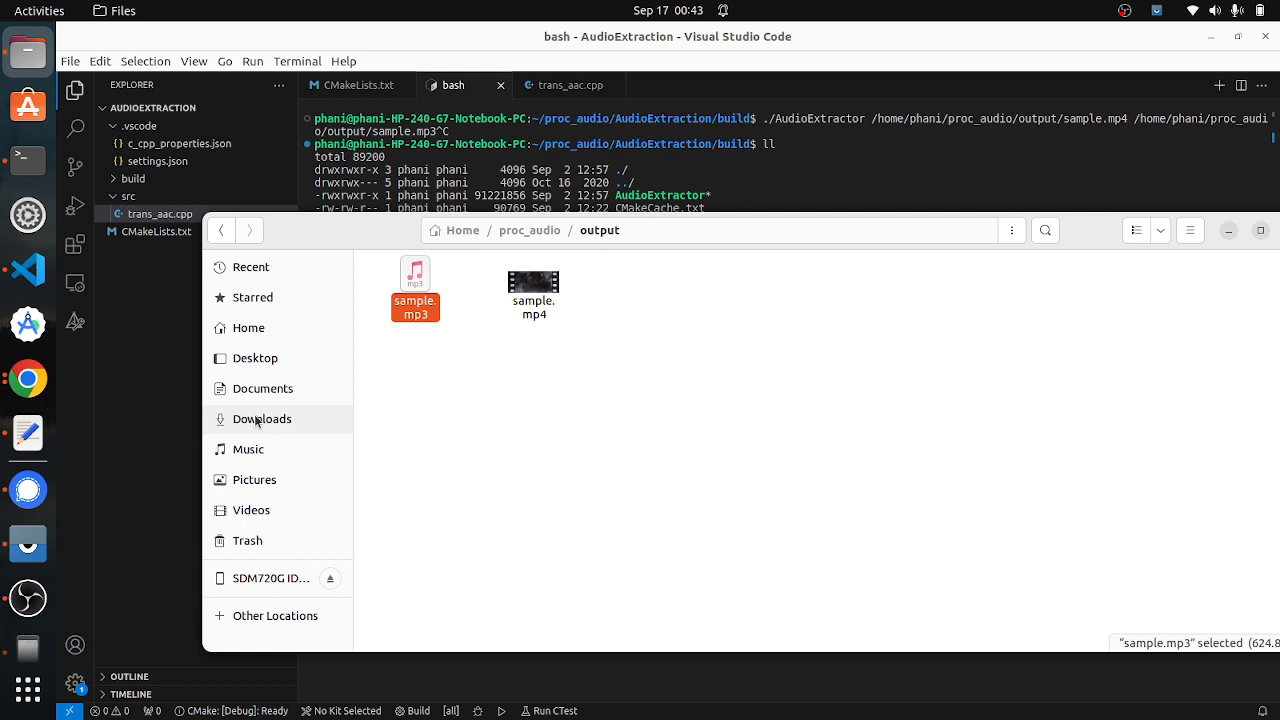
{"action": "double_click", "coordinate": [415, 280]}
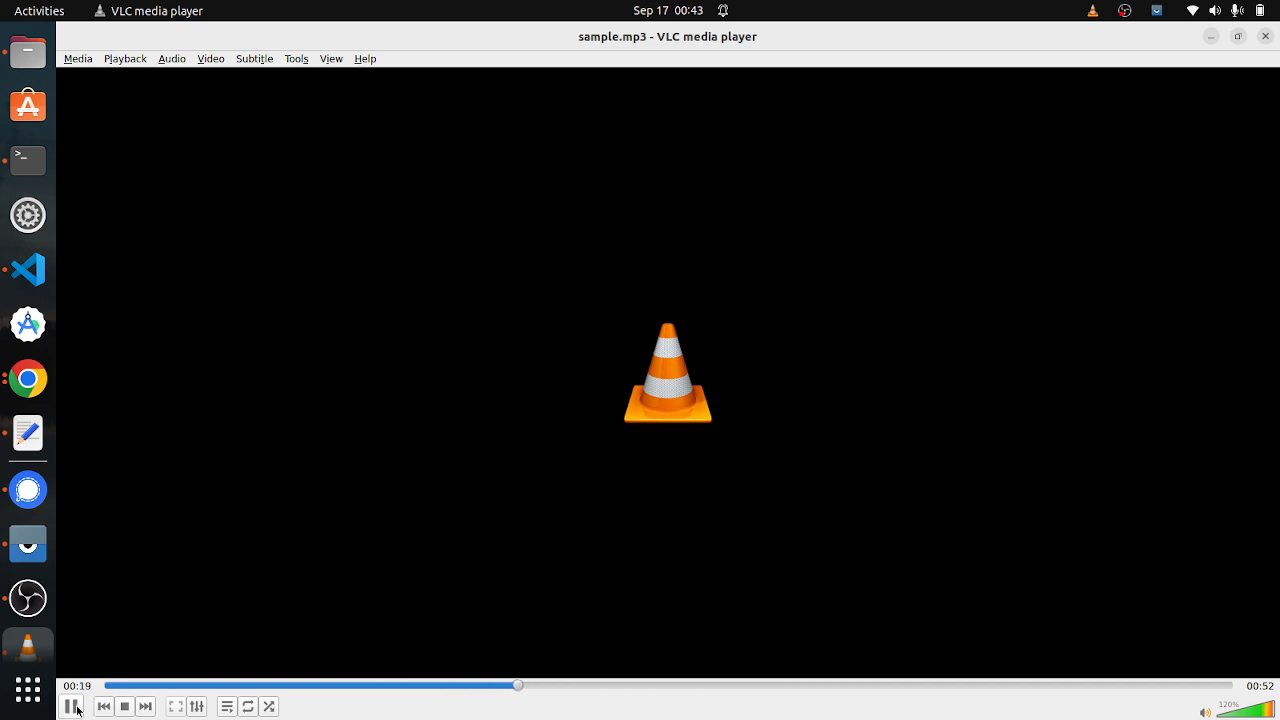
Step: Pause sample.mp3 playback in VLC
{"action": "left_click", "coordinate": [71, 706]}
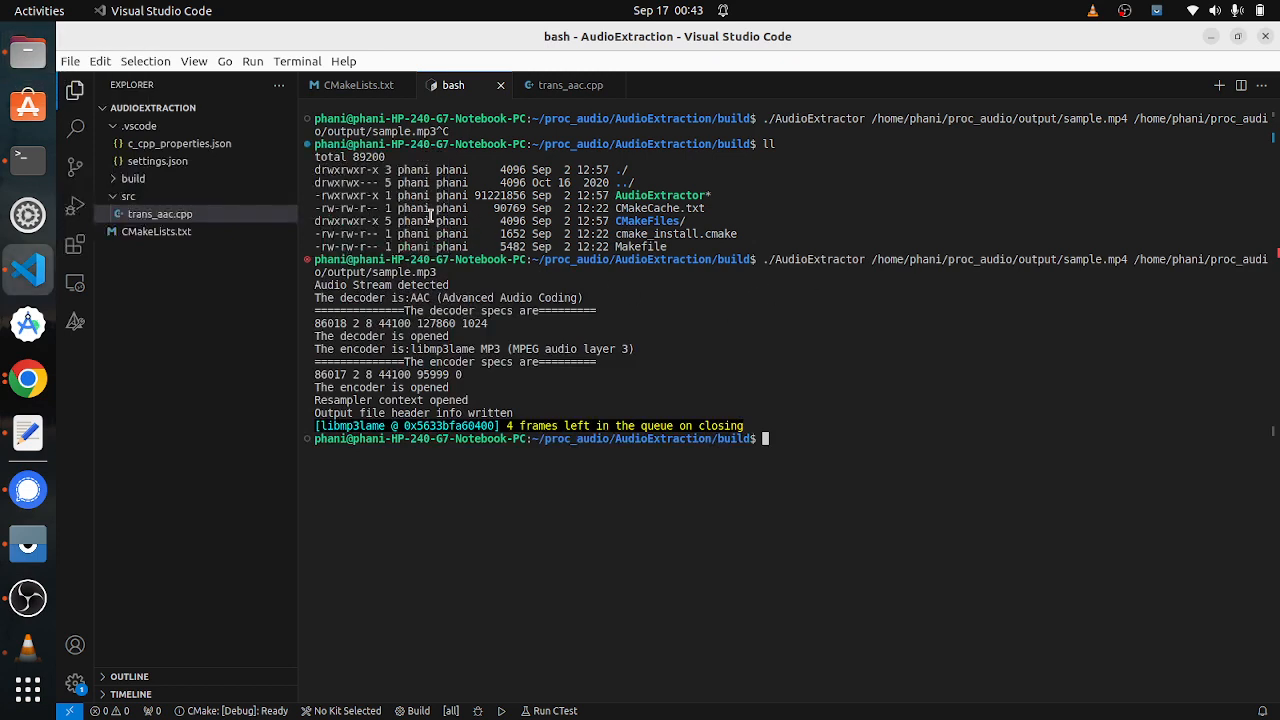
{"action": "mouse_move", "coordinate": [1185, 42]}
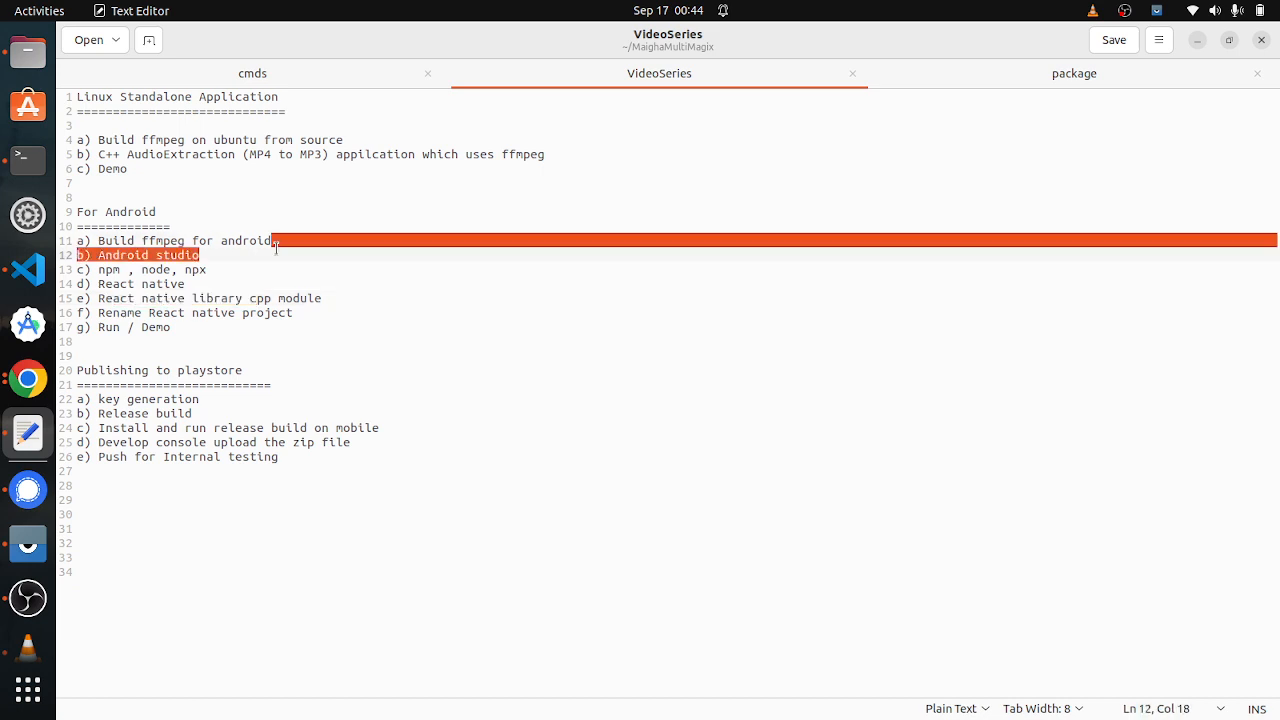
Step: Clear the highlight on the Android items in the VideoSeries notes
{"action": "left_click", "coordinate": [192, 312]}
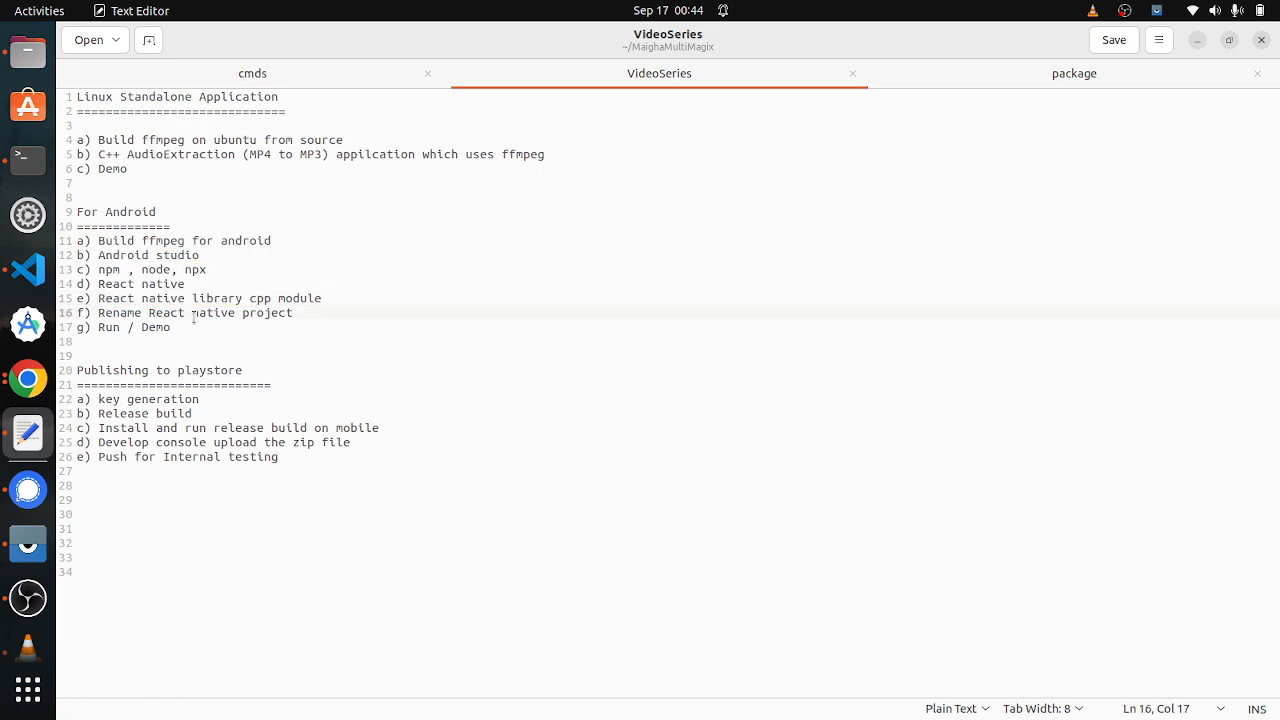